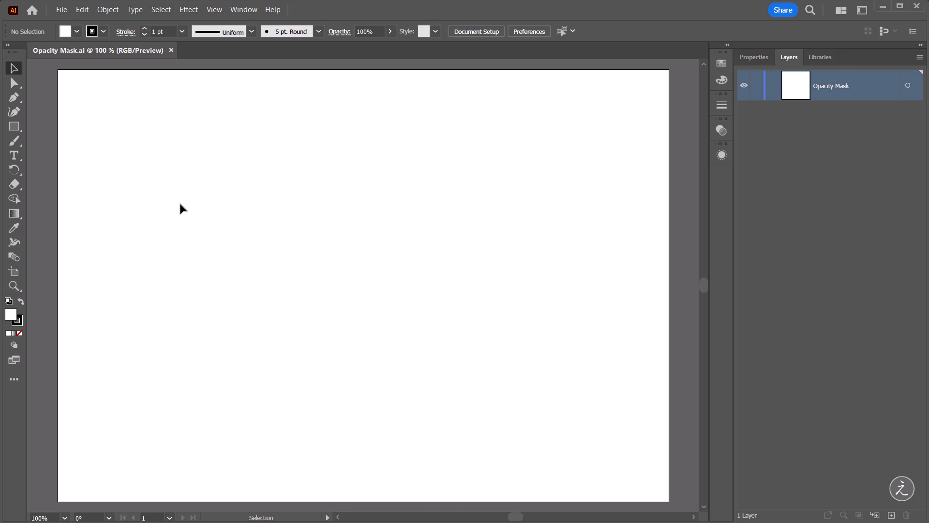
mouse_move(205, 188)
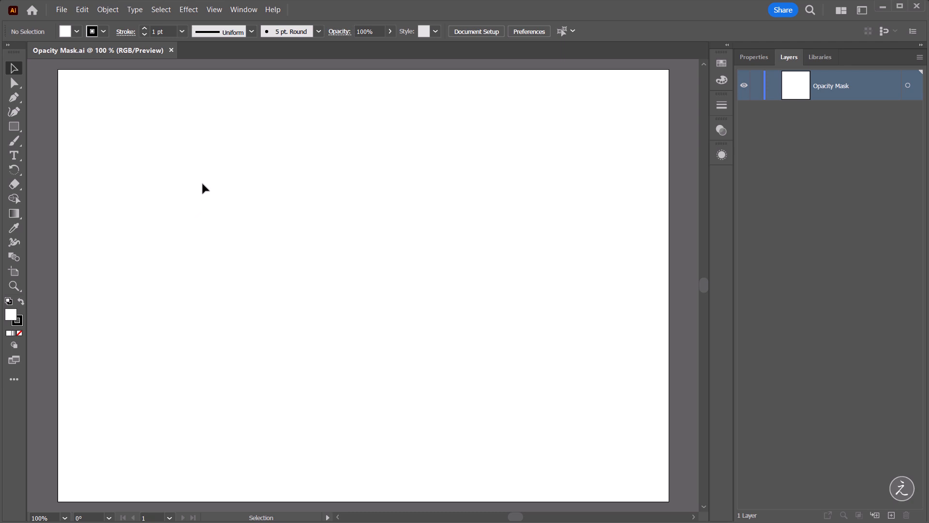
- Start a text object on the artboard for the MASKED ARTWORK title
click(14, 155)
text(MASKED ARTWORK)
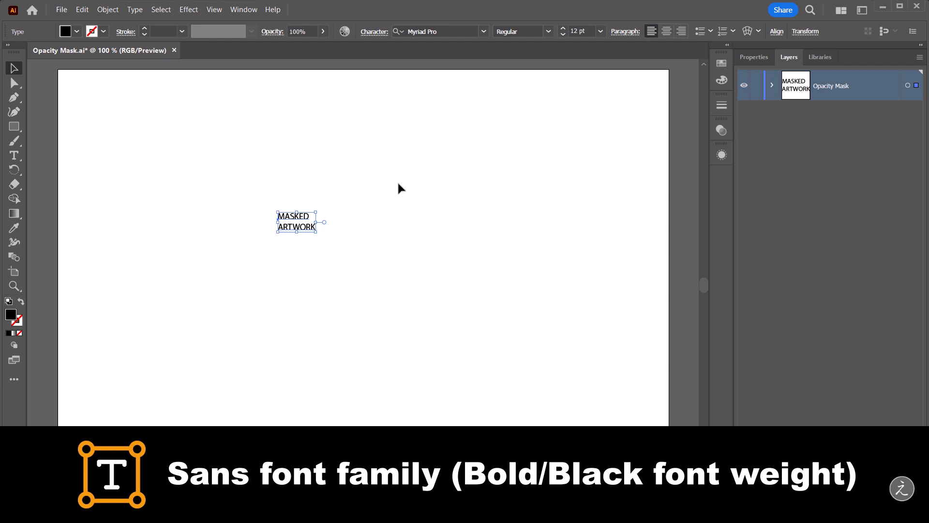
mouse_move(748, 67)
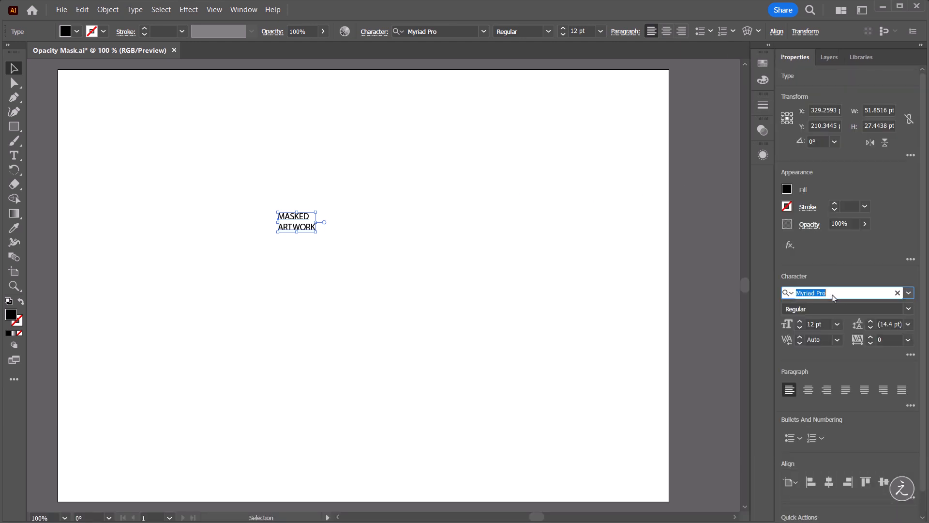
- Set the text in Arial Black at 120 pt
text(Ari)
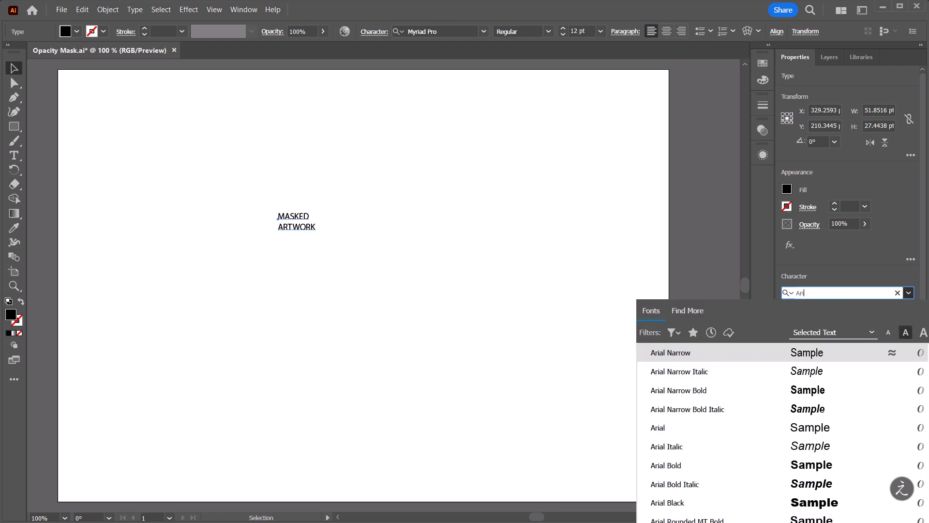
click(658, 426)
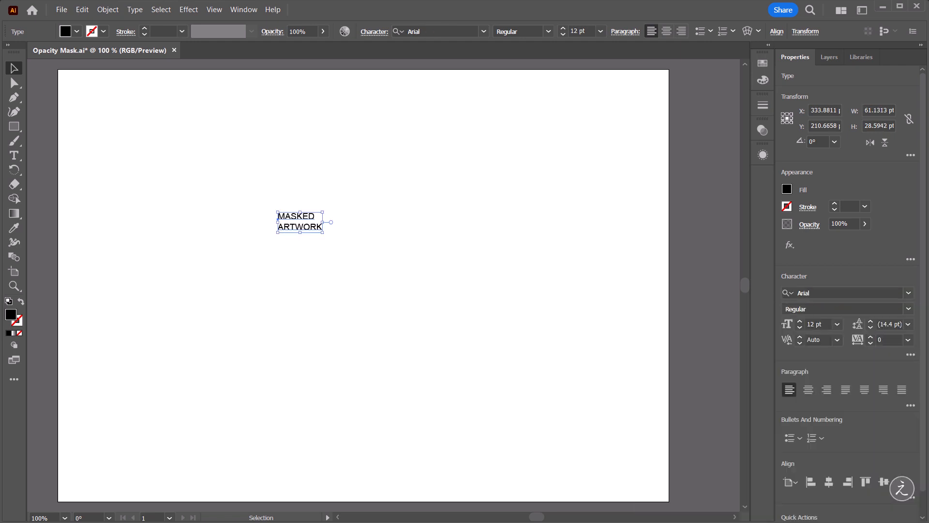
click(906, 309)
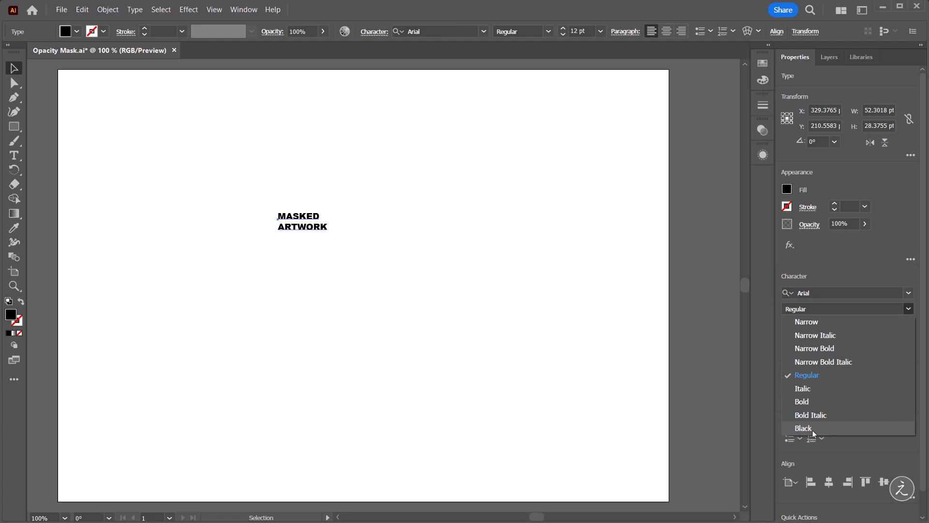
click(804, 428)
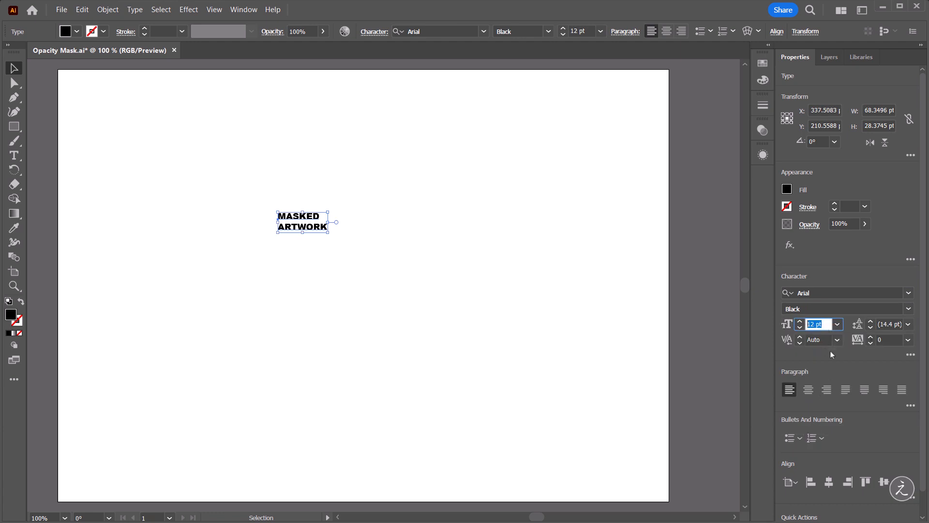
text(120)
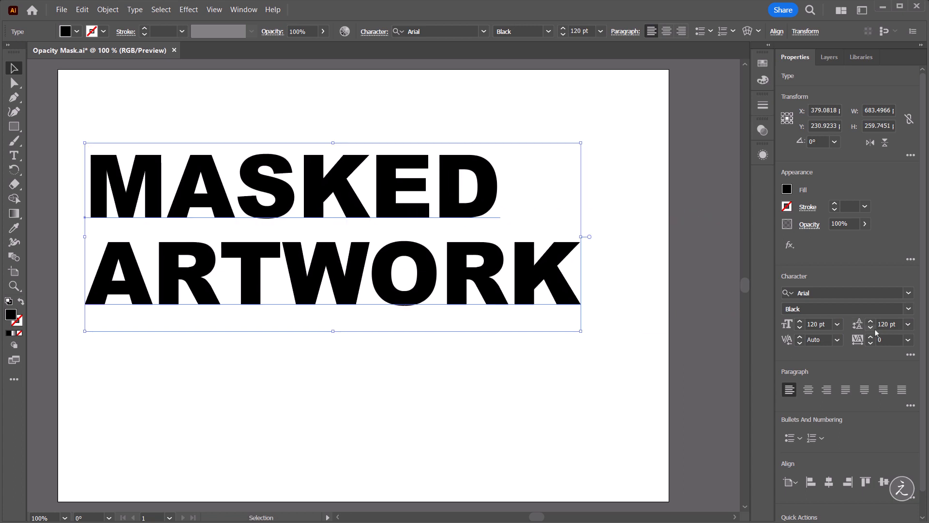
- Widen the tracking to 75 and centre the text on the artboard
click(908, 339)
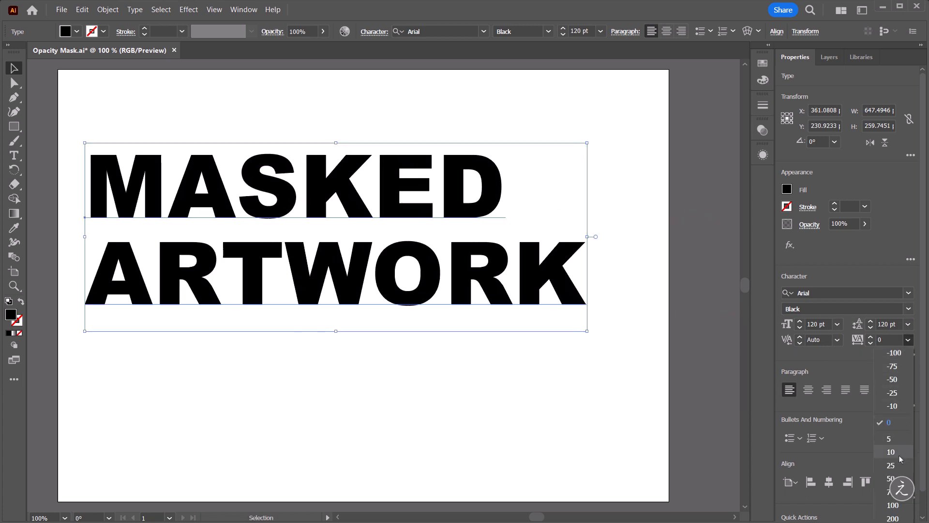
click(888, 492)
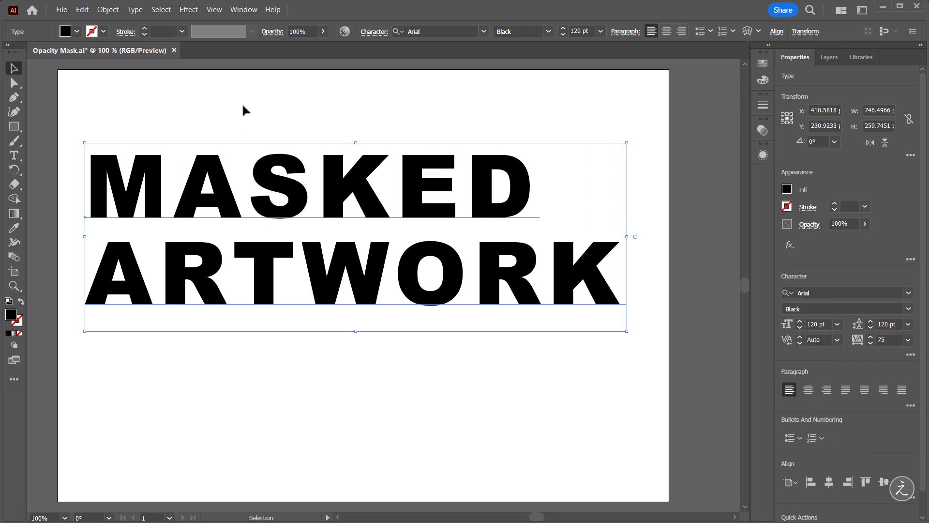
mouse_move(310, 172)
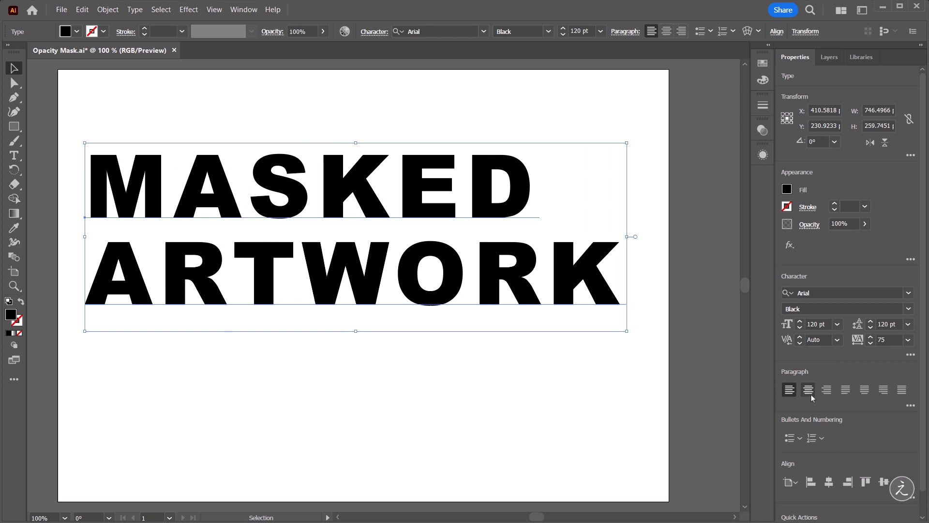
mouse_move(807, 389)
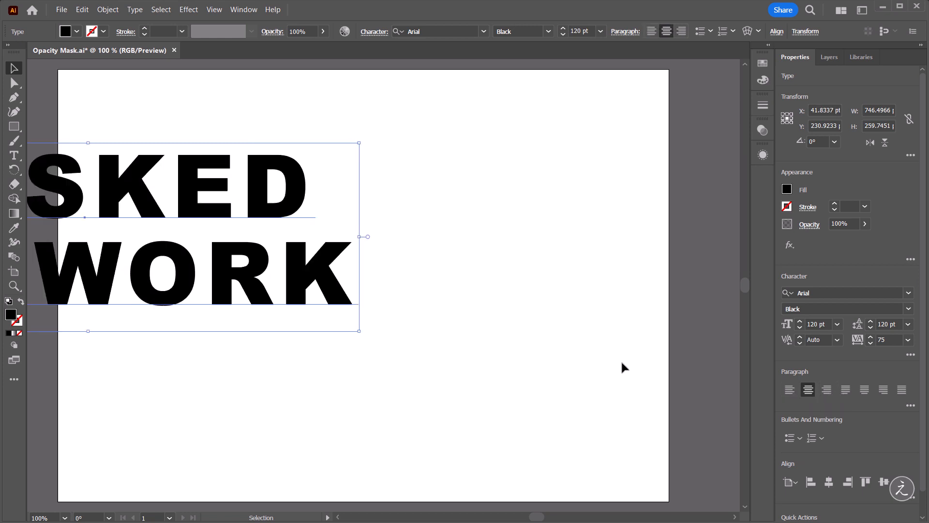
mouse_move(313, 251)
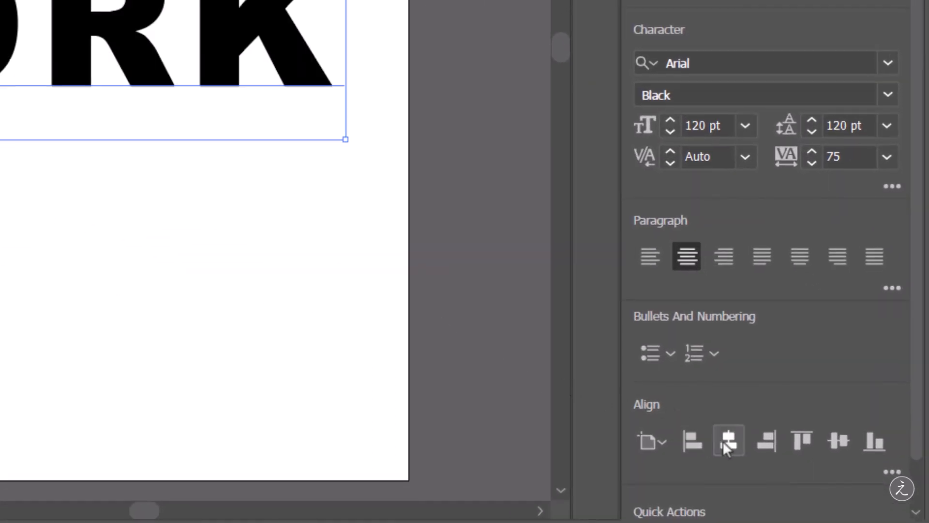
click(728, 440)
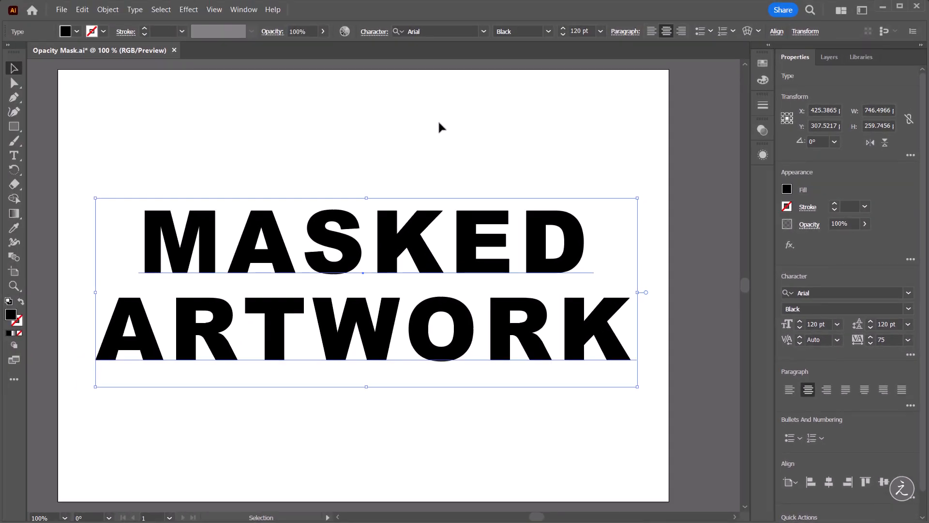
mouse_move(455, 145)
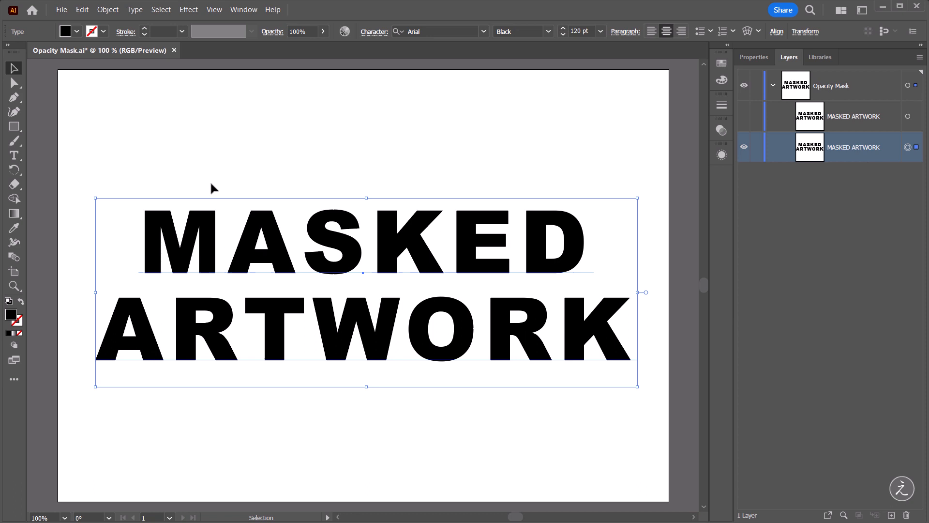
mouse_move(68, 298)
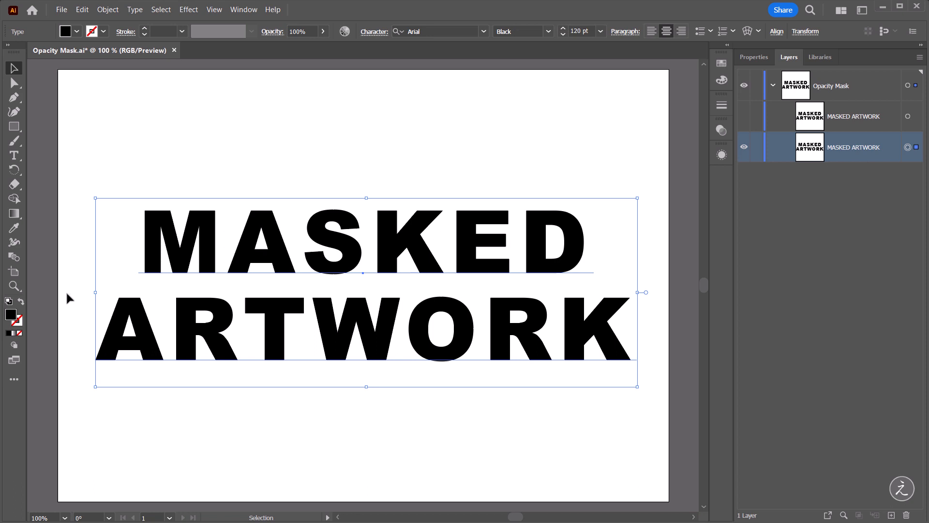
mouse_move(25, 308)
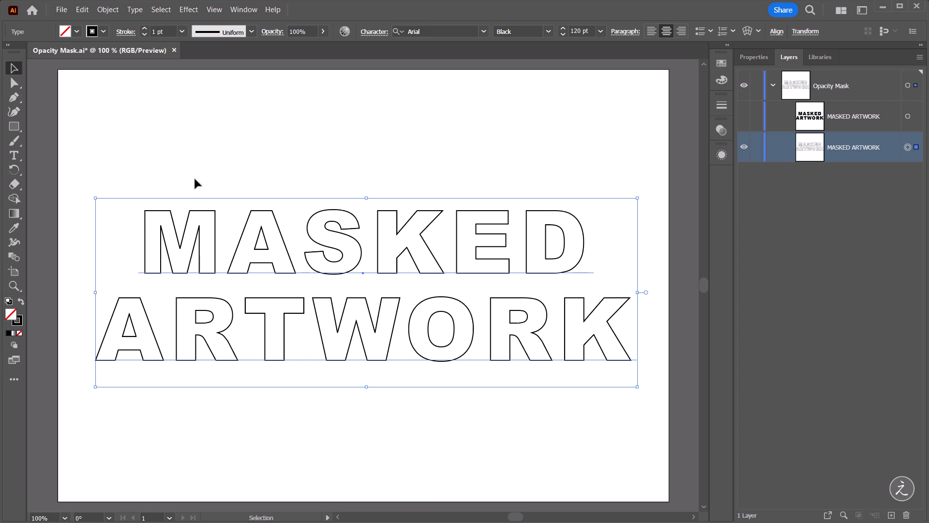
- Rename the outline-only text copy's layer to Stroke and close the colour settings
click(721, 80)
text(S)
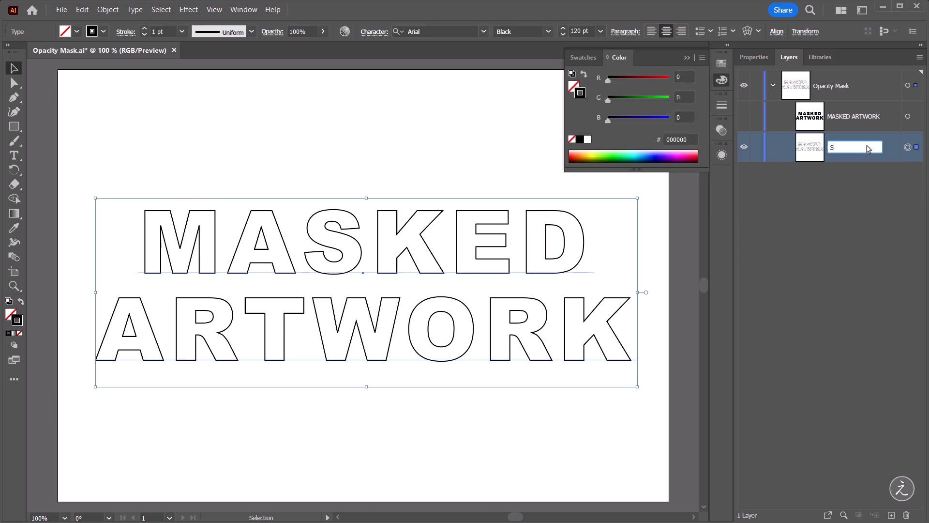
text(troke)
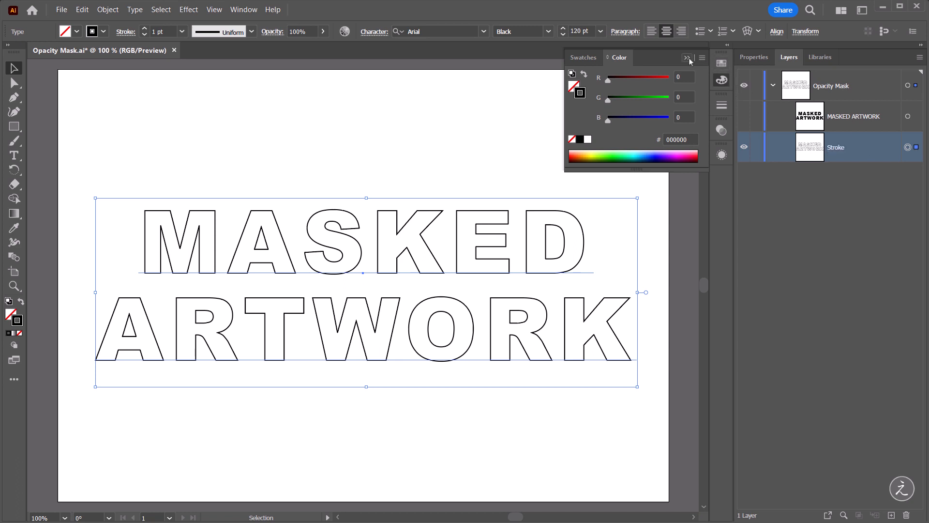
click(687, 58)
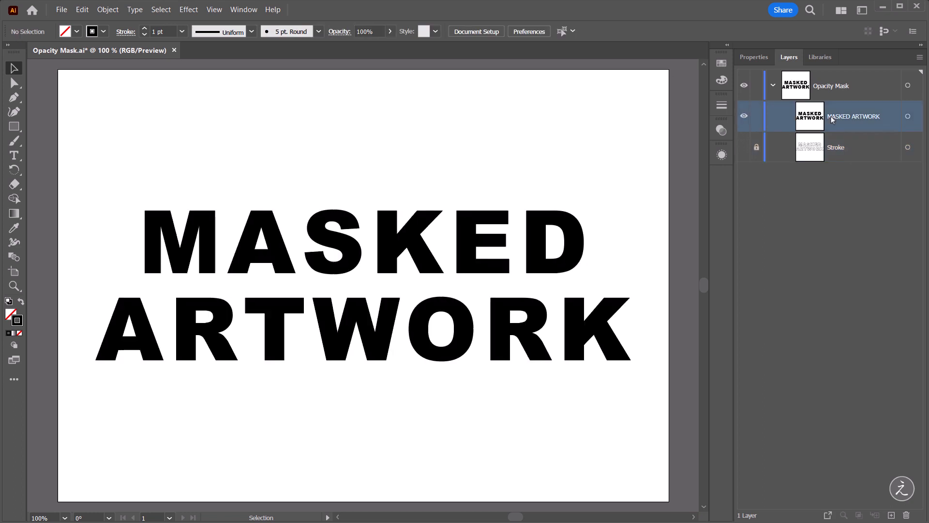
mouse_move(859, 120)
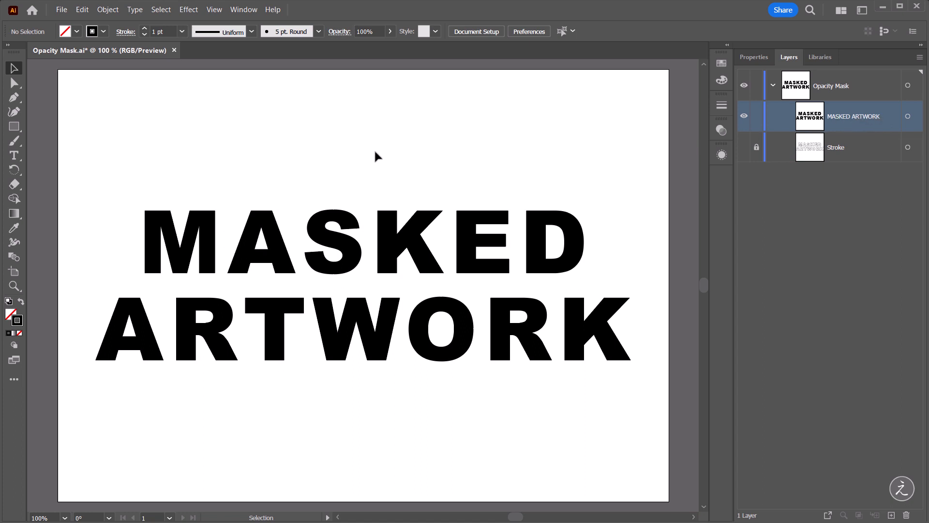
mouse_move(366, 199)
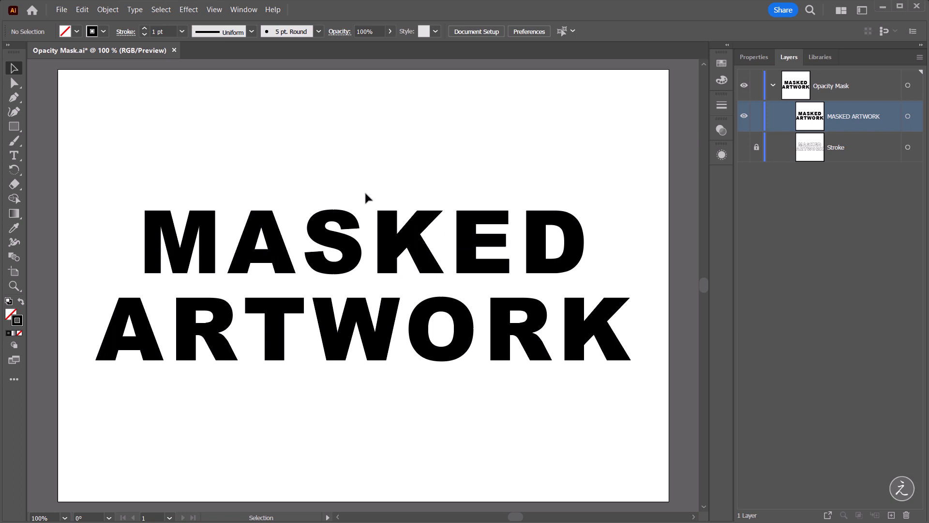
mouse_move(362, 178)
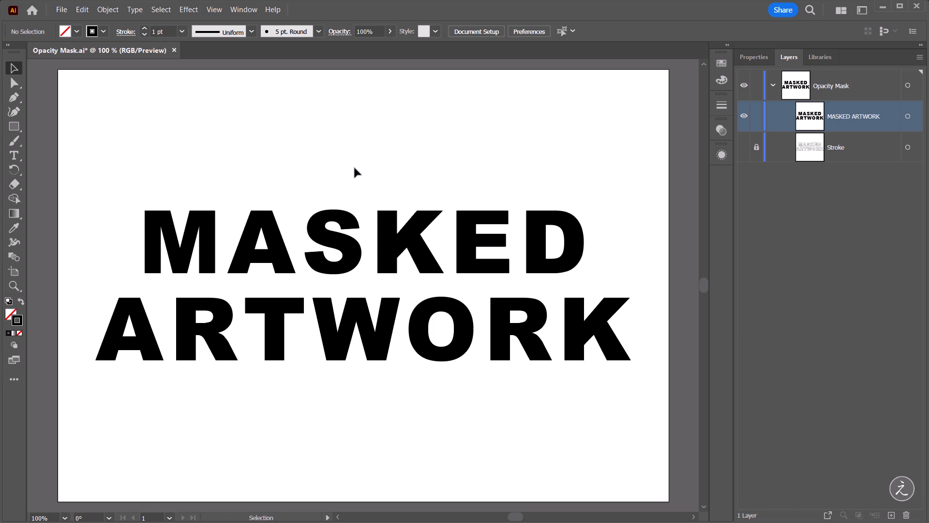
mouse_move(86, 106)
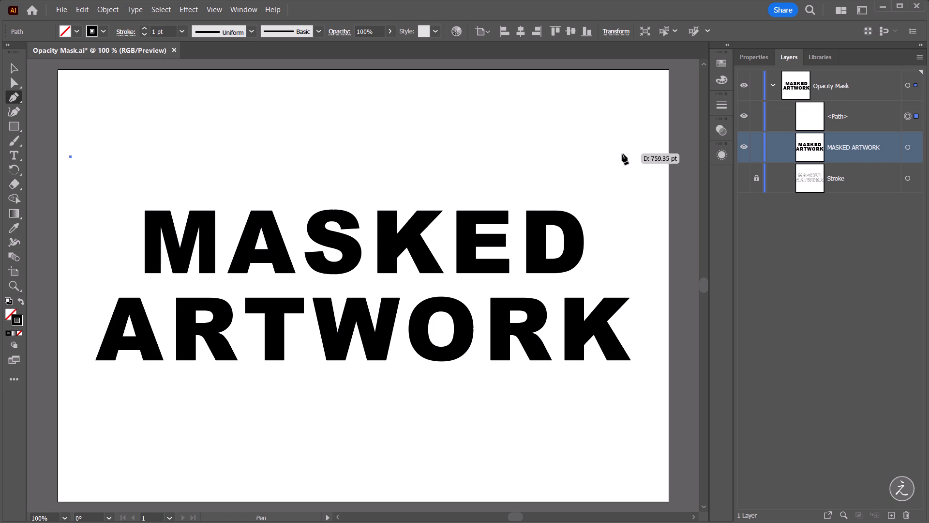
mouse_move(633, 160)
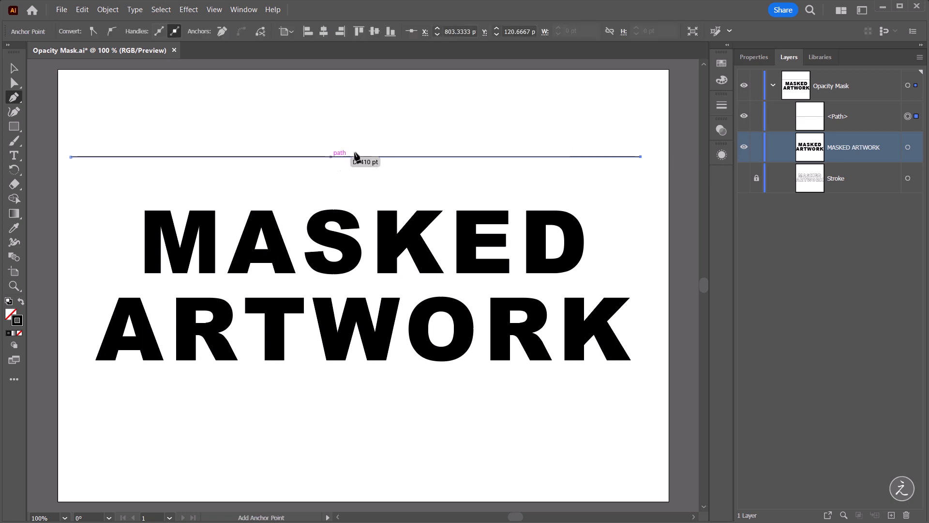
- Finish the thin horizontal line spanning the artboard above the text
click(14, 68)
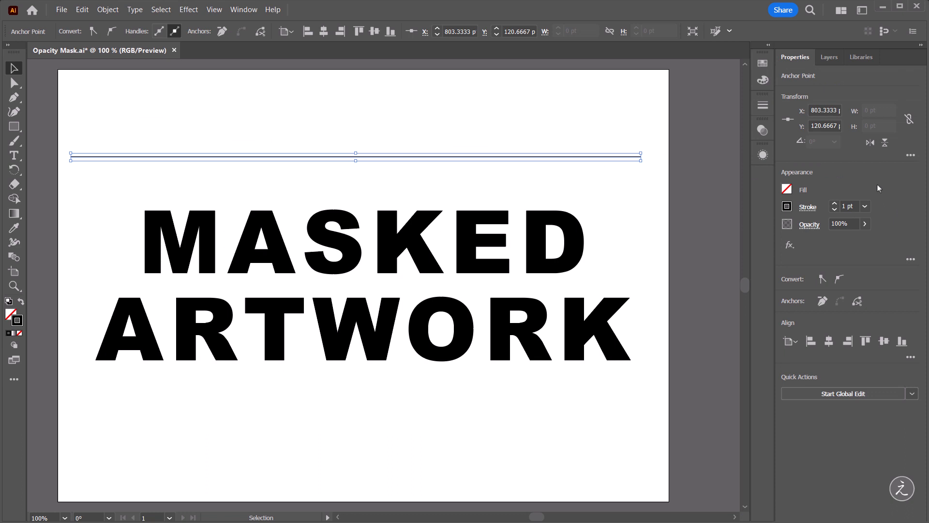
mouse_move(822, 215)
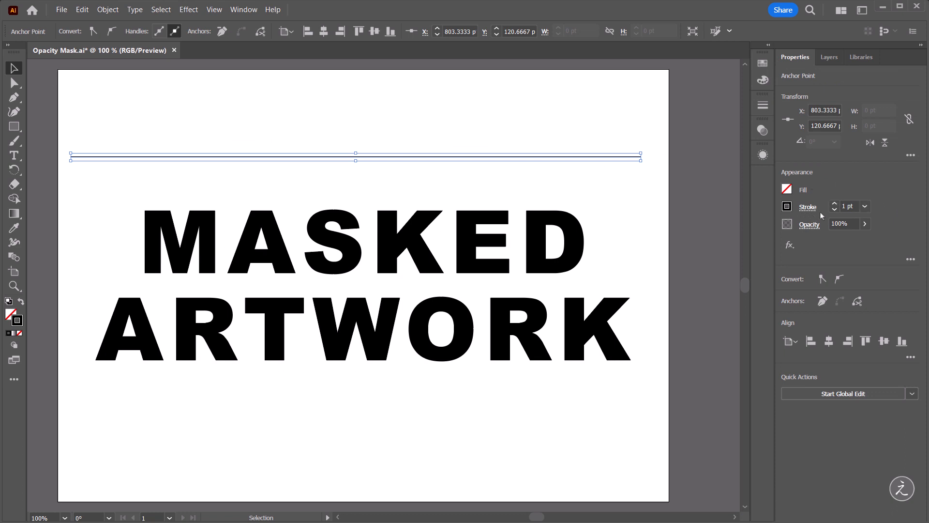
click(864, 206)
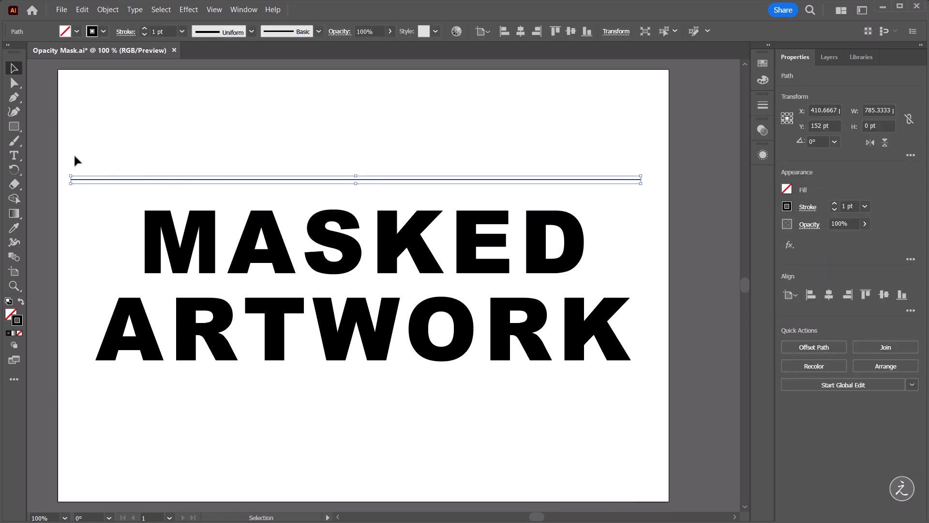
mouse_move(96, 182)
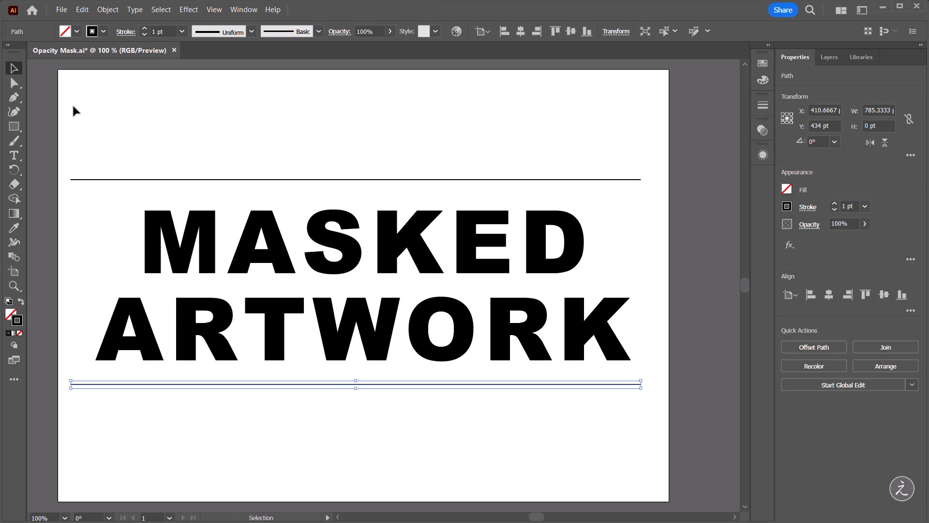
mouse_move(38, 221)
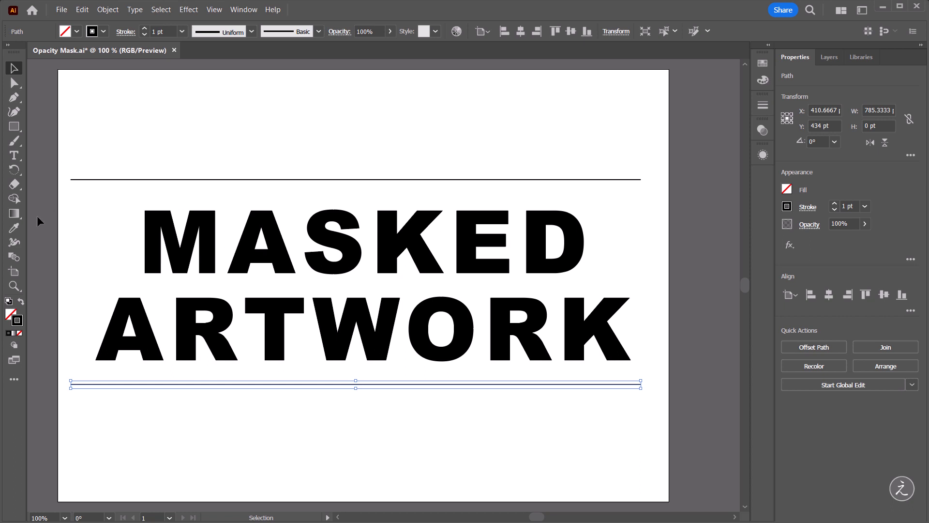
mouse_move(48, 145)
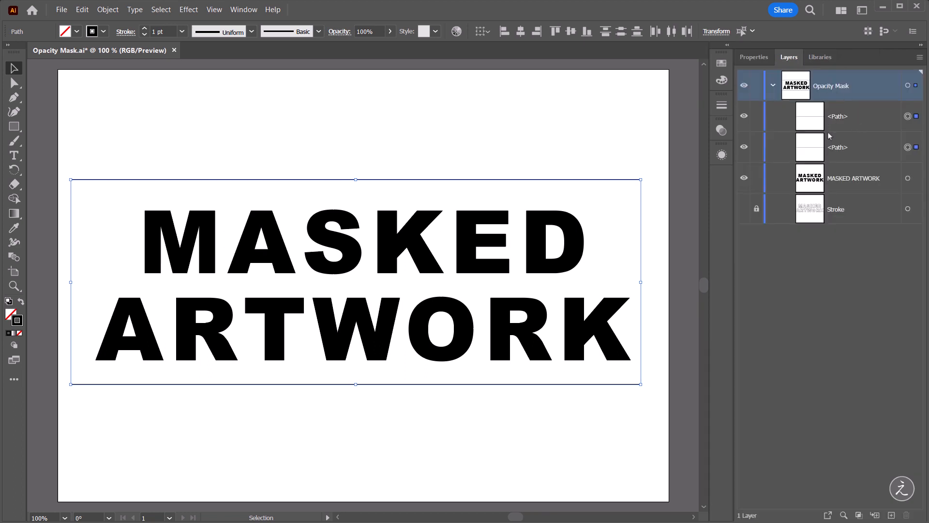
mouse_move(850, 152)
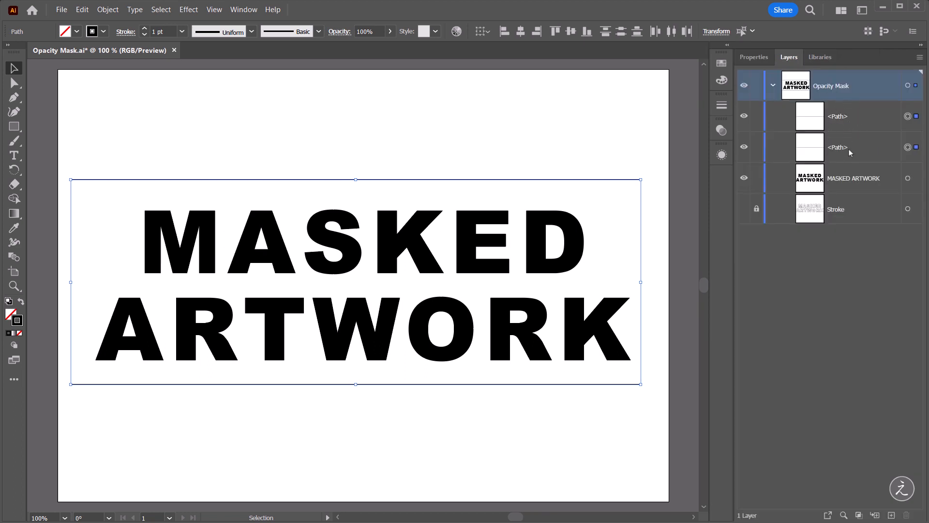
- Select both line paths and set Blend Options spacing to Specified Steps
click(107, 9)
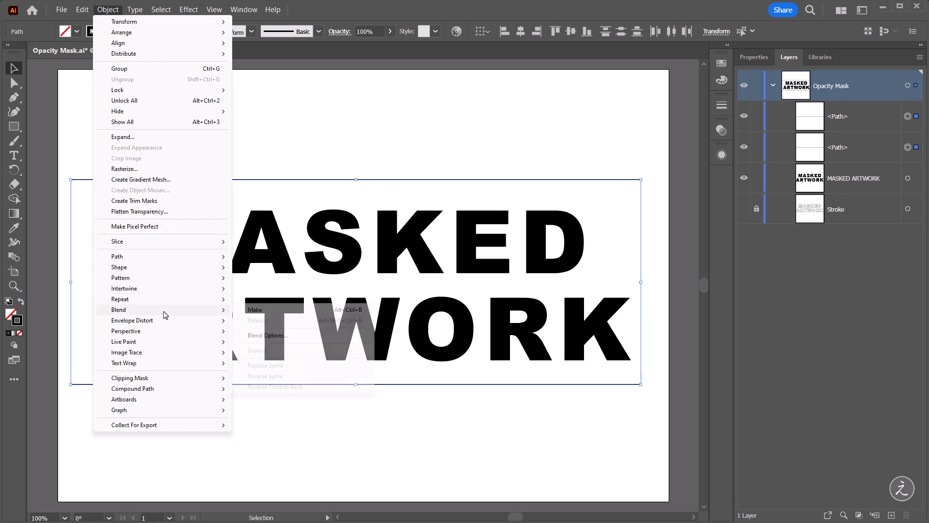
mouse_move(188, 318)
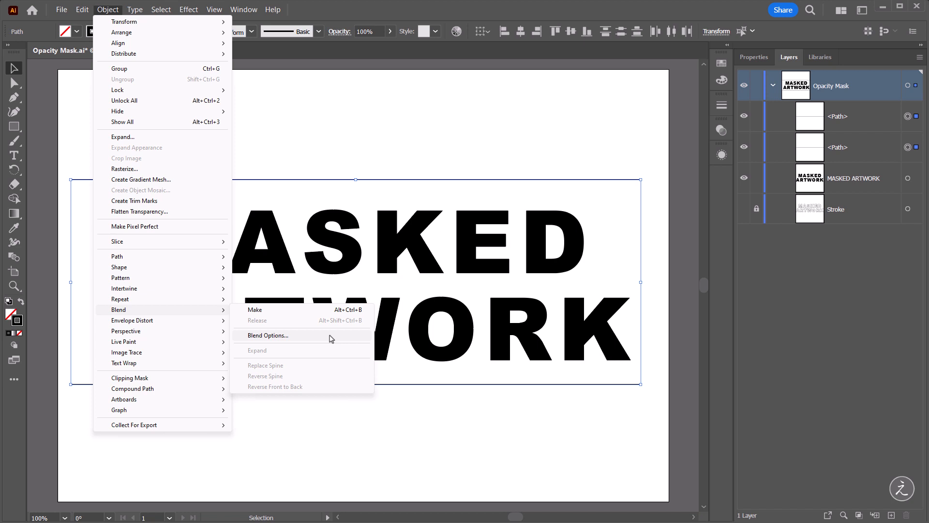
click(267, 336)
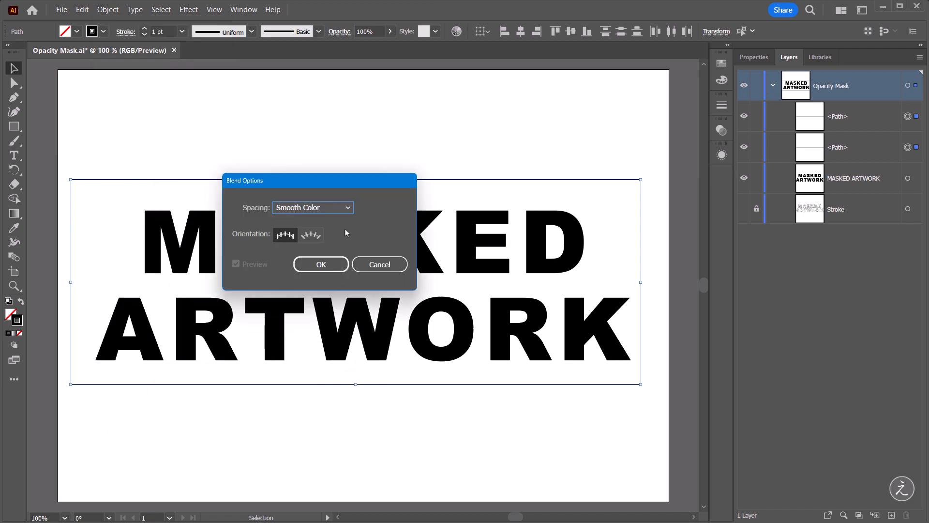
mouse_move(353, 222)
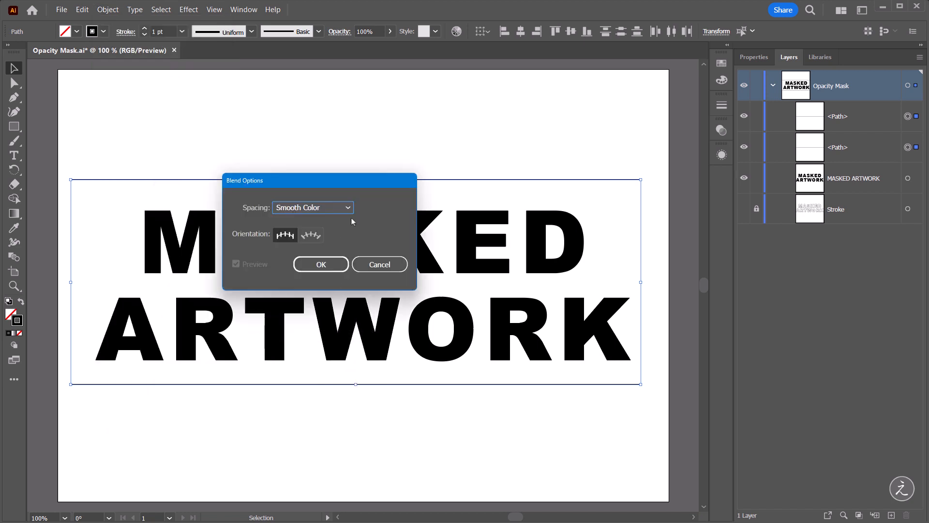
click(313, 207)
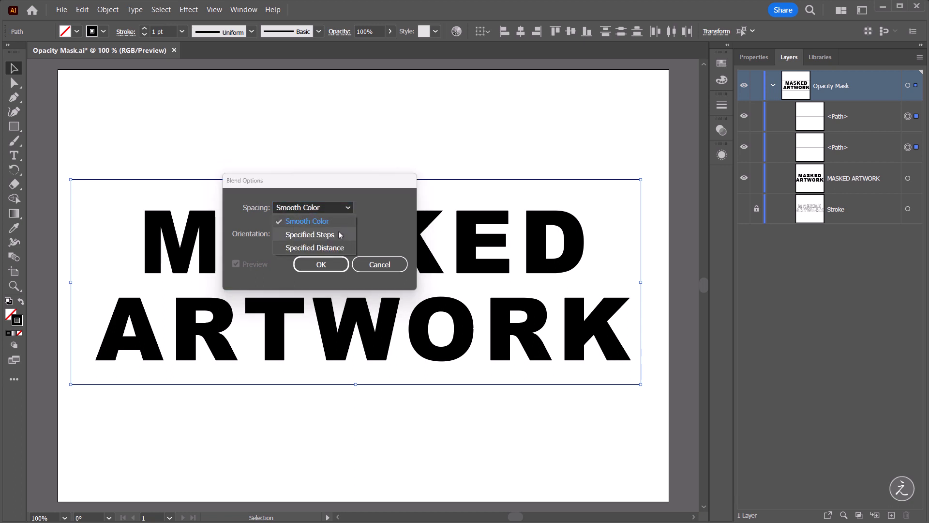
click(310, 234)
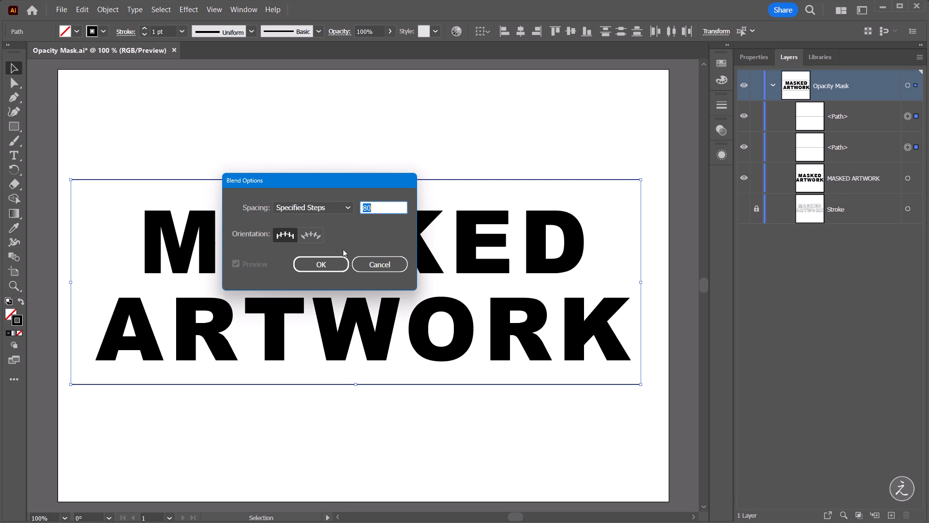
click(320, 265)
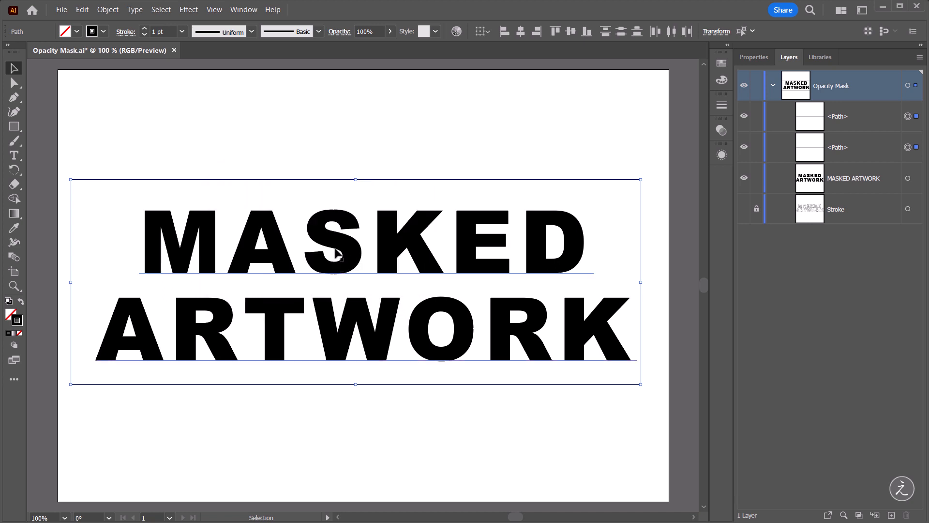
- Make the blend between the two paths, filling the text area with horizontal lines
click(107, 10)
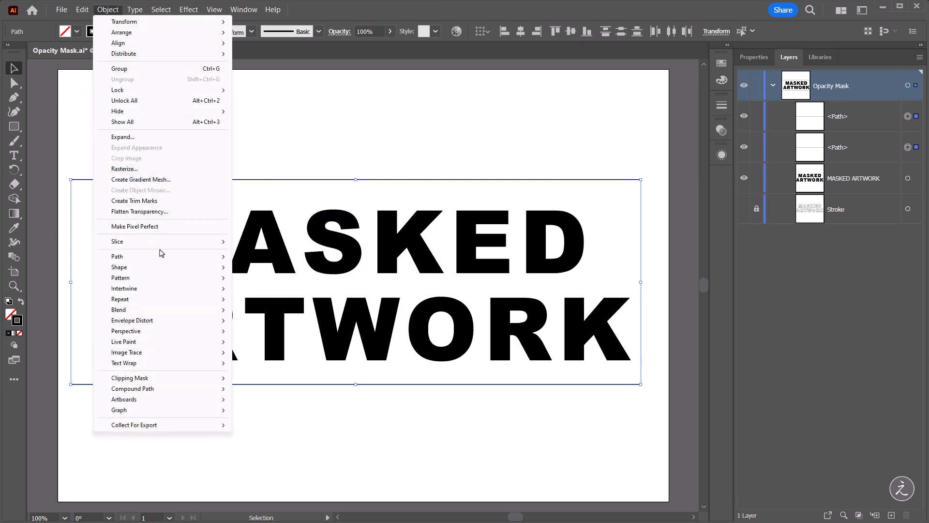
mouse_move(118, 310)
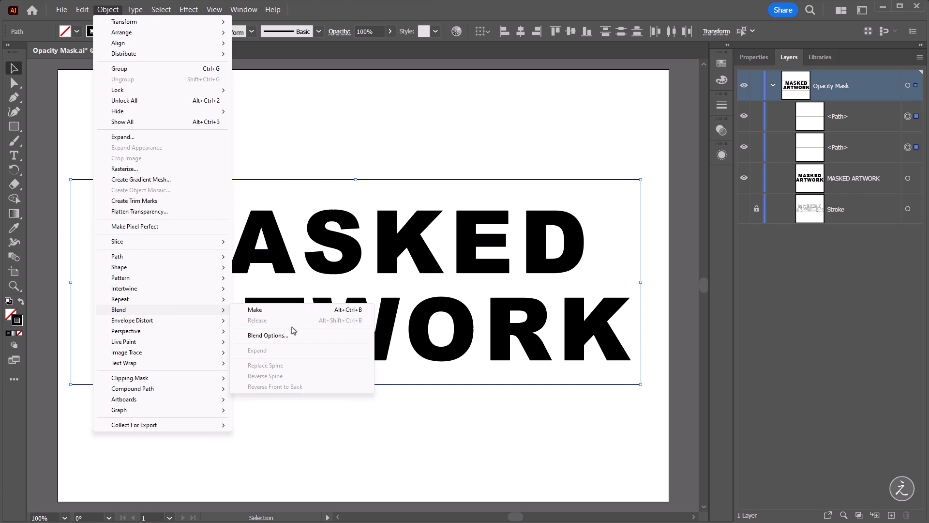
click(255, 309)
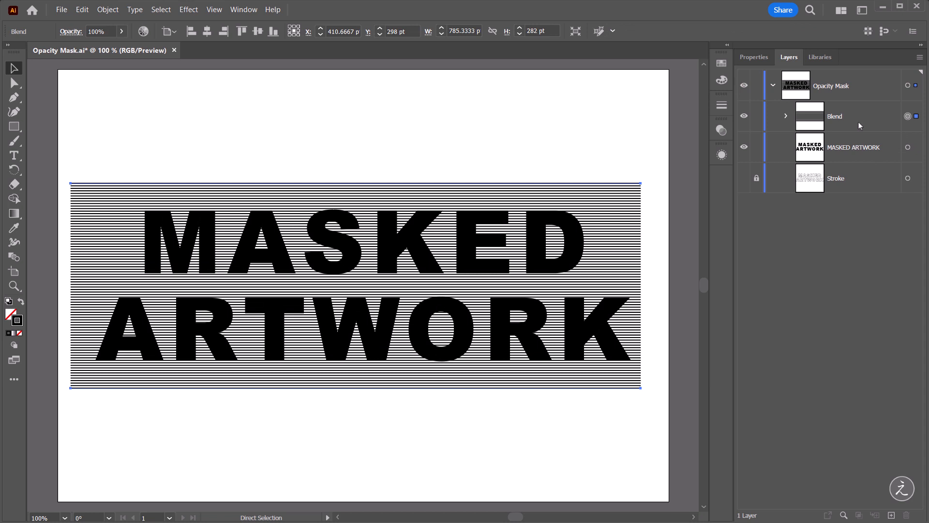
- Rename the Blend layer to Blend Lines
click(834, 116)
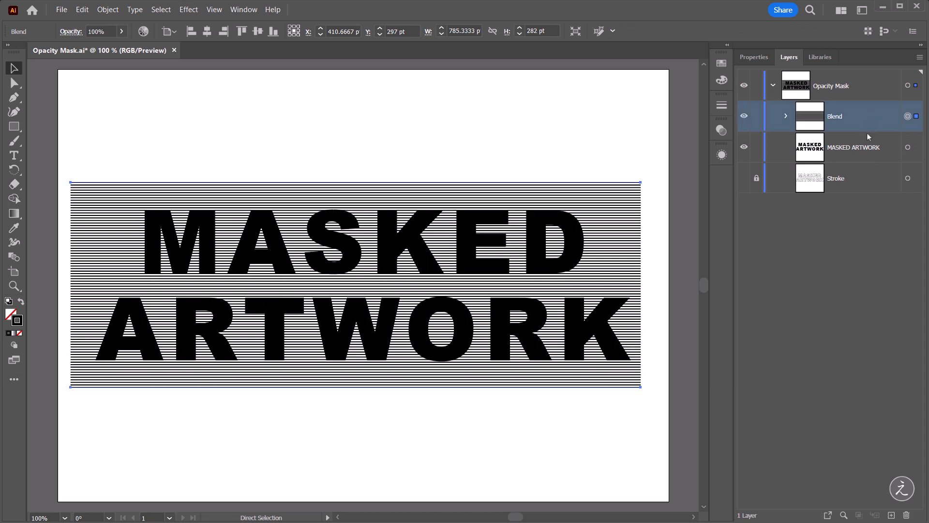
double_click(835, 116)
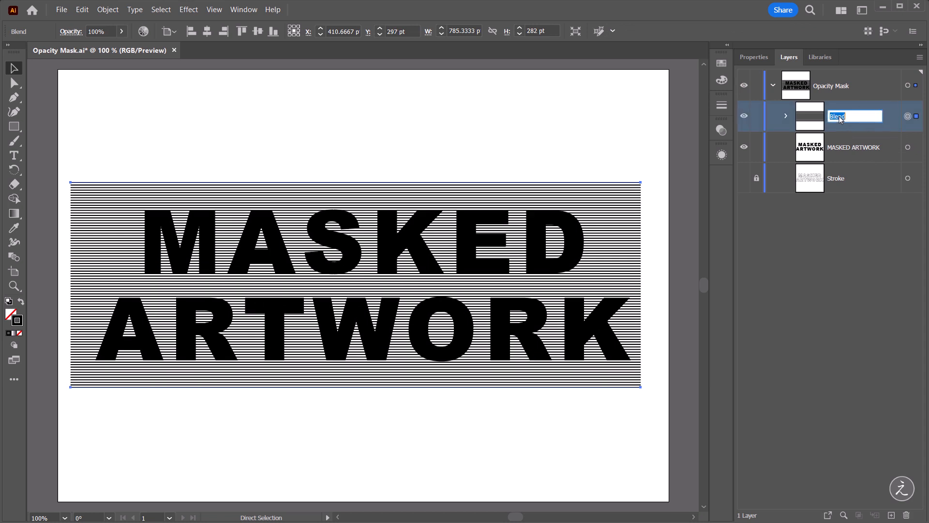
text(Blend Lines)
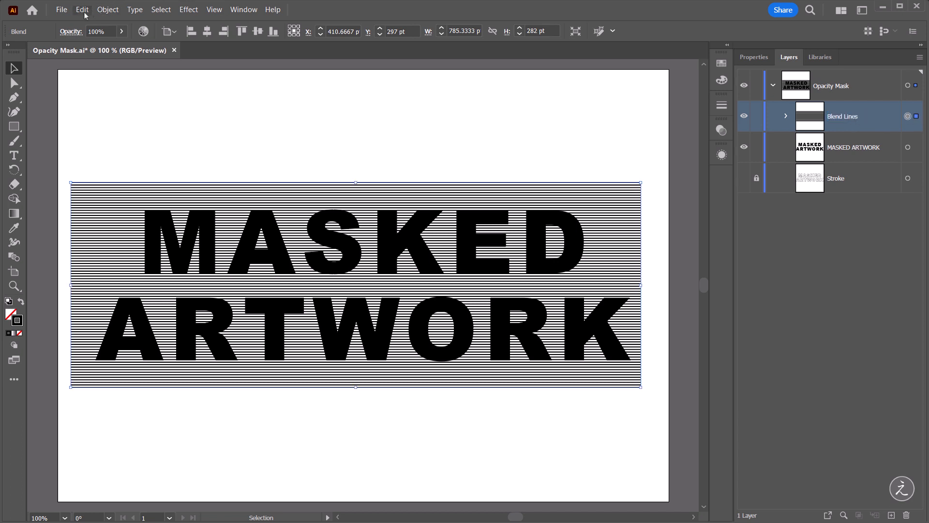
click(81, 8)
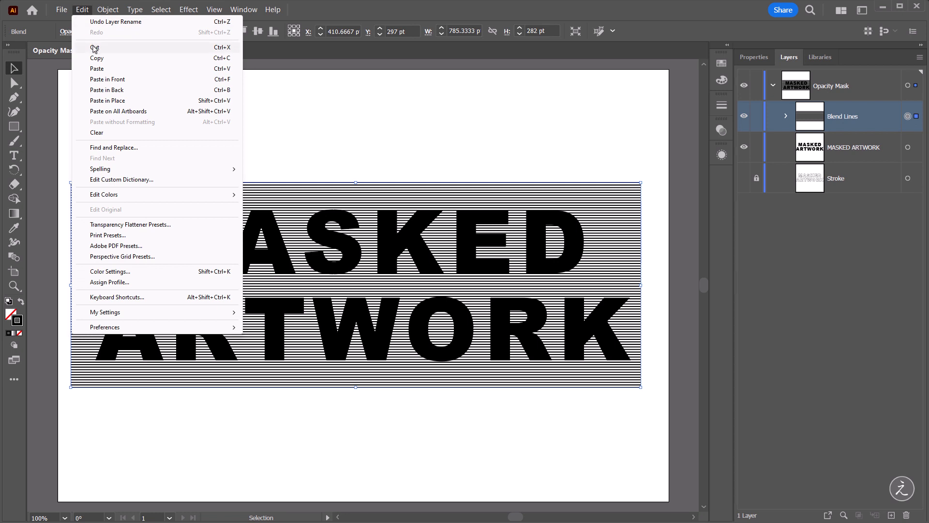
- Cut the Blend Lines object to the clipboard, leaving the text on the artboard
click(96, 48)
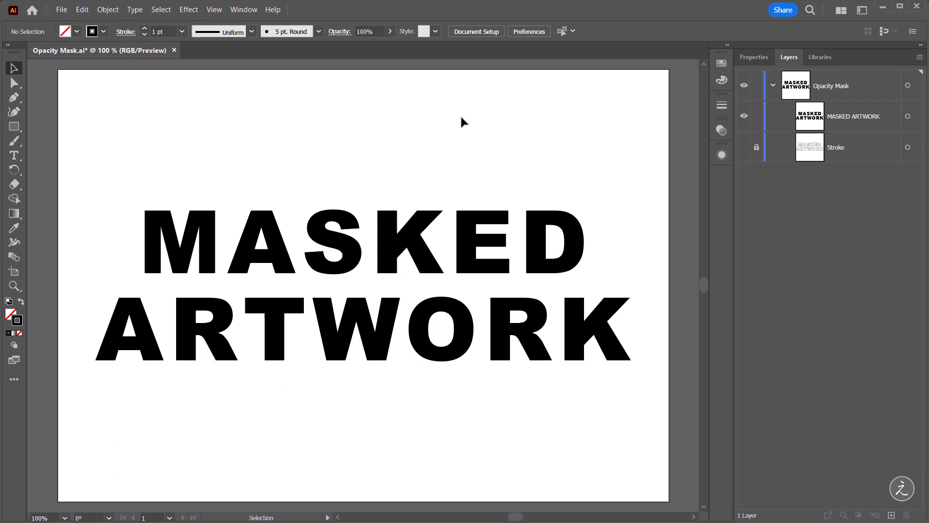
mouse_move(795, 120)
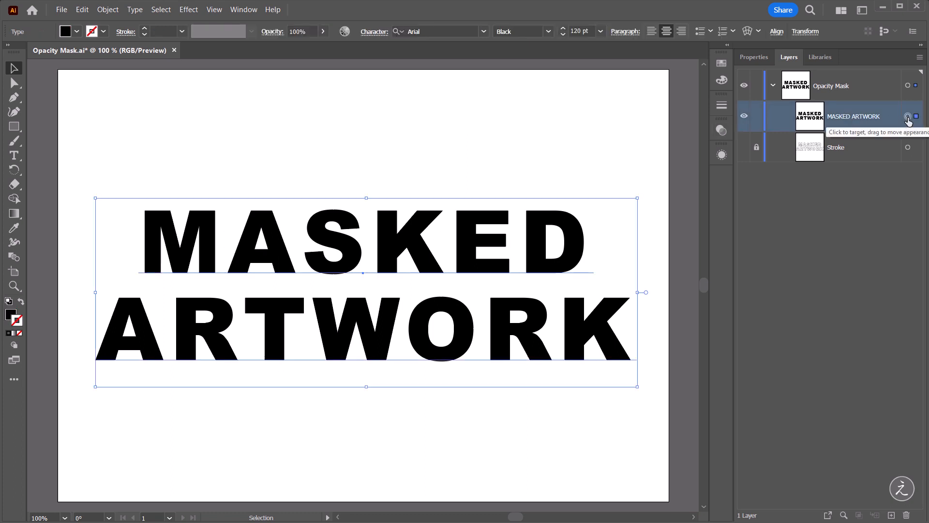
mouse_move(474, 137)
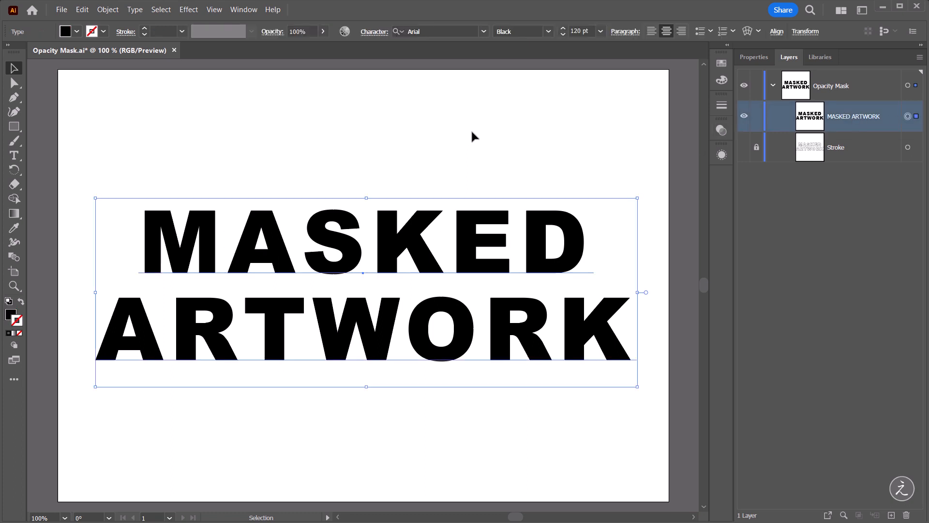
mouse_move(418, 112)
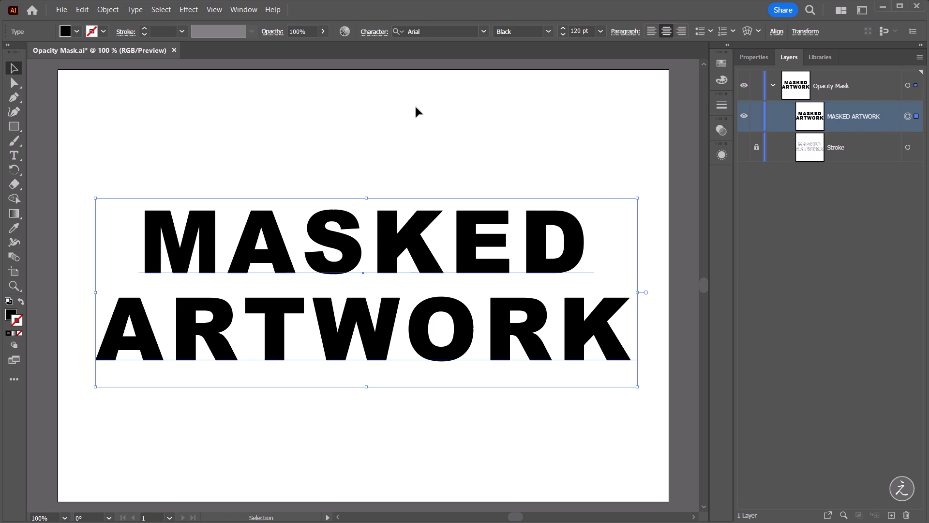
- Show the Transparency panel with mask thumbnails and reopen its options menu
click(244, 9)
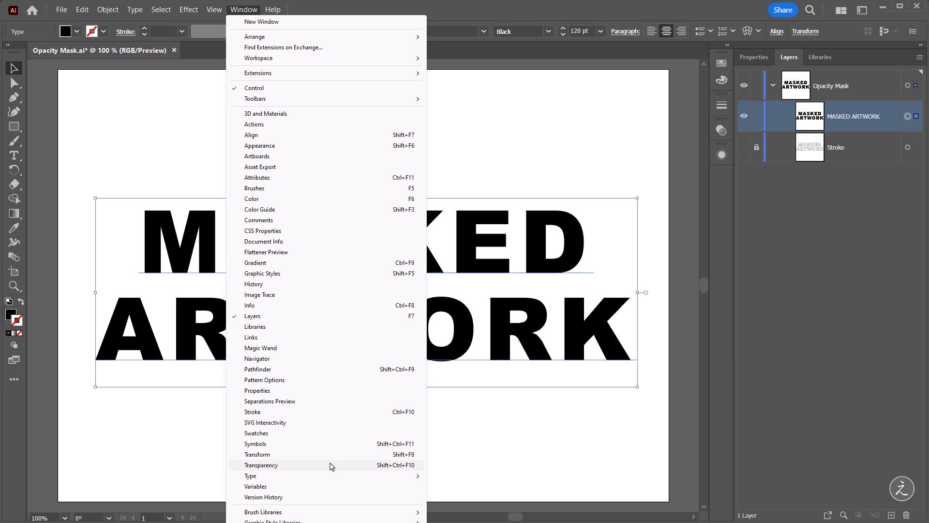
click(261, 465)
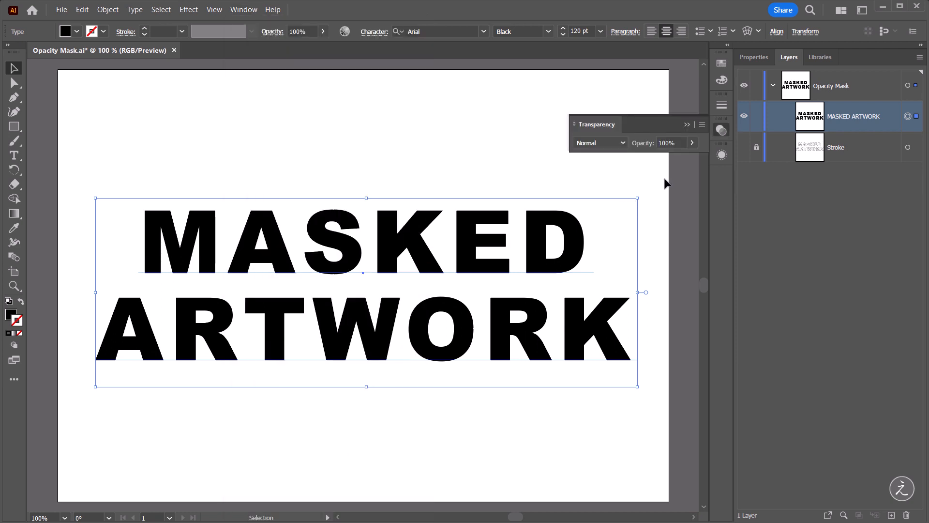
mouse_move(672, 184)
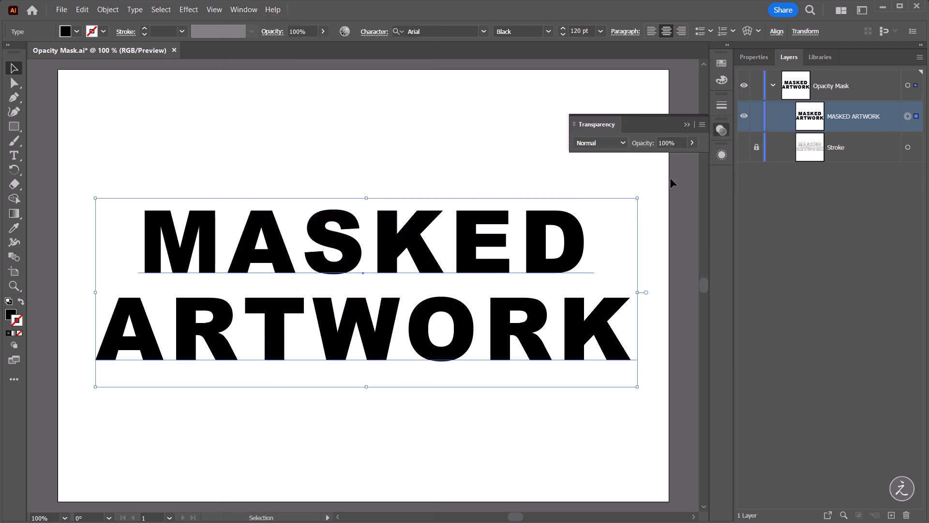
mouse_move(698, 165)
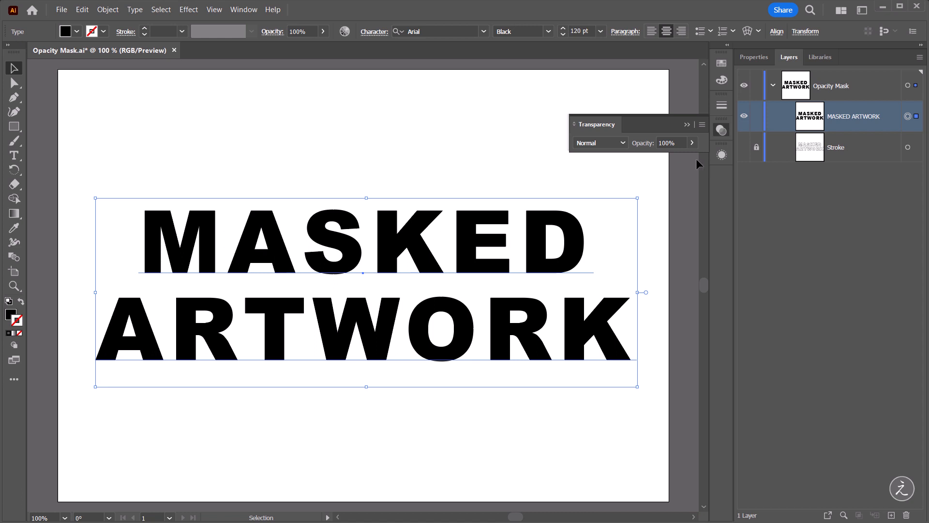
click(703, 125)
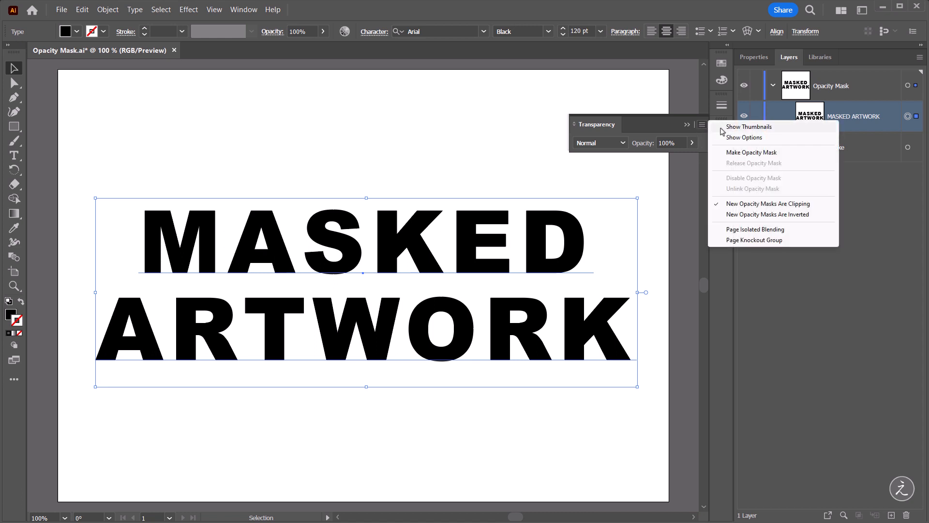
click(748, 126)
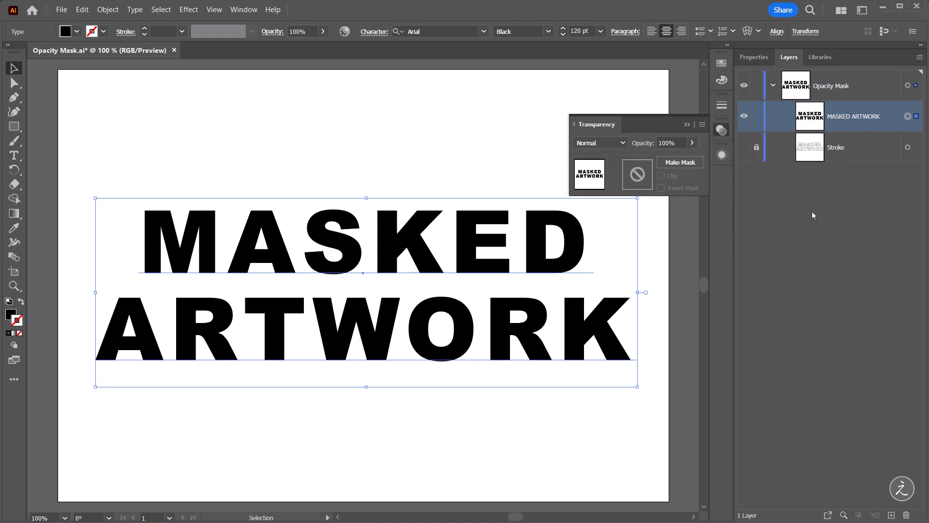
mouse_move(893, 121)
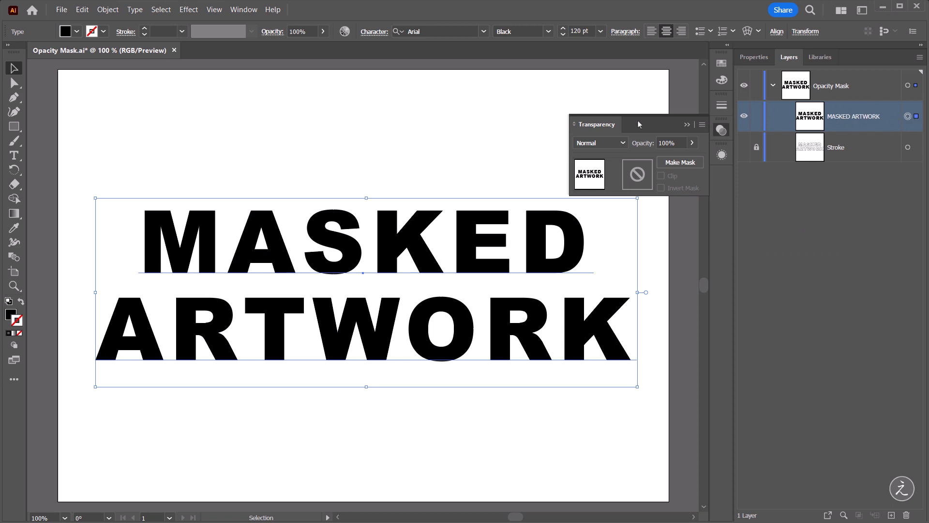
mouse_move(702, 126)
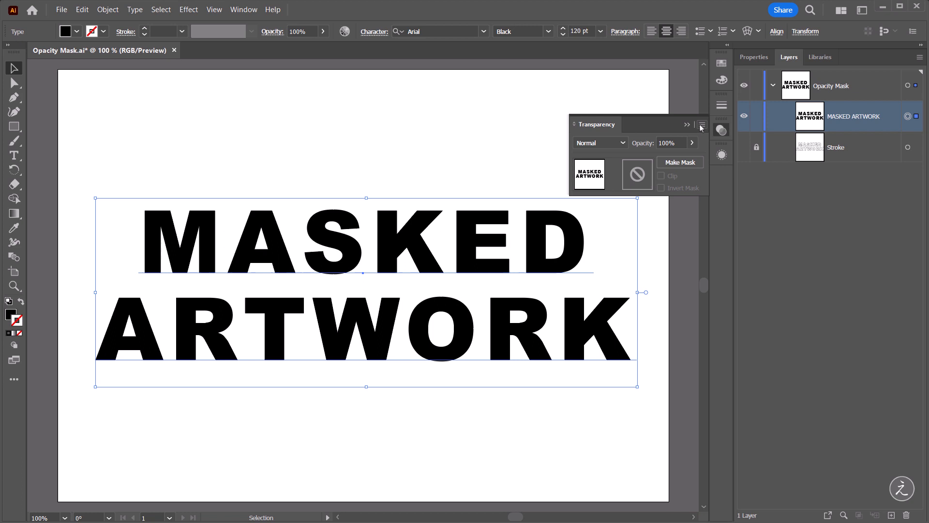
click(702, 125)
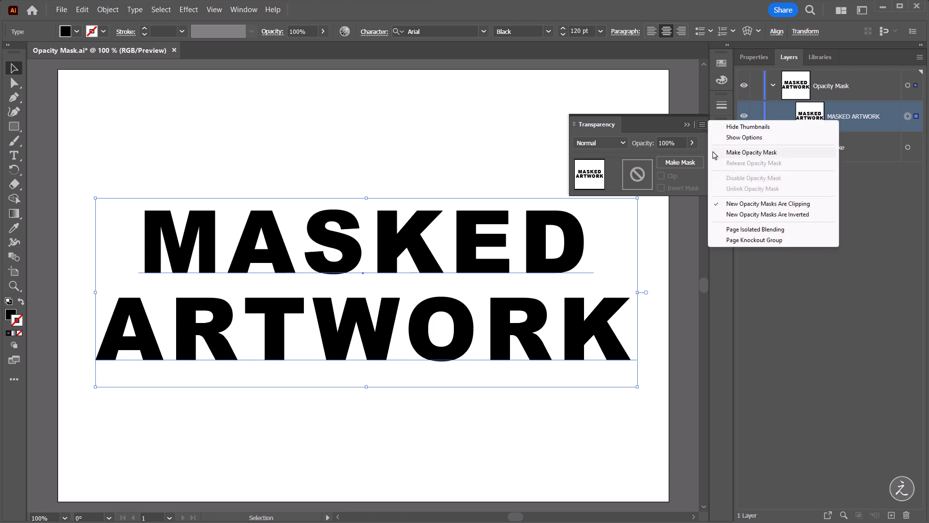
click(750, 152)
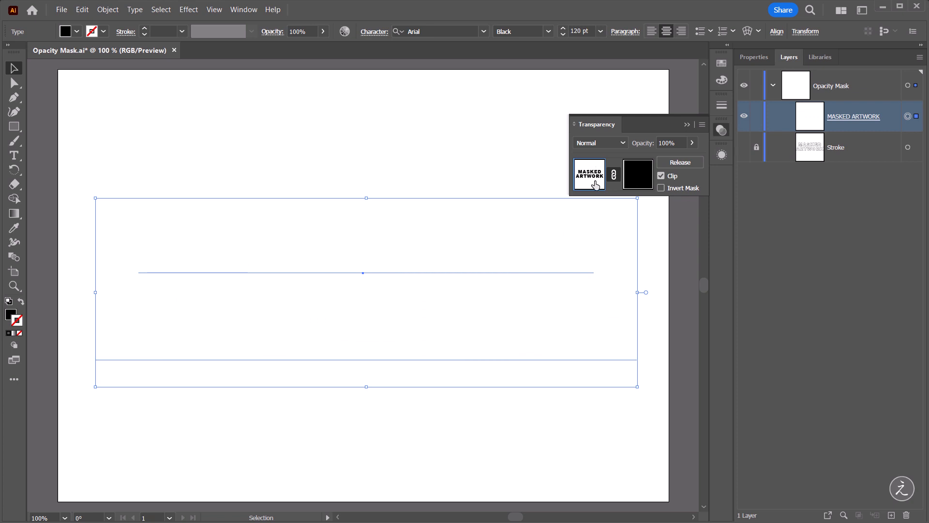
mouse_move(829, 262)
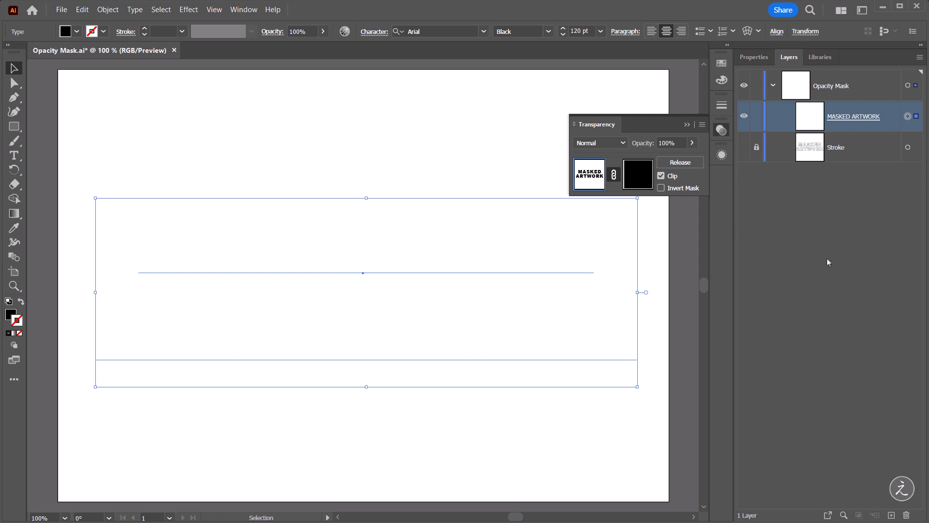
mouse_move(643, 185)
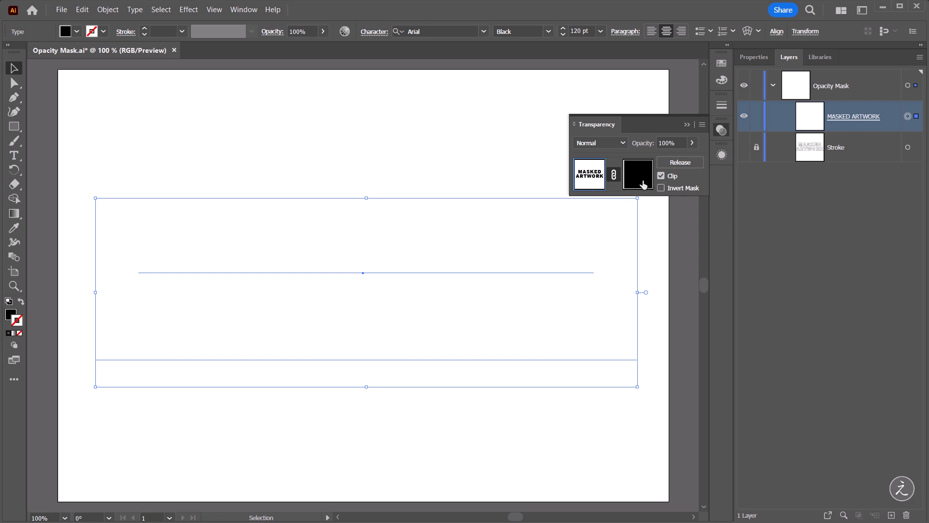
mouse_move(737, 250)
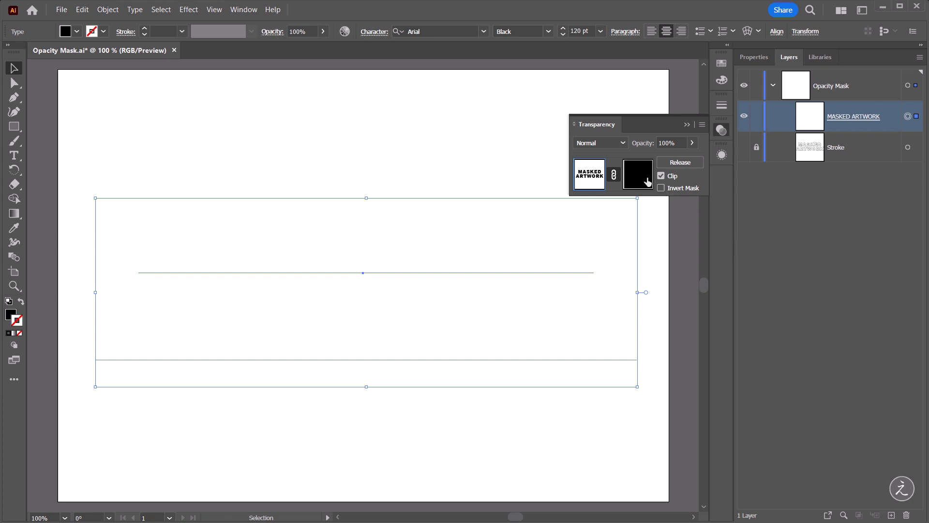
mouse_move(755, 249)
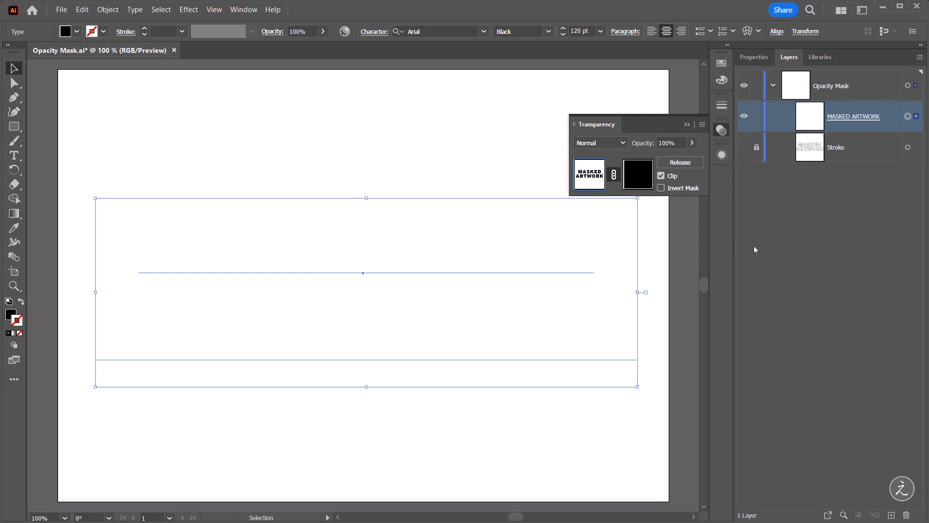
mouse_move(638, 177)
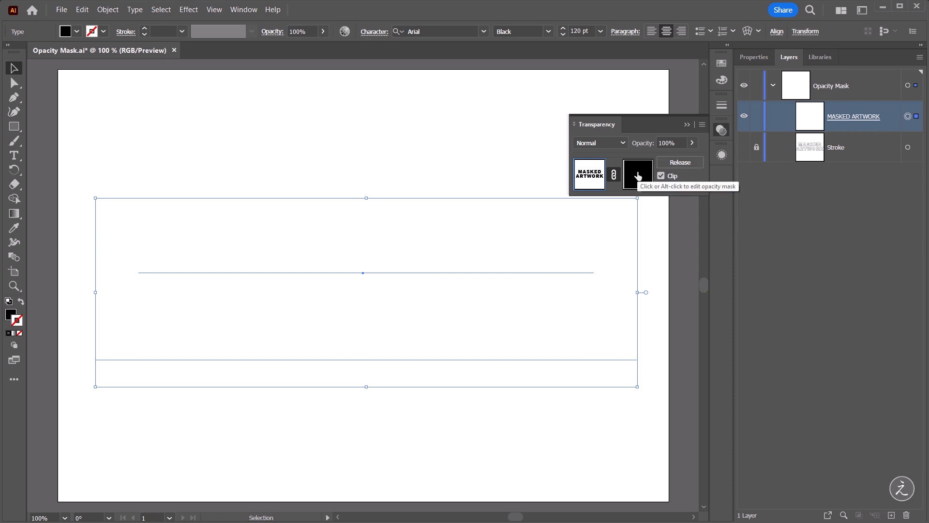
- Enter the opacity mask, paste the Blend Lines in front, and expand the mask's contents
click(638, 174)
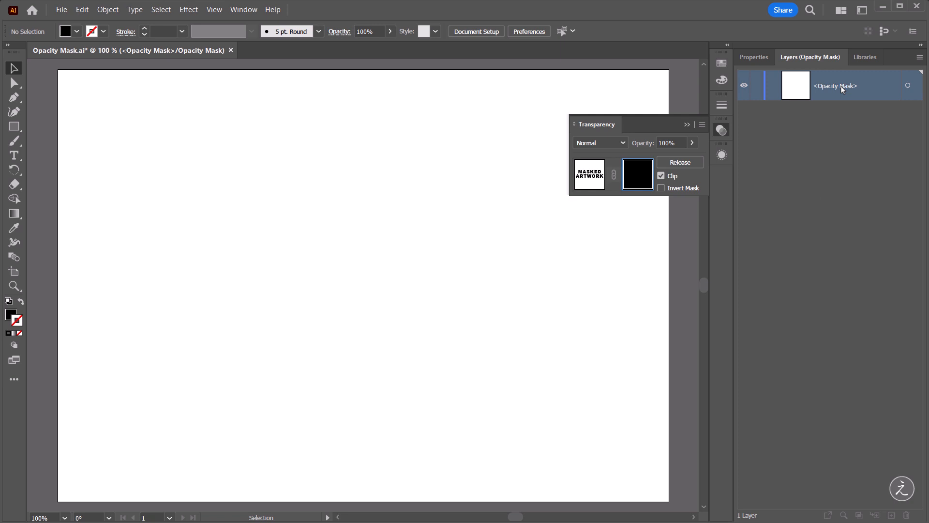
mouse_move(852, 185)
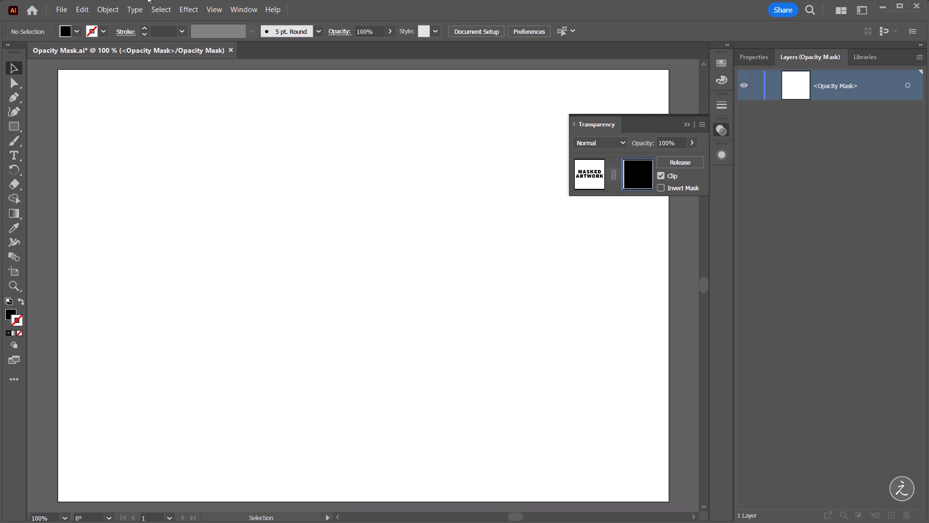
click(81, 9)
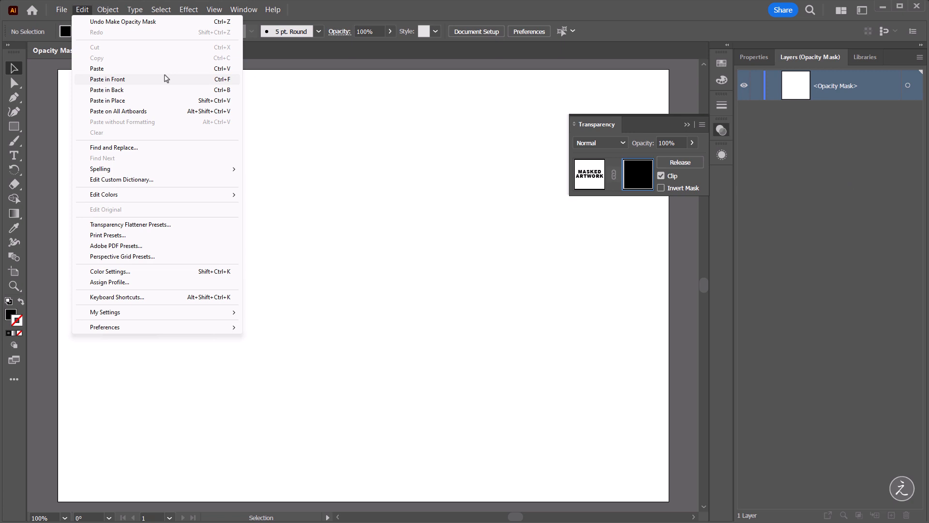
mouse_move(167, 80)
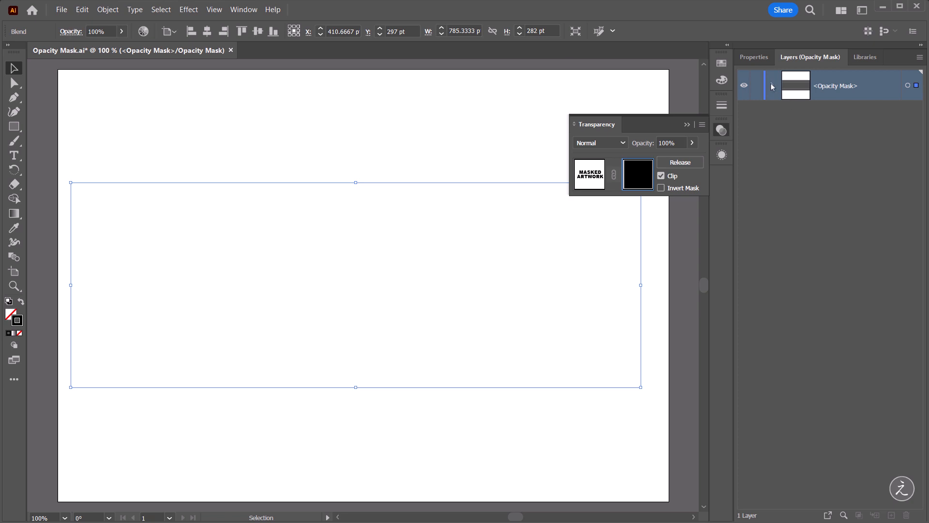
click(772, 86)
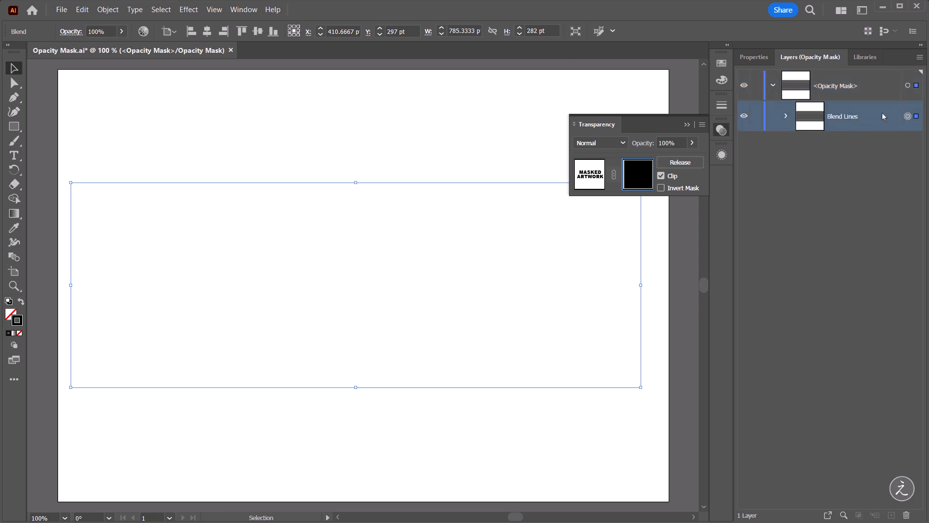
mouse_move(864, 196)
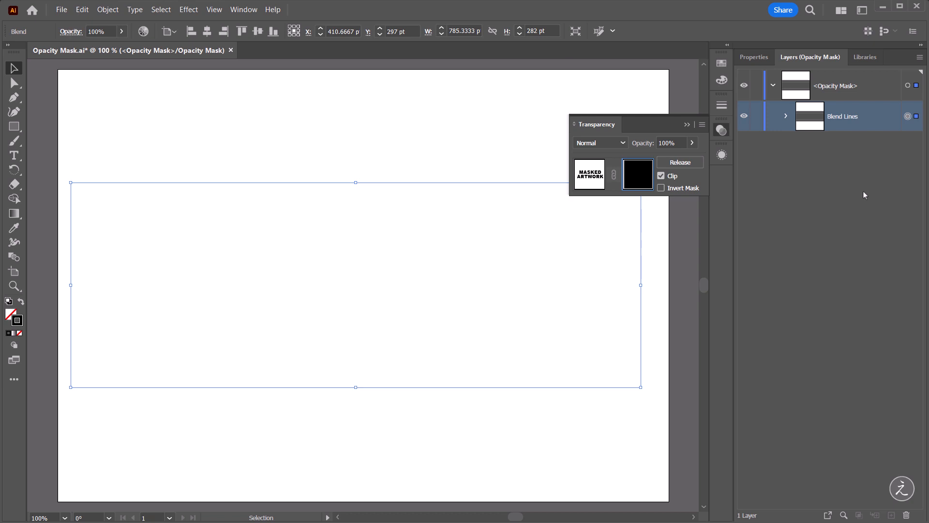
mouse_move(851, 154)
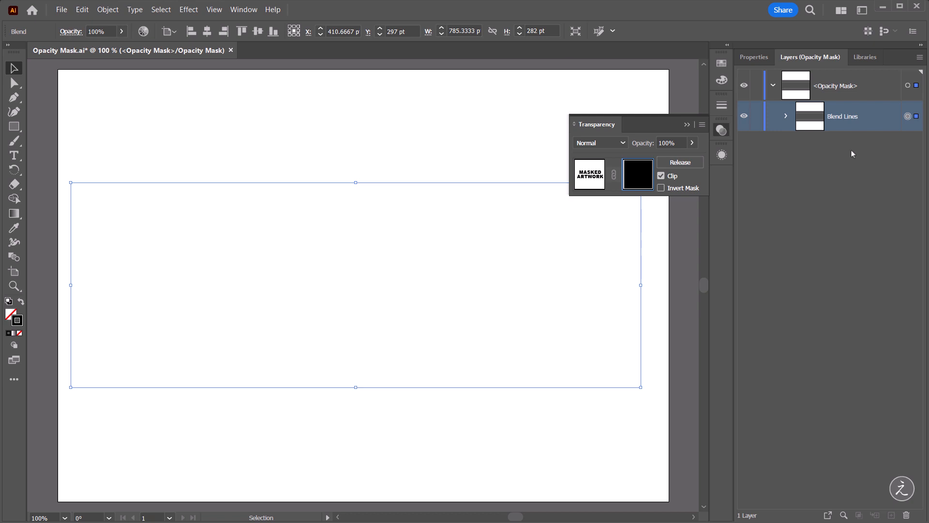
- Turn on Invert Mask so the text shows as horizontal stripes
click(660, 188)
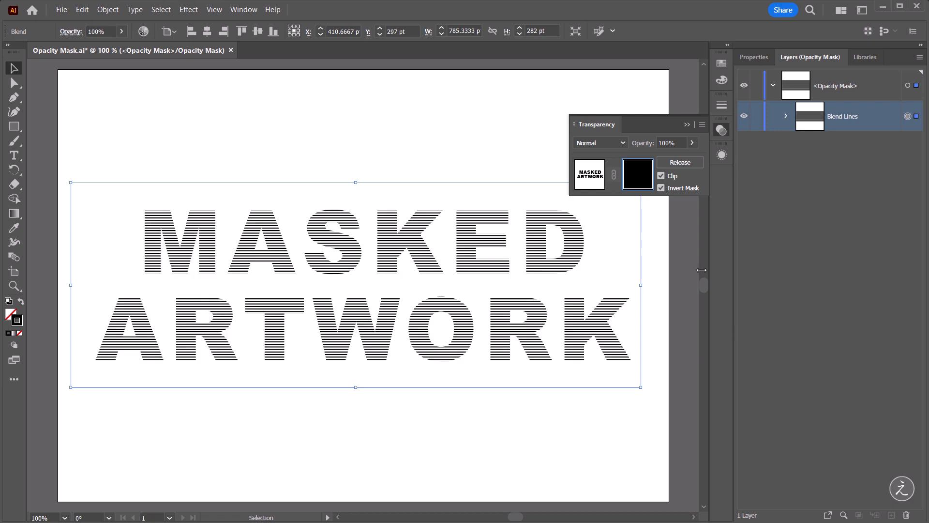
mouse_move(764, 307)
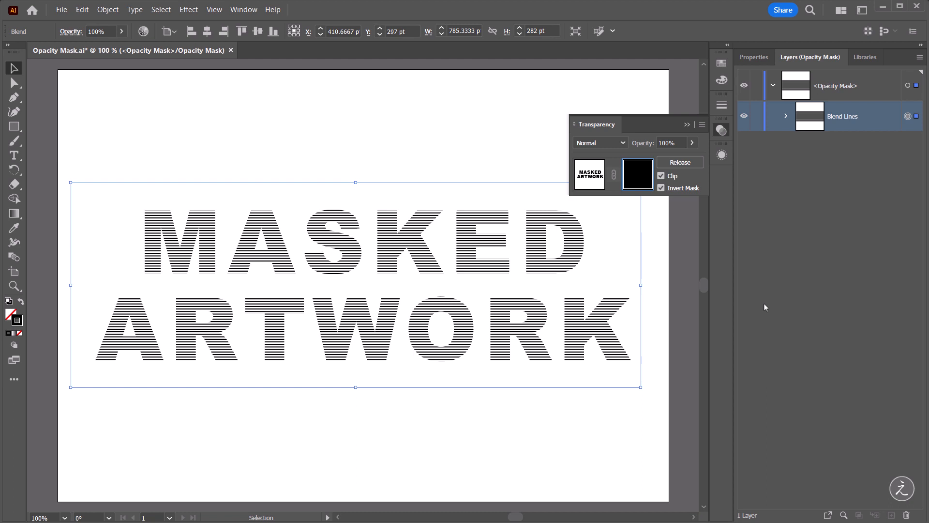
mouse_move(432, 348)
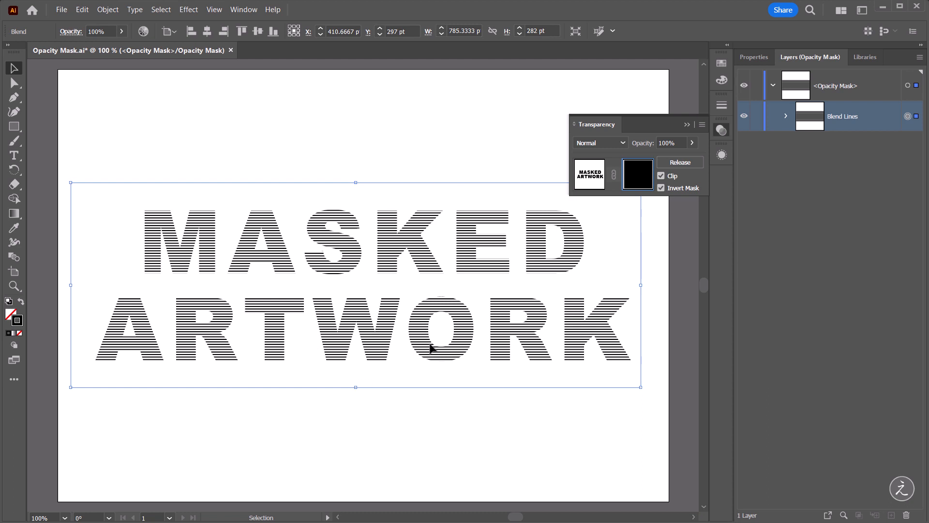
mouse_move(551, 407)
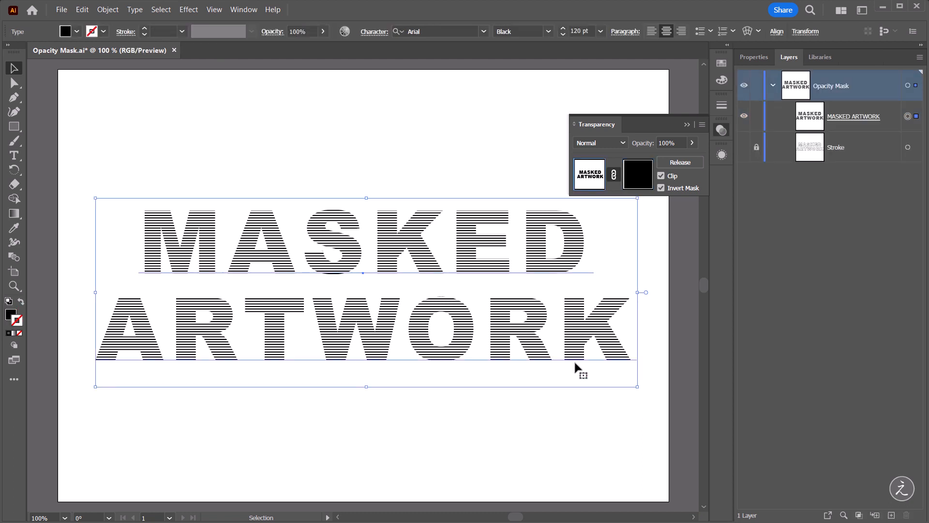
mouse_move(628, 180)
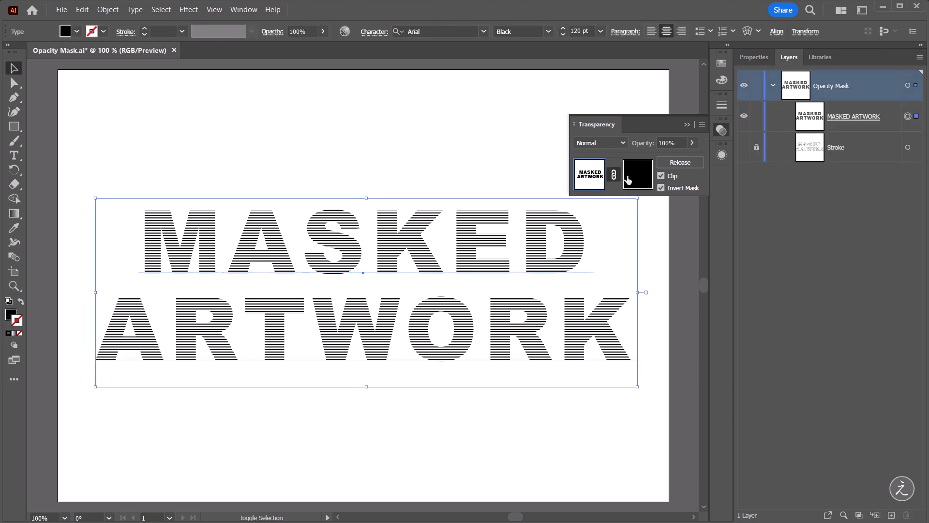
- Toggle the opacity mask off and back on to compare the striped text
click(637, 174)
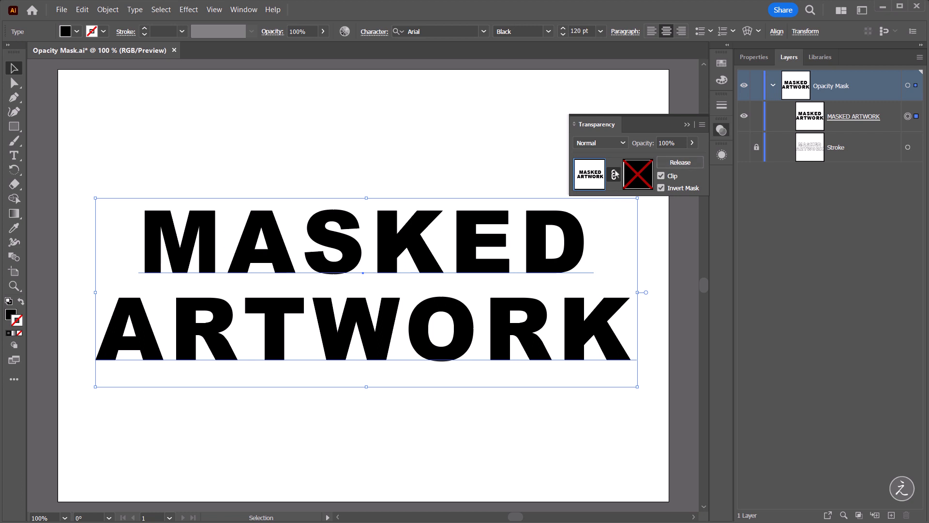
mouse_move(637, 174)
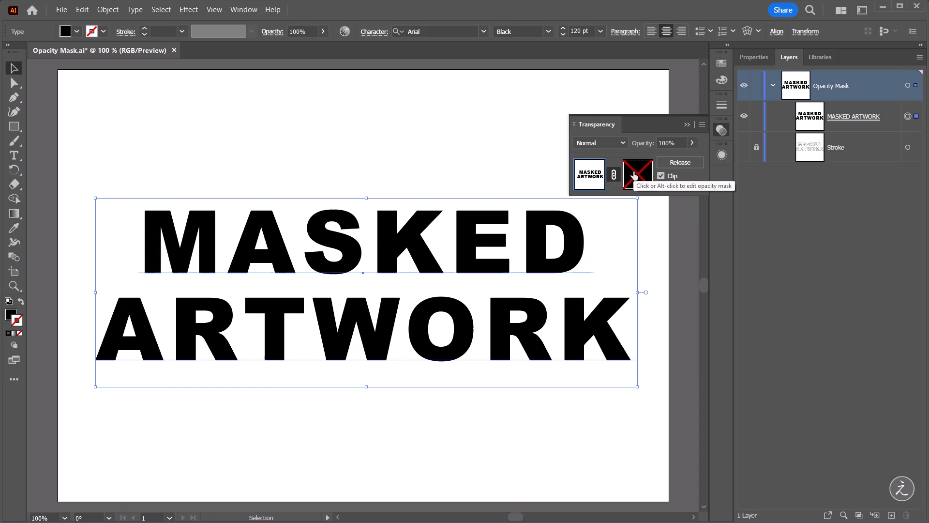
click(661, 186)
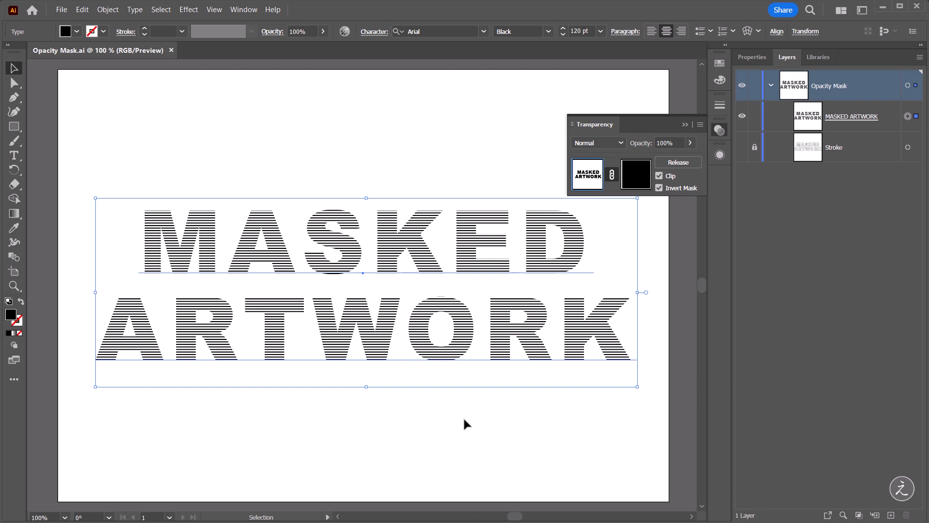
mouse_move(439, 437)
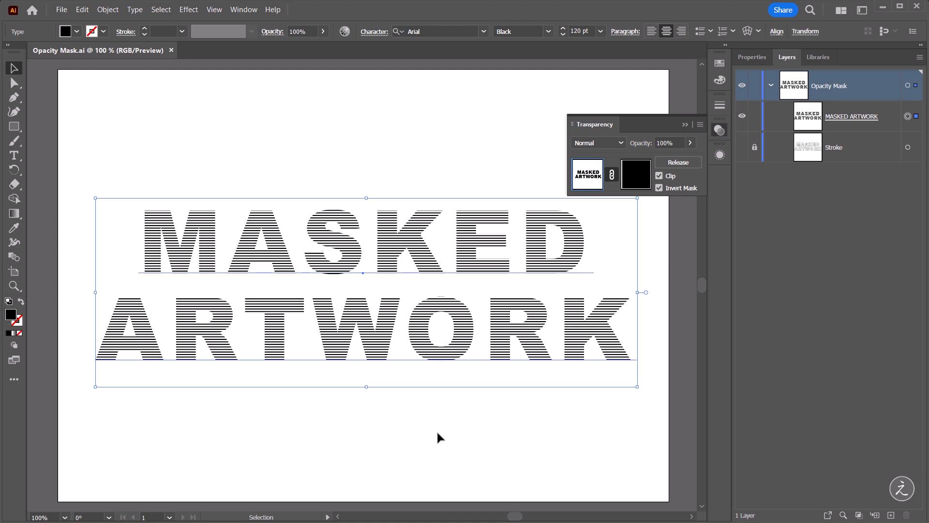
mouse_move(891, 156)
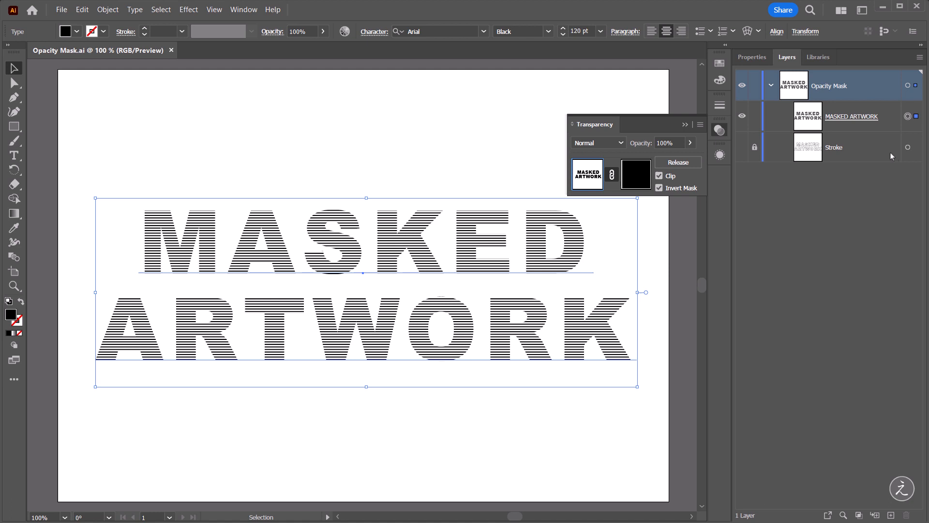
- Duplicate the Stroke text, swap fill/stroke, fill it yellow FFE100, rename it BG and lock it
click(833, 147)
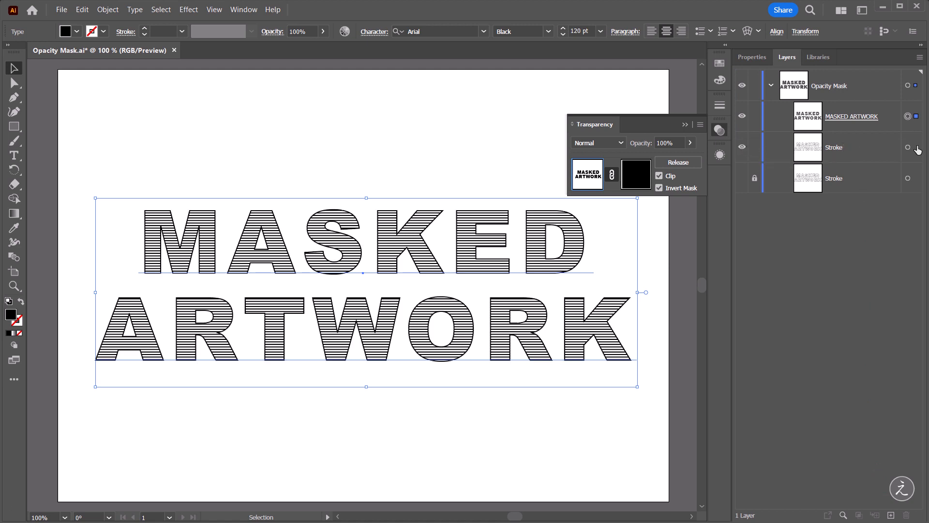
key(shift+x)
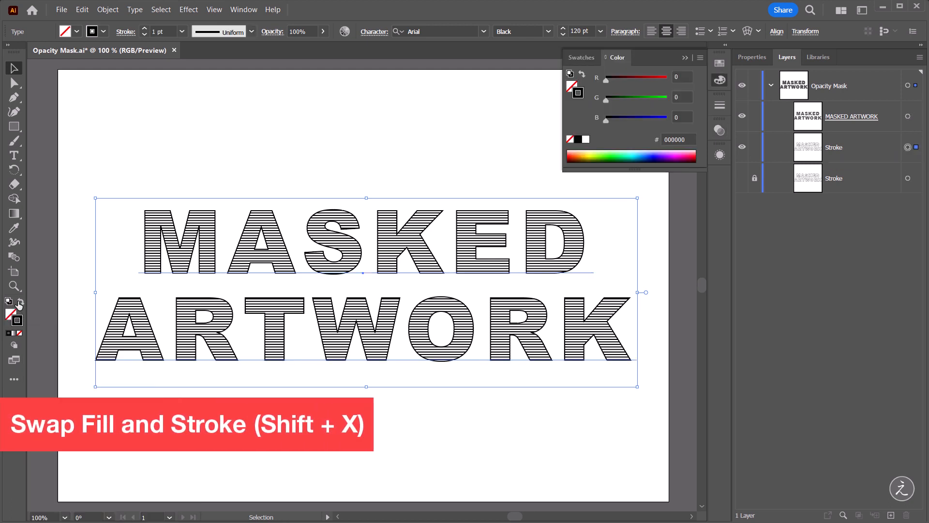
key(shift+x)
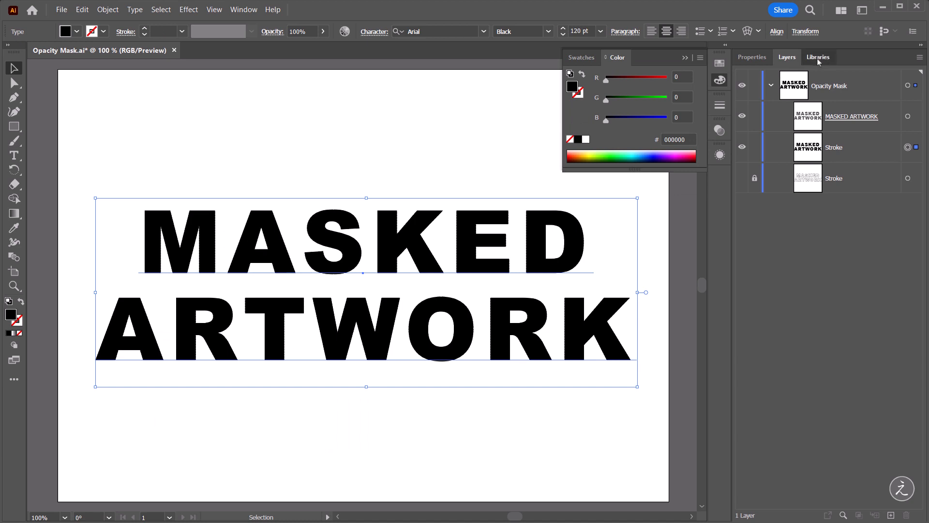
click(818, 57)
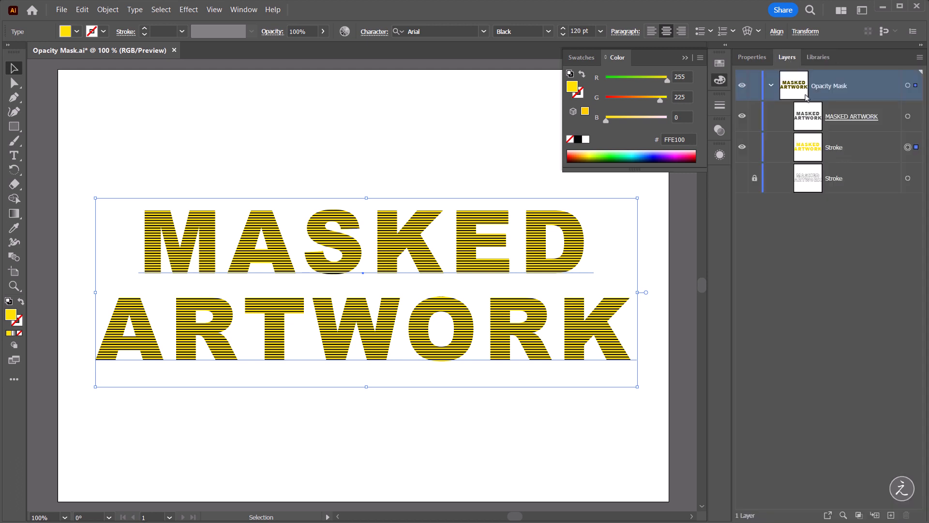
double_click(833, 147)
text(BG)
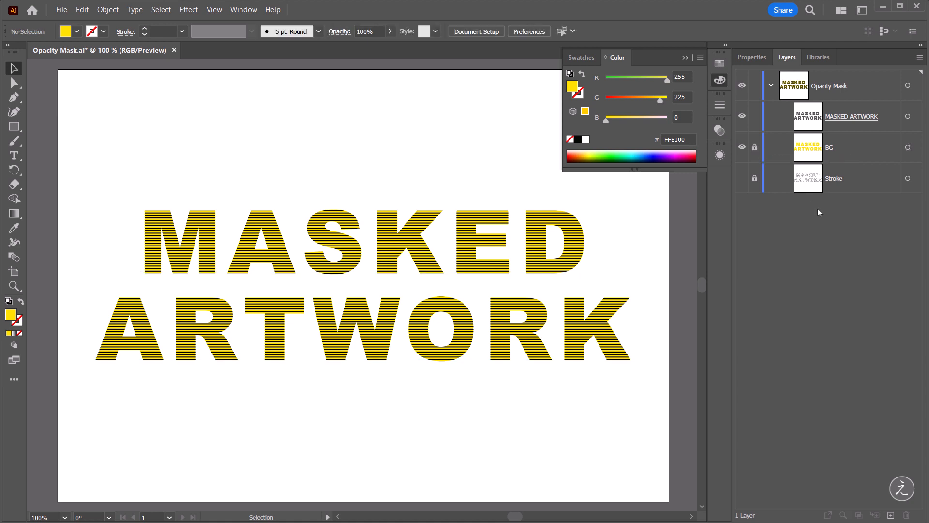
mouse_move(888, 162)
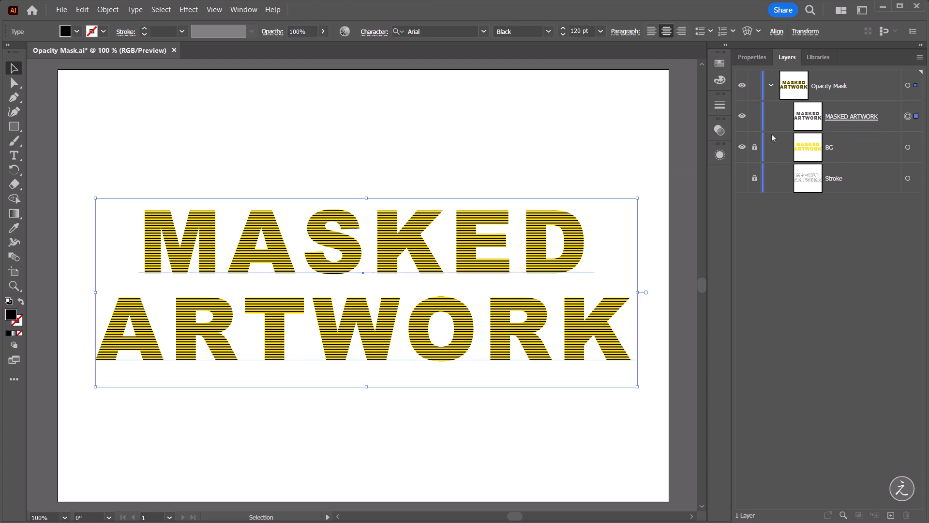
- Enter opacity-mask editing for MASKED ARTWORK via the Transparency panel thumbnail
click(719, 130)
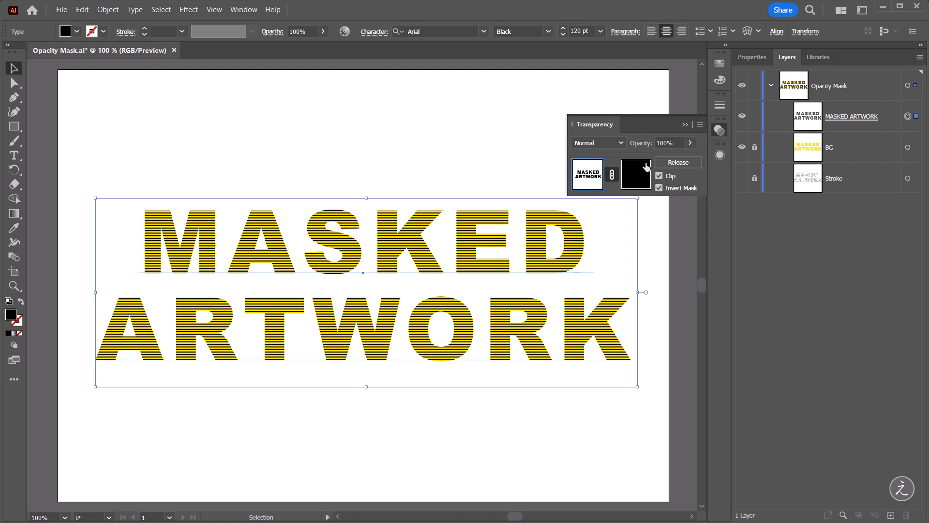
click(635, 173)
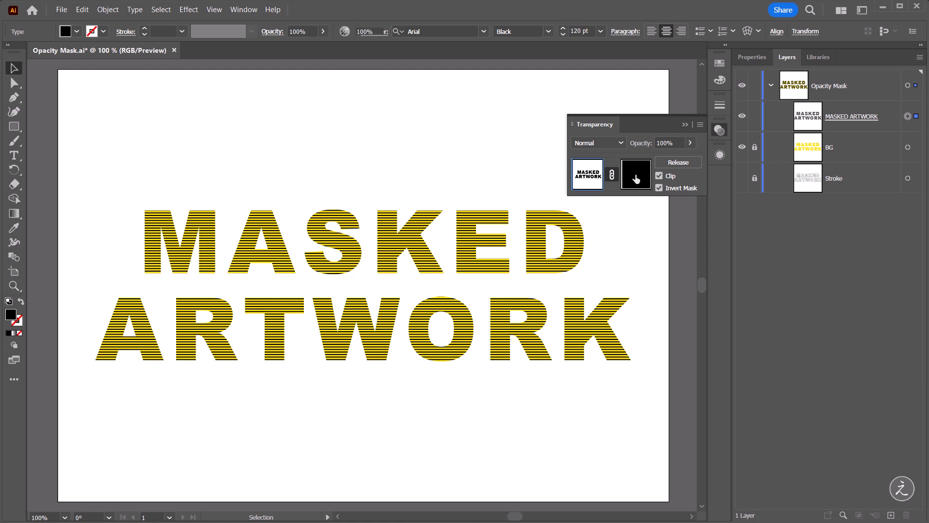
click(635, 173)
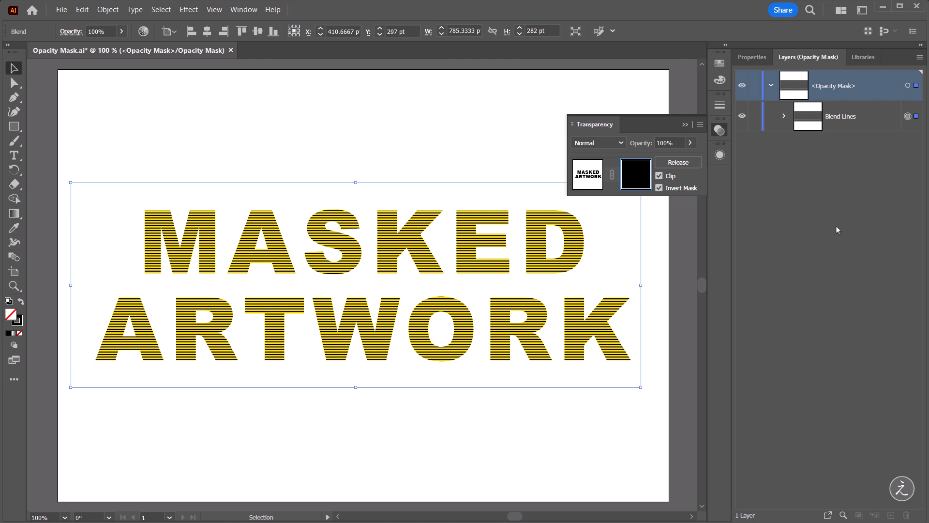
mouse_move(377, 110)
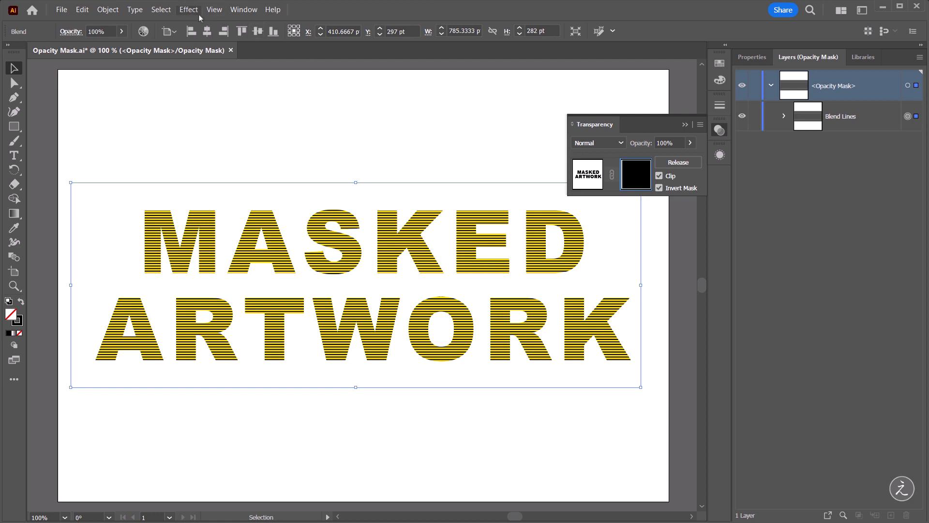
- Apply a Zig Zag effect of 5 pt size with 7 ridges per segment to the Blend Lines
click(188, 10)
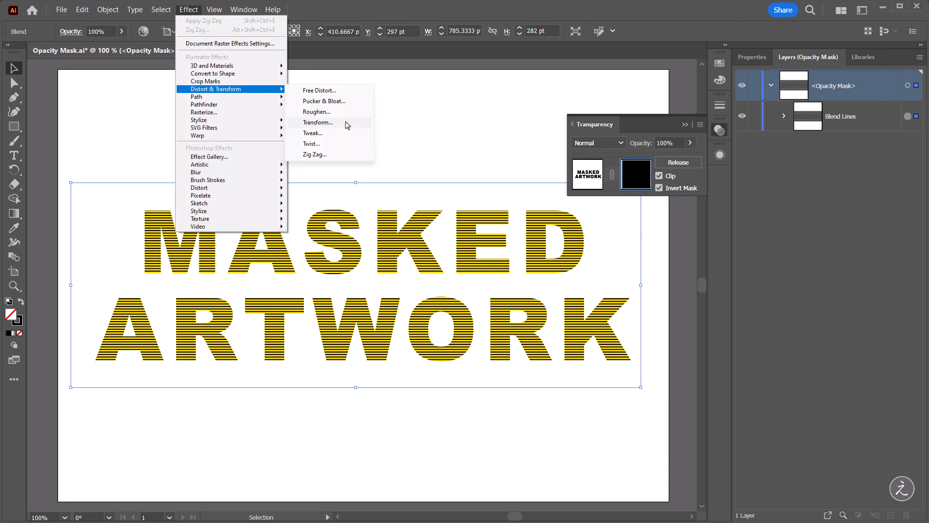
click(315, 154)
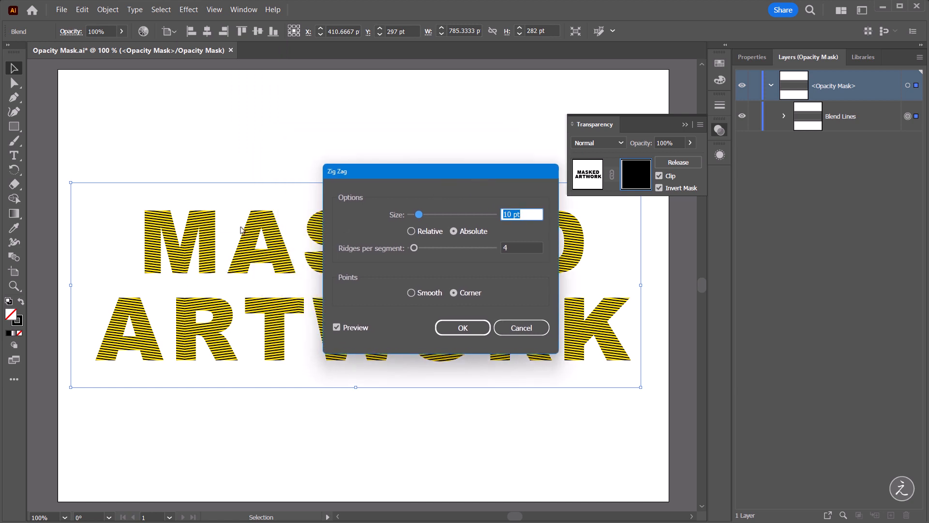
mouse_move(373, 204)
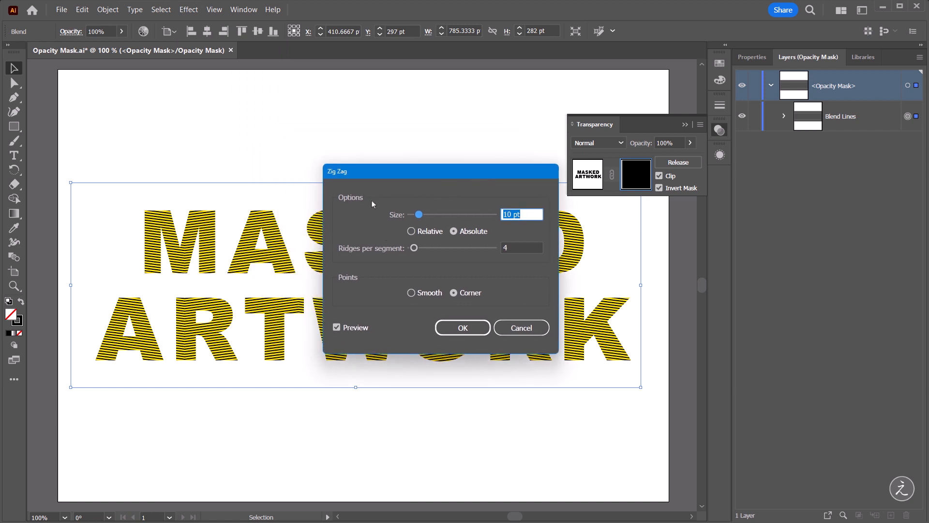
mouse_move(527, 222)
text(5)
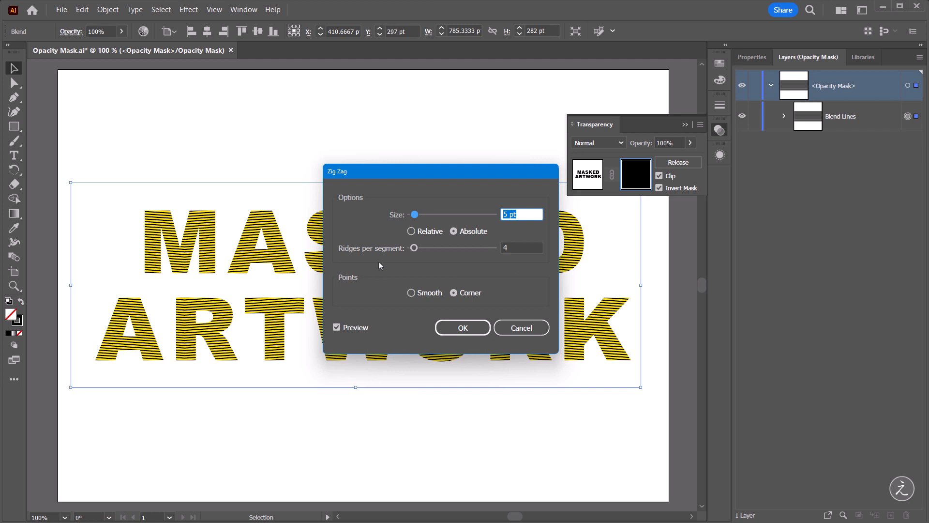
click(521, 248)
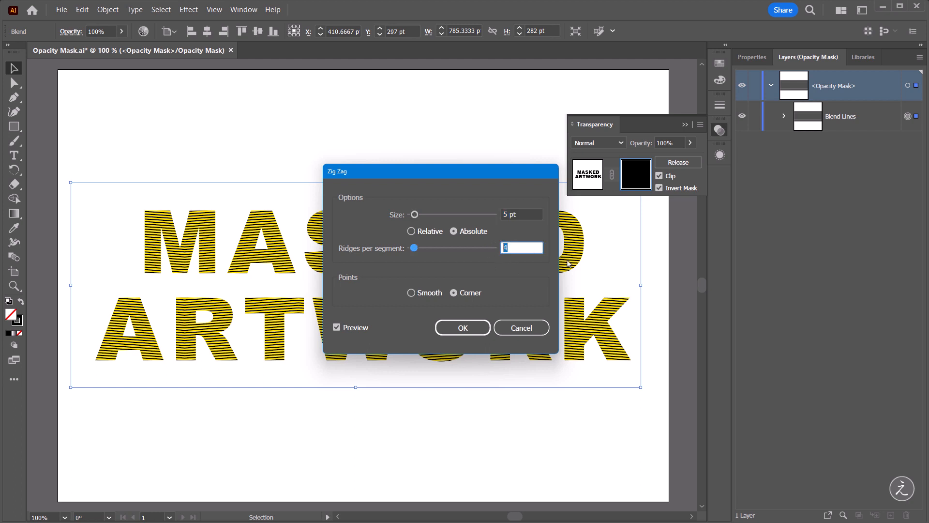
text(7)
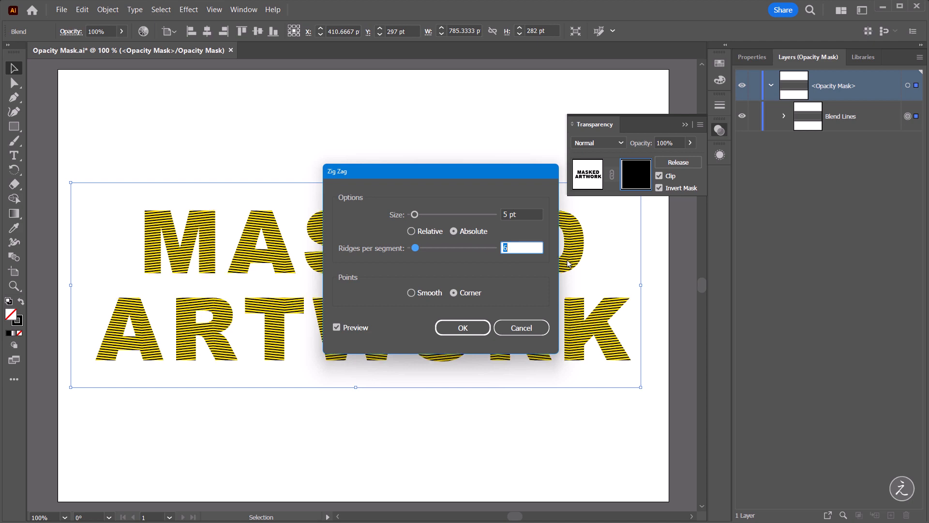
text(7)
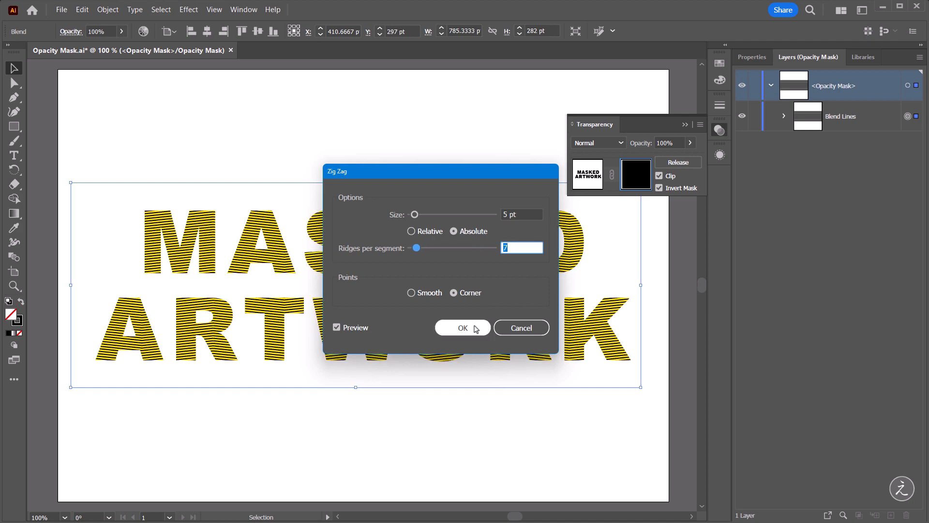
click(463, 327)
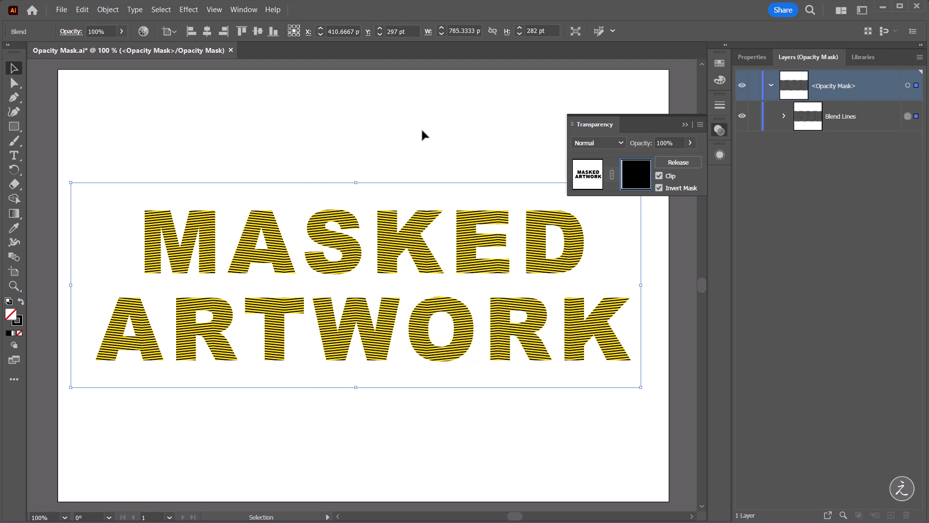
mouse_move(214, 10)
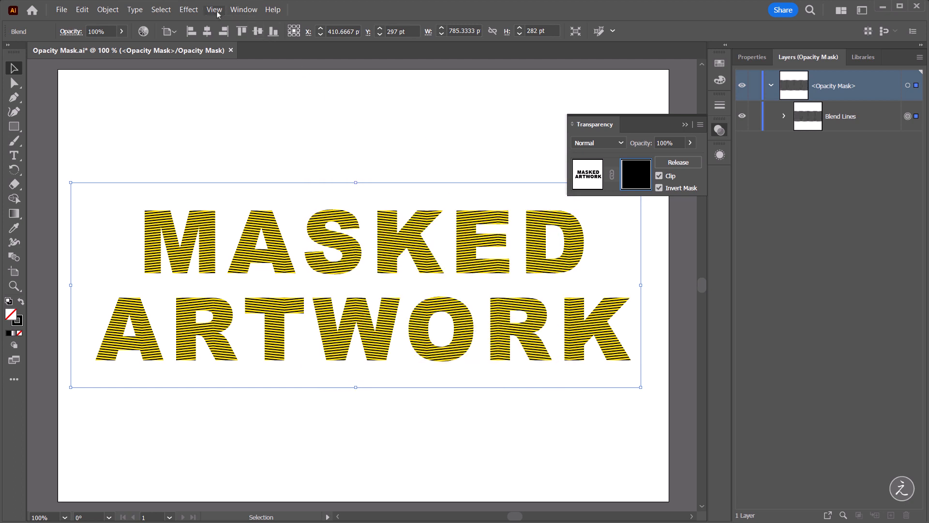
- Apply a Roughen effect at 2% relative size with detail 3 to the wavy streaks
click(189, 10)
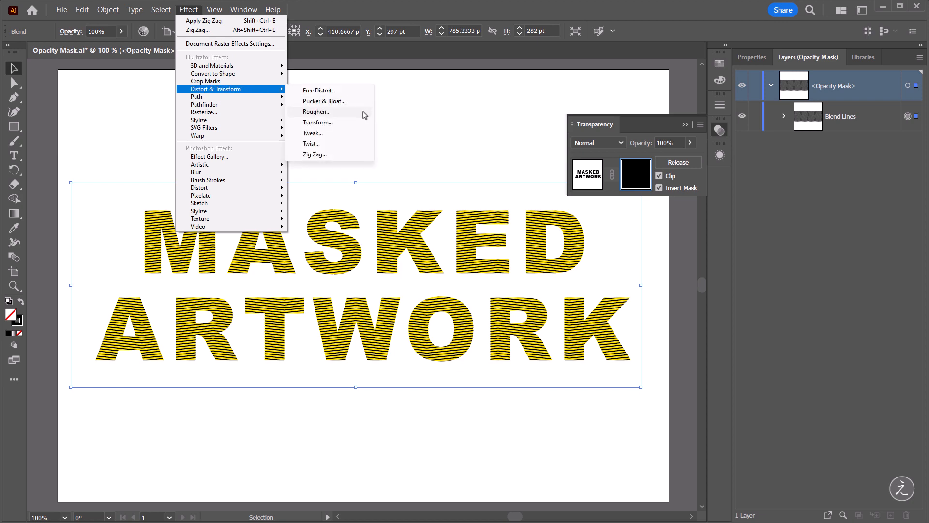
click(318, 113)
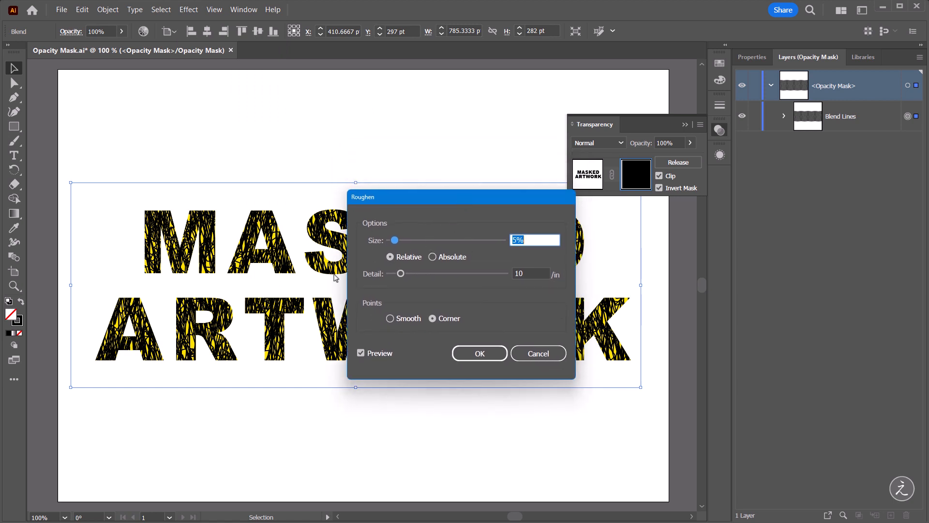
mouse_move(530, 271)
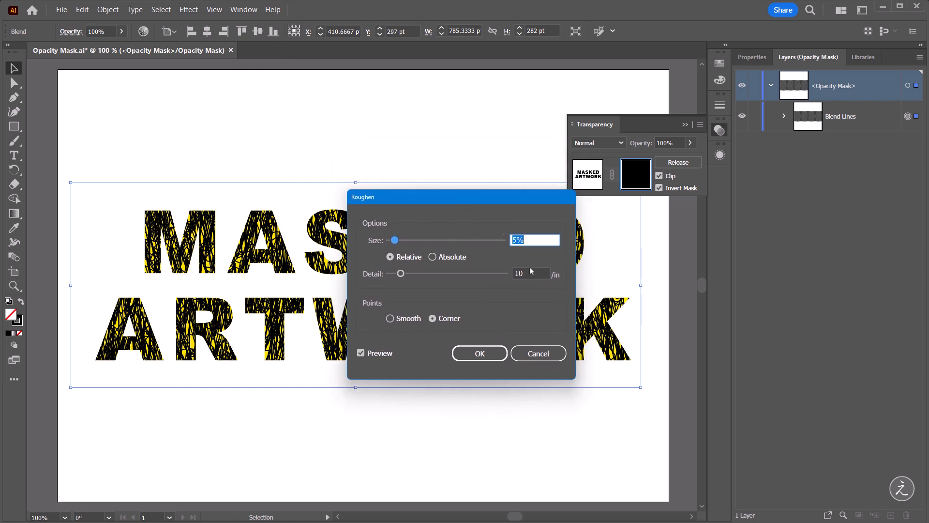
mouse_move(532, 251)
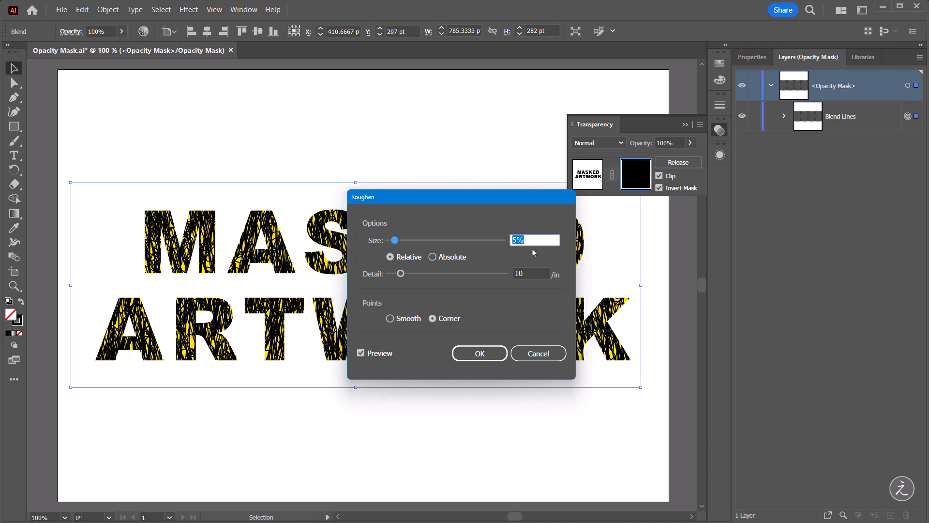
text(2%)
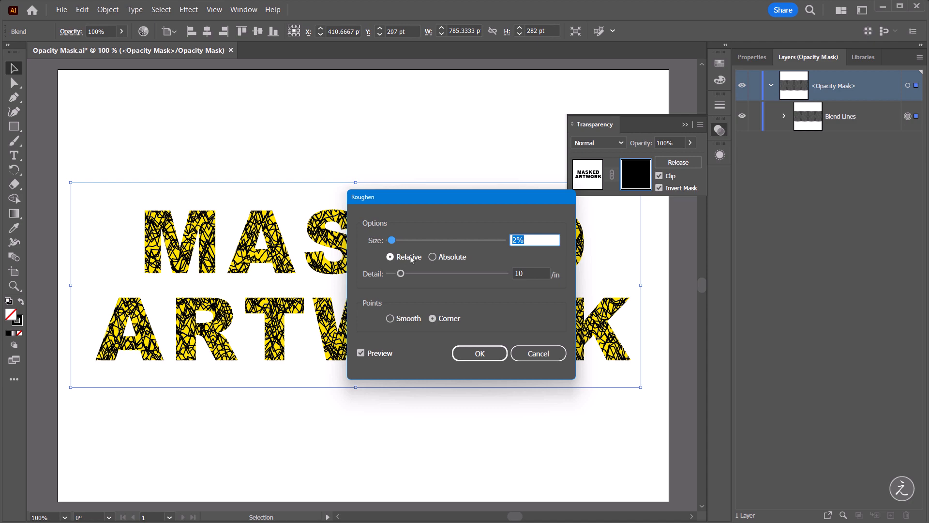
mouse_move(458, 307)
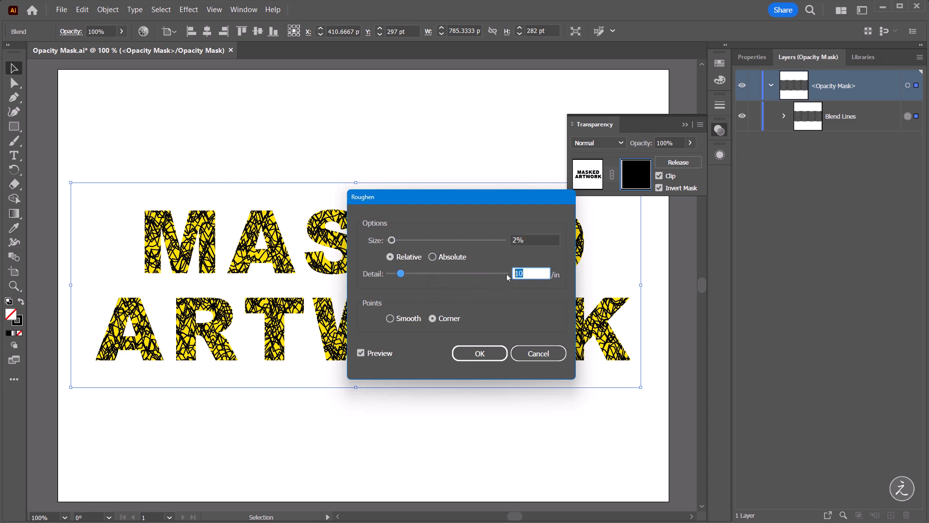
text(3)
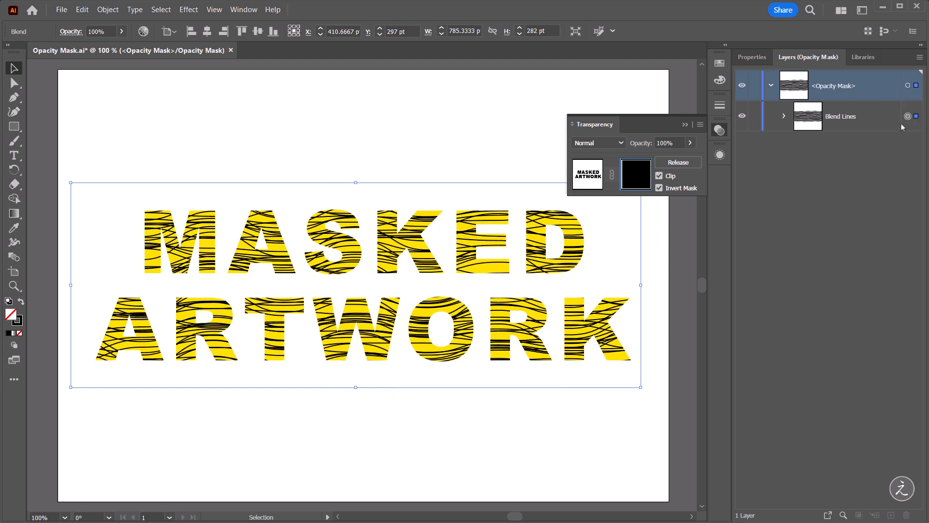
mouse_move(68, 307)
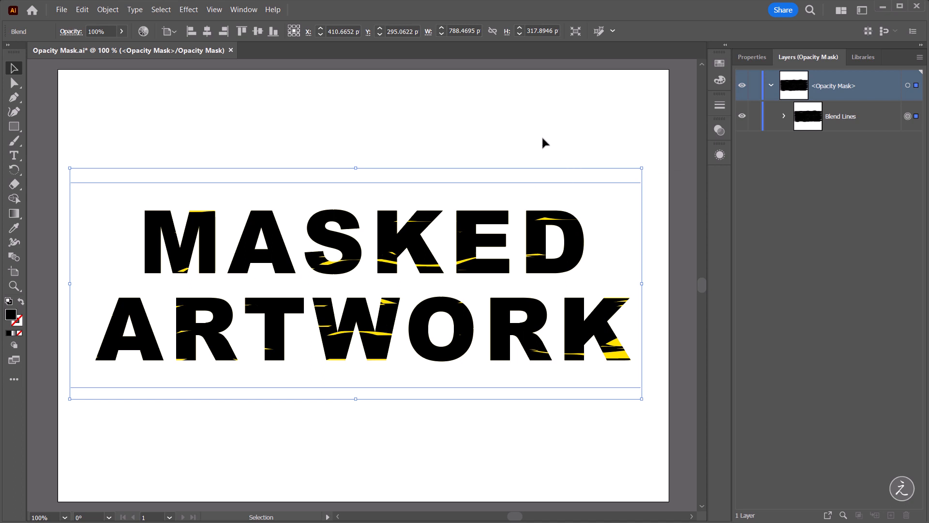
mouse_move(552, 136)
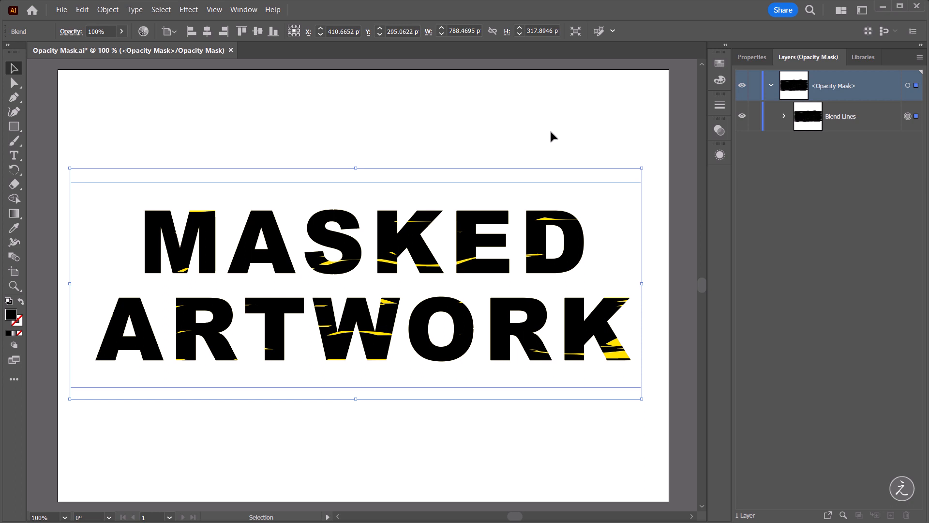
mouse_move(564, 135)
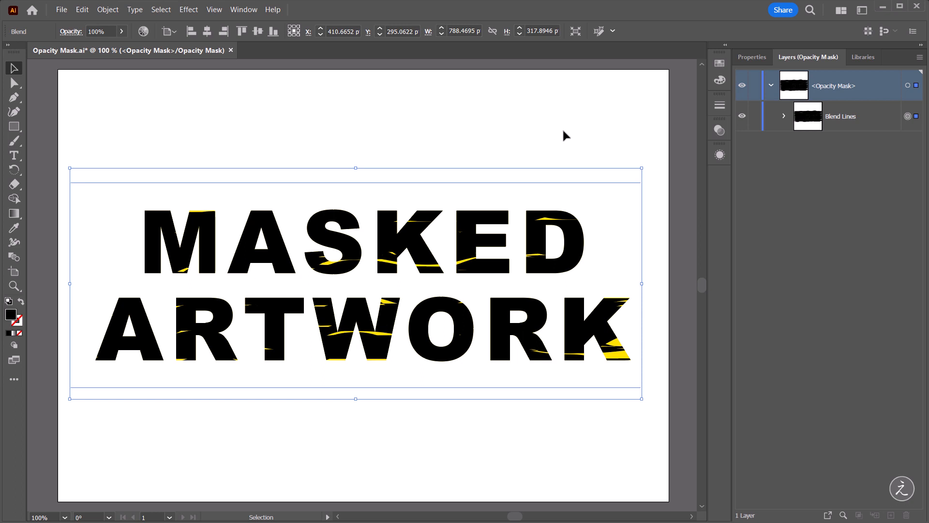
mouse_move(868, 127)
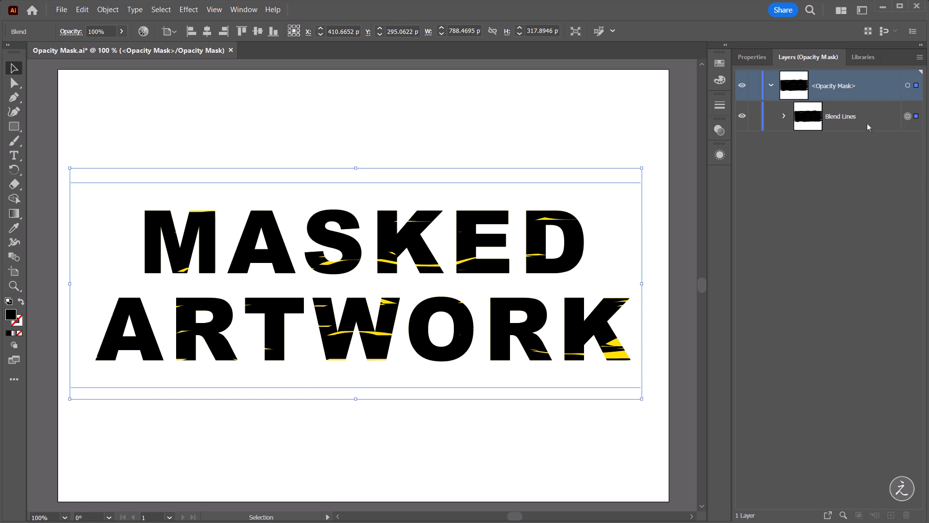
- From the Appearance panel, change Roughen to 1% size, detail 2 and smooth points
click(244, 10)
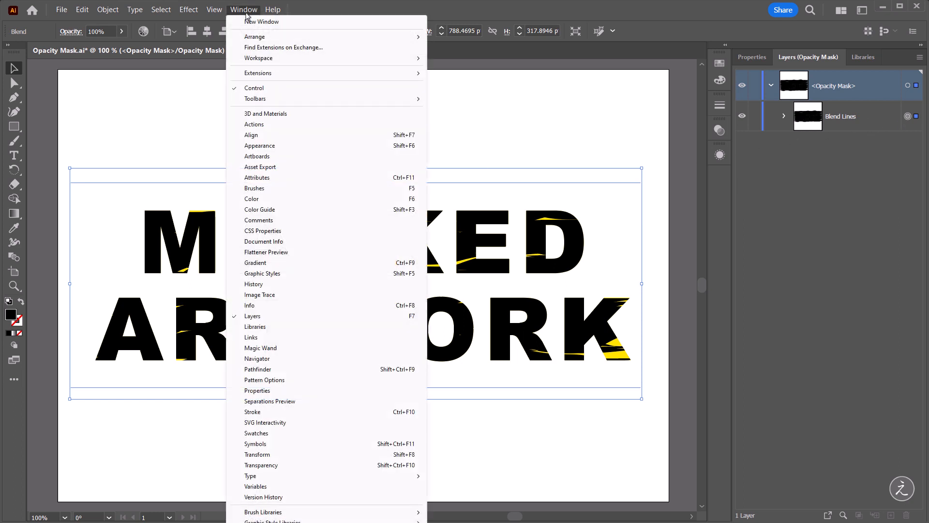
mouse_move(308, 145)
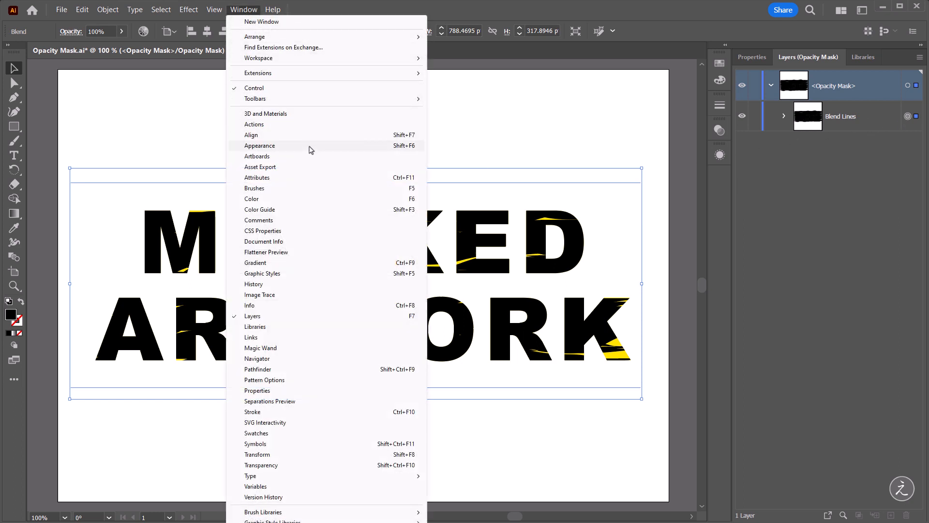
click(259, 147)
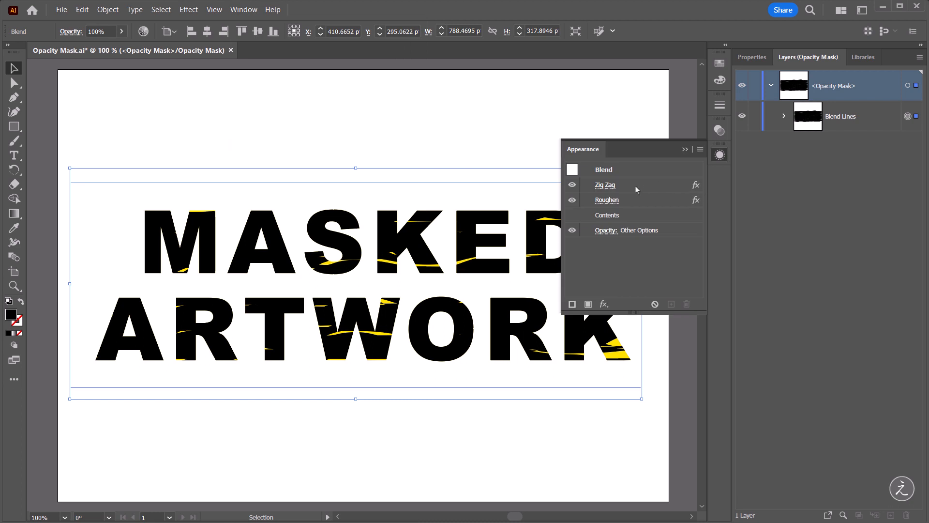
click(604, 184)
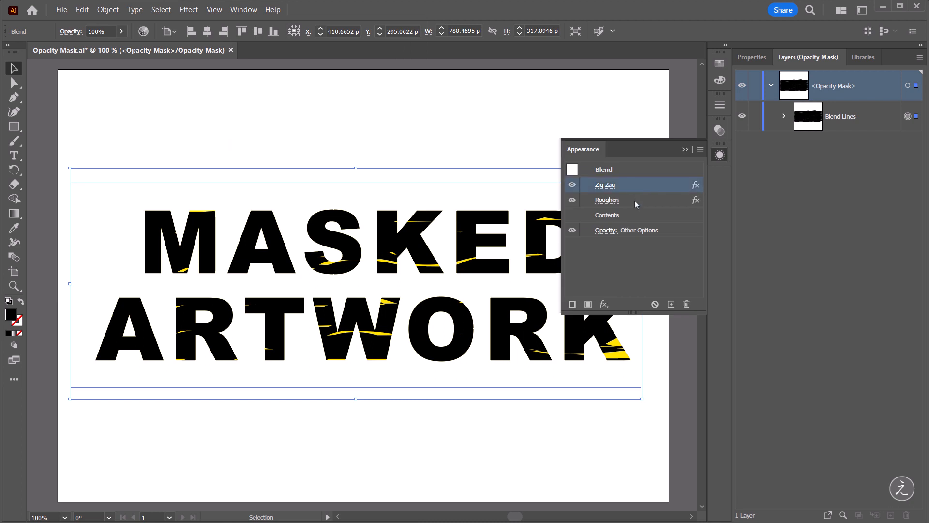
mouse_move(635, 200)
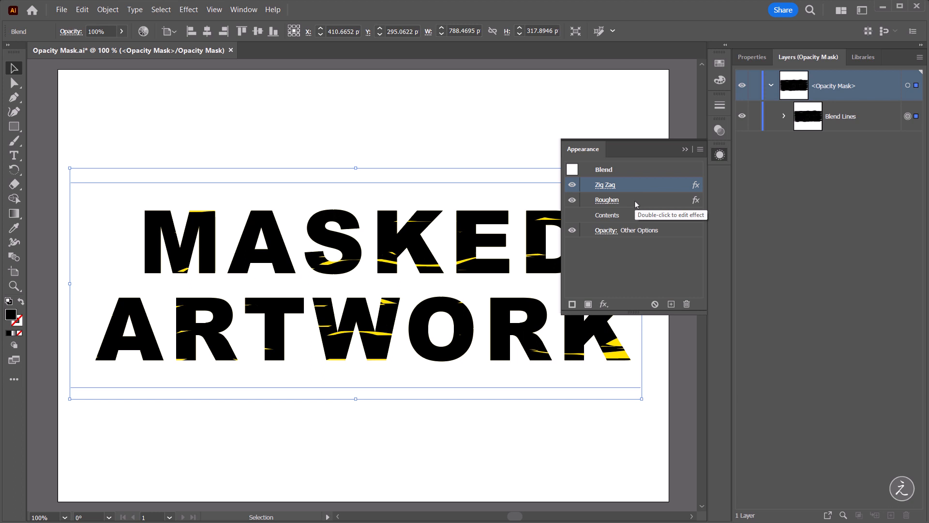
double_click(606, 199)
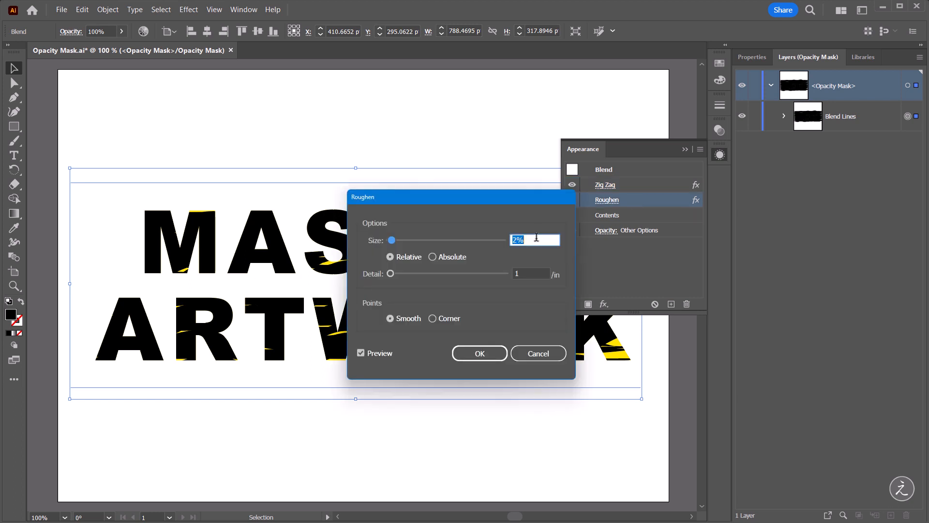
text(1%)
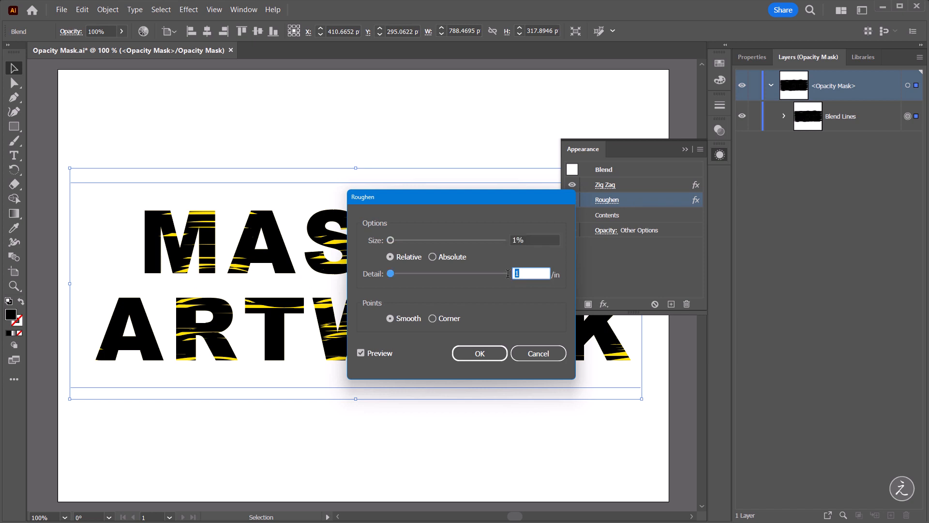
text(2)
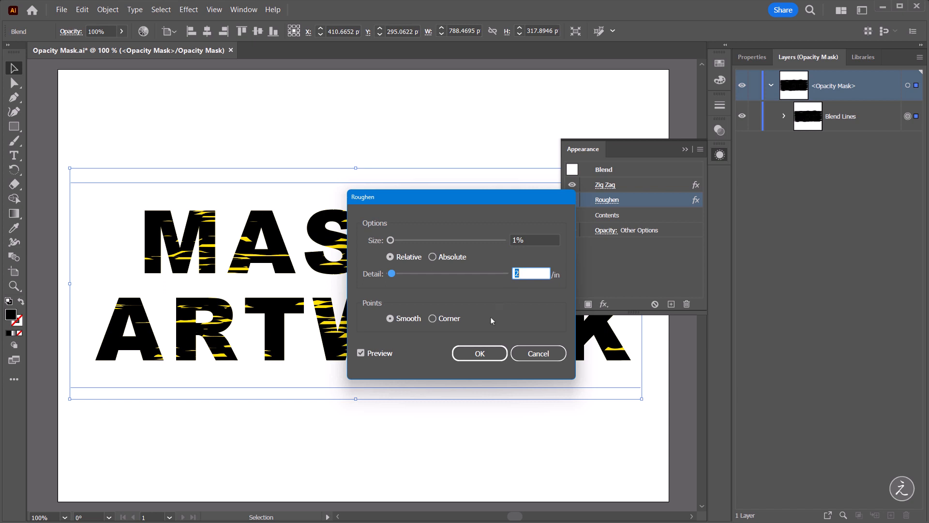
click(479, 353)
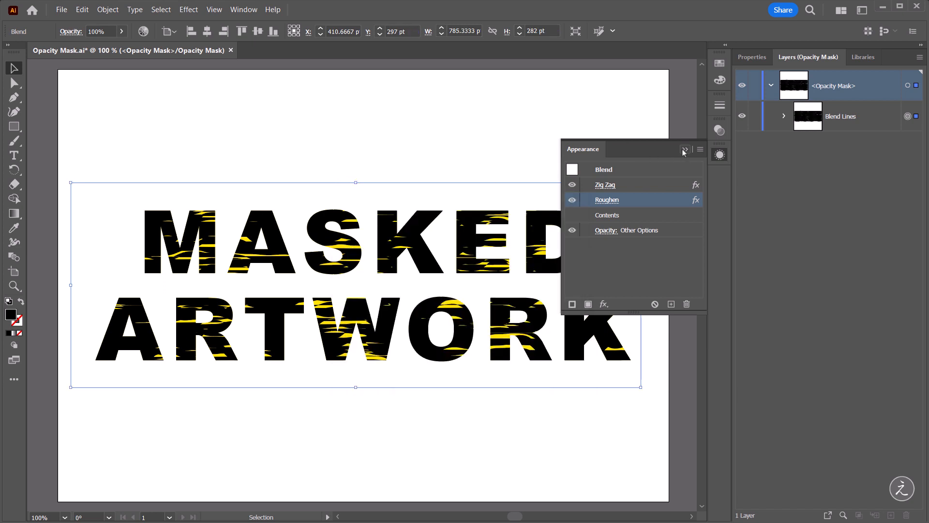
- Close the Appearance panel and undo twice to realign the yellow streaks inside the letters
click(684, 149)
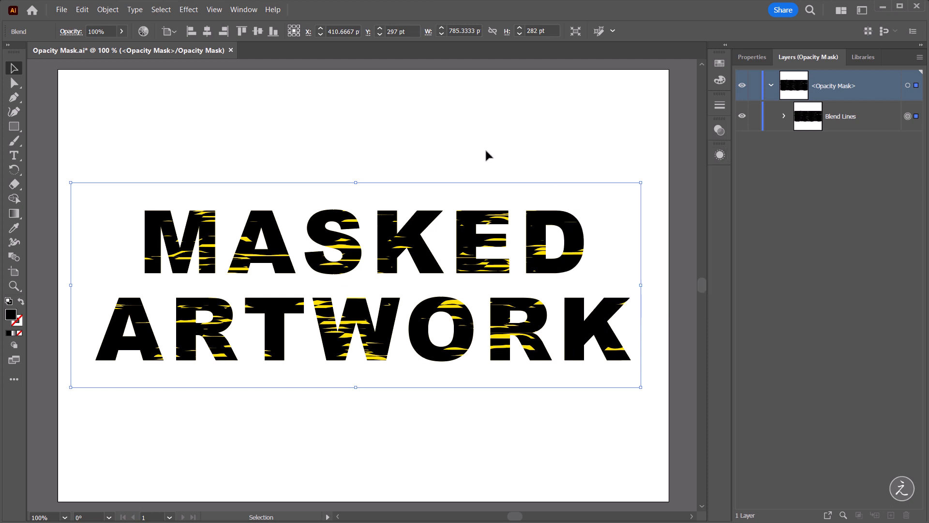
mouse_move(705, 126)
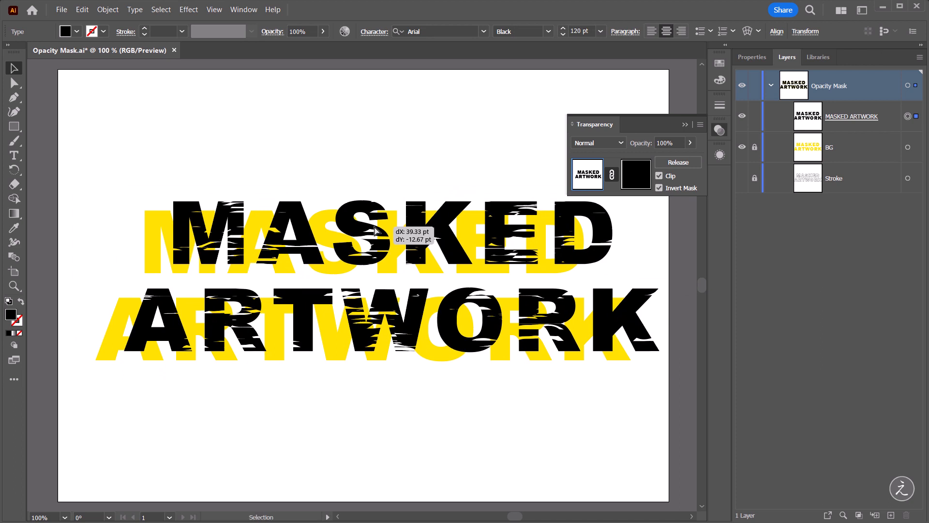
key(ctrl+z)
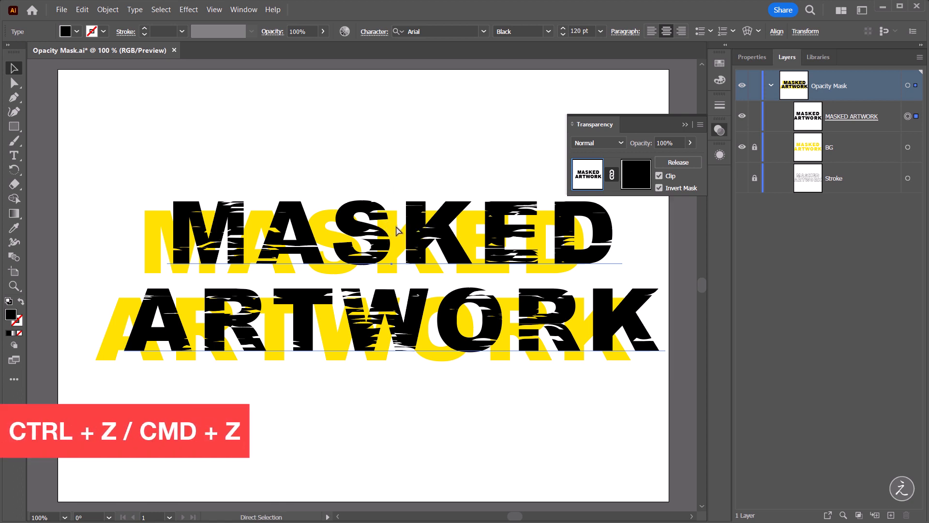
key(ctrl+z)
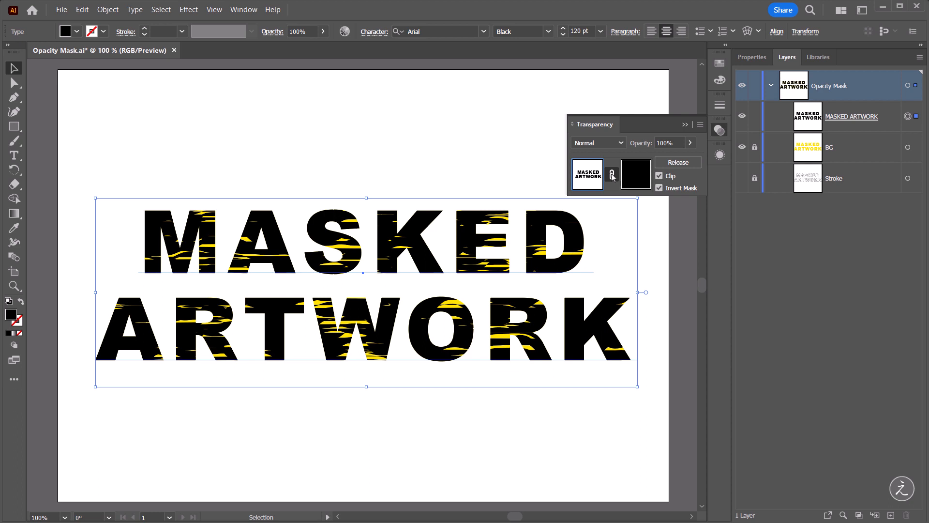
mouse_move(611, 174)
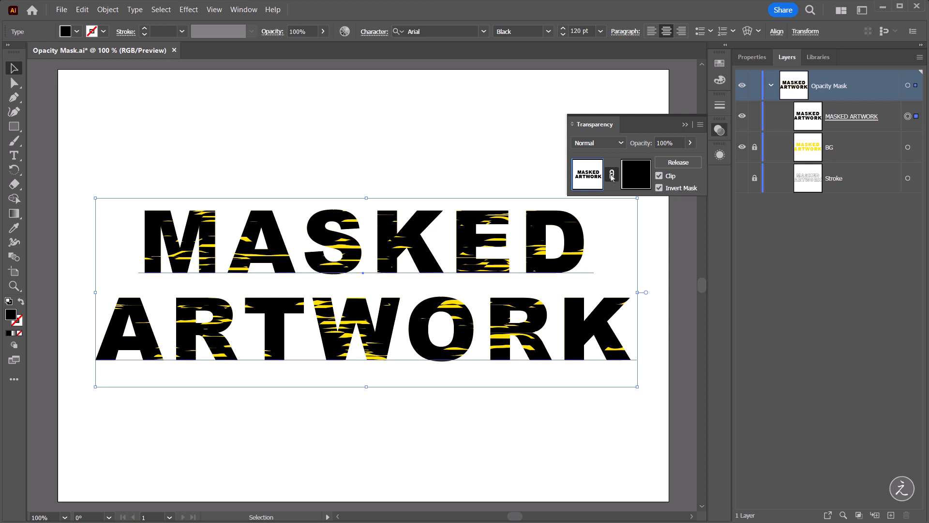
- Re-enter the mask and rotate the Blend Lines so the streaks run diagonally
click(635, 174)
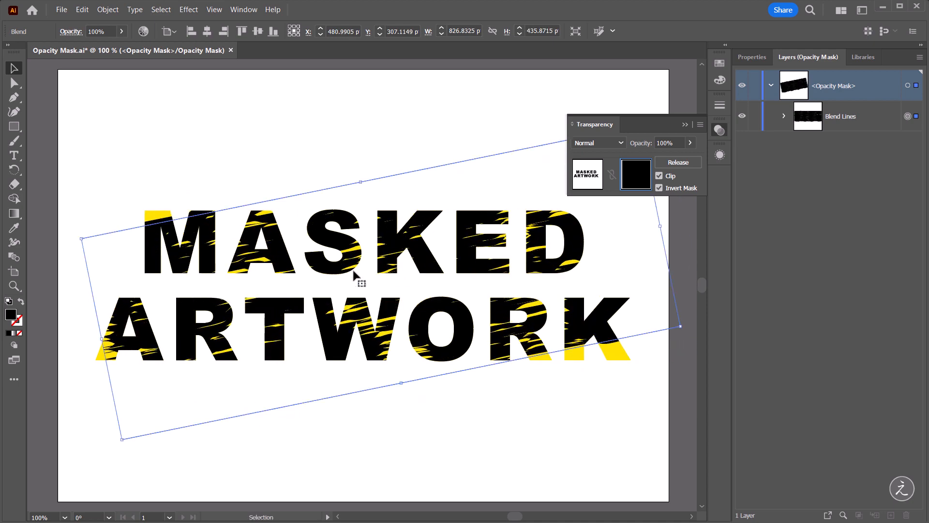
drag(358, 181, 358, 167)
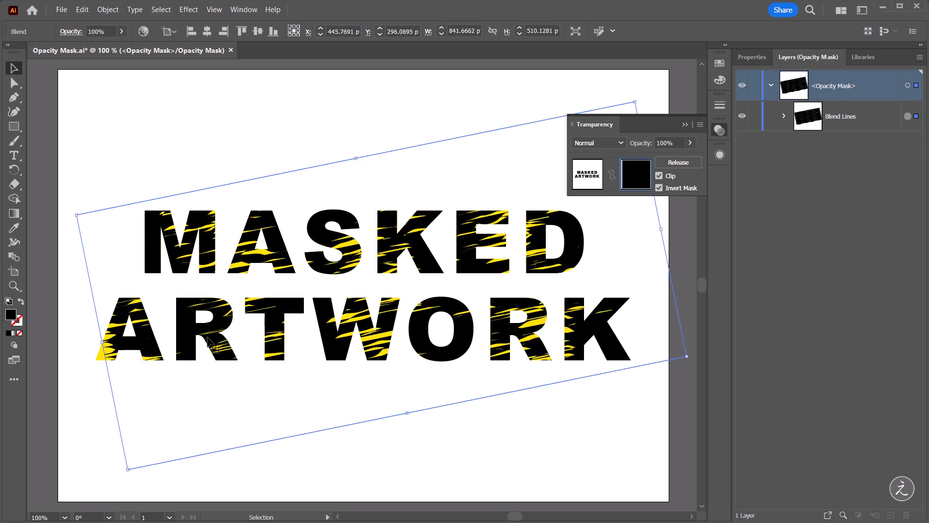
mouse_move(99, 343)
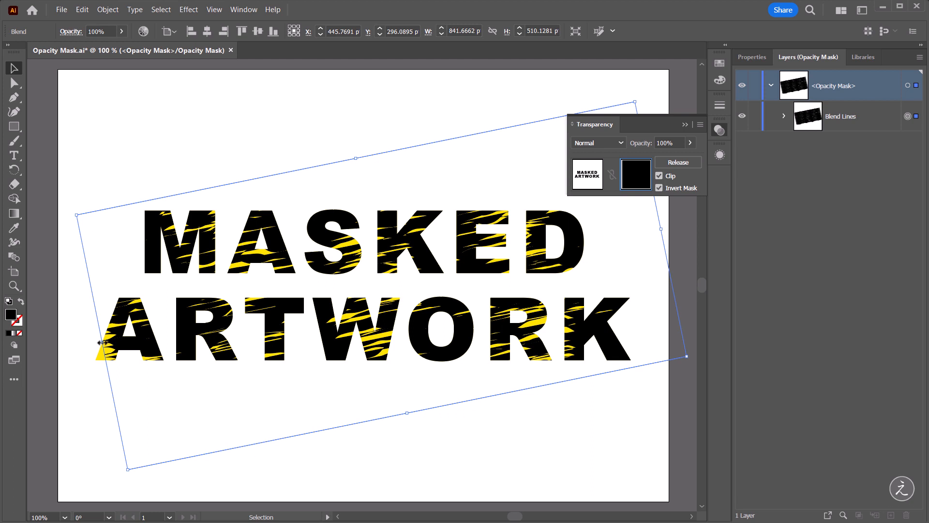
mouse_move(122, 27)
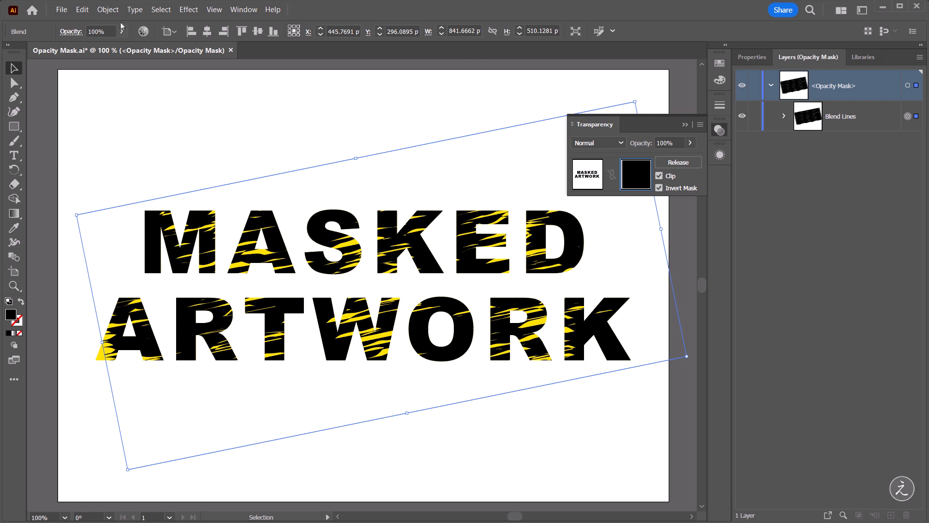
- In Blend Options, raise the Blend Lines' specified steps from 80 to 120
click(107, 10)
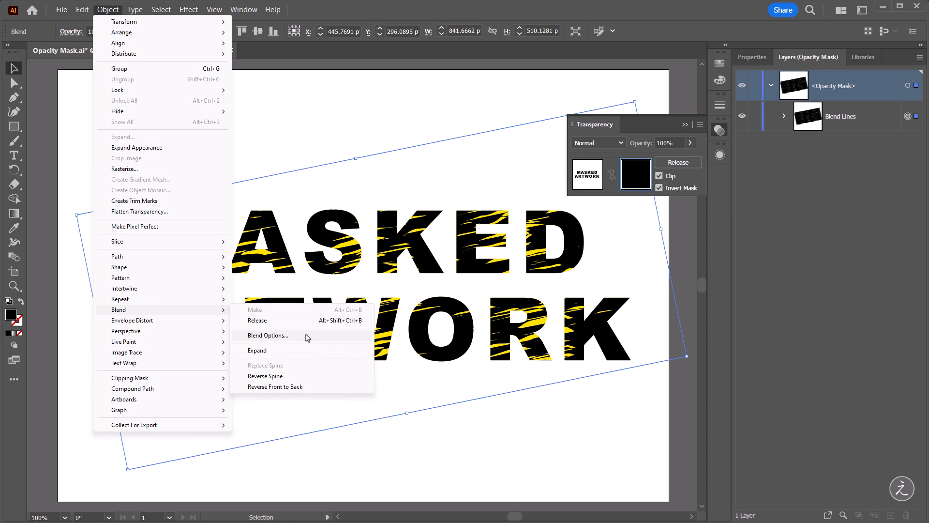
click(268, 335)
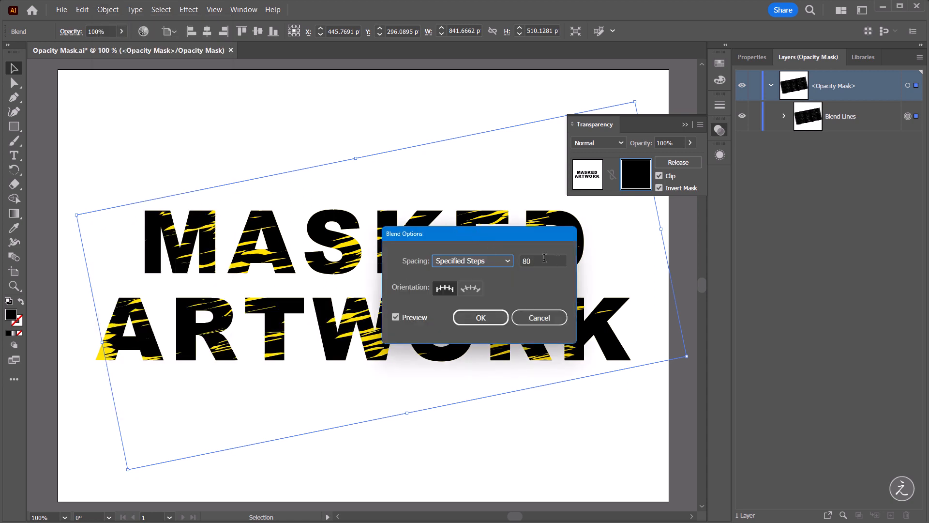
triple_click(541, 260)
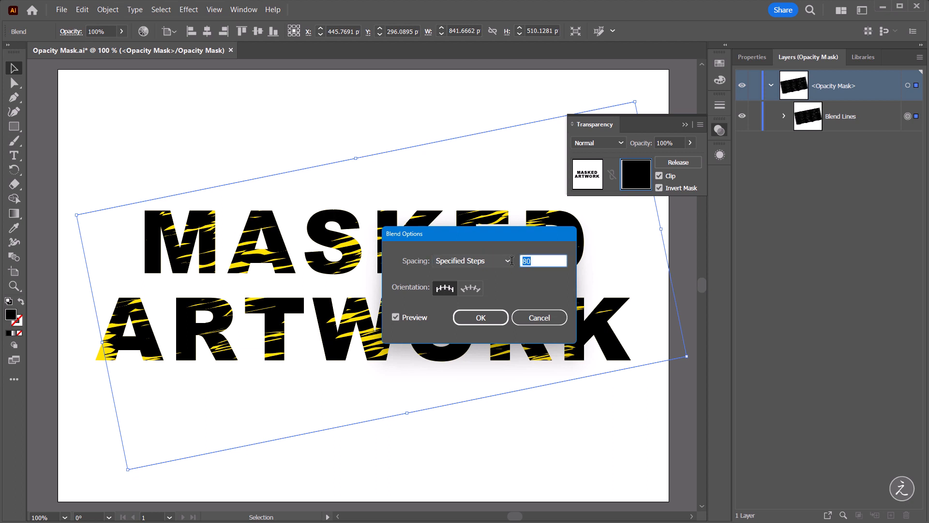
text(20)
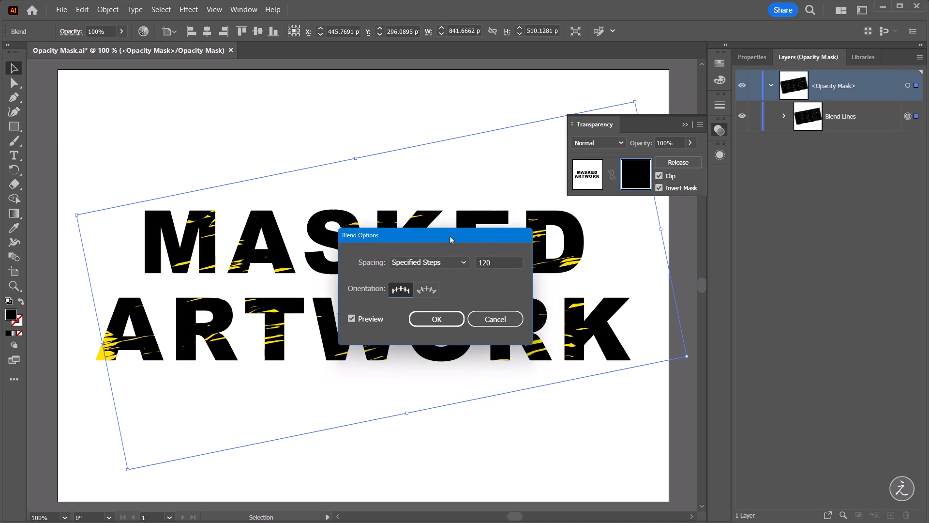
mouse_move(495, 319)
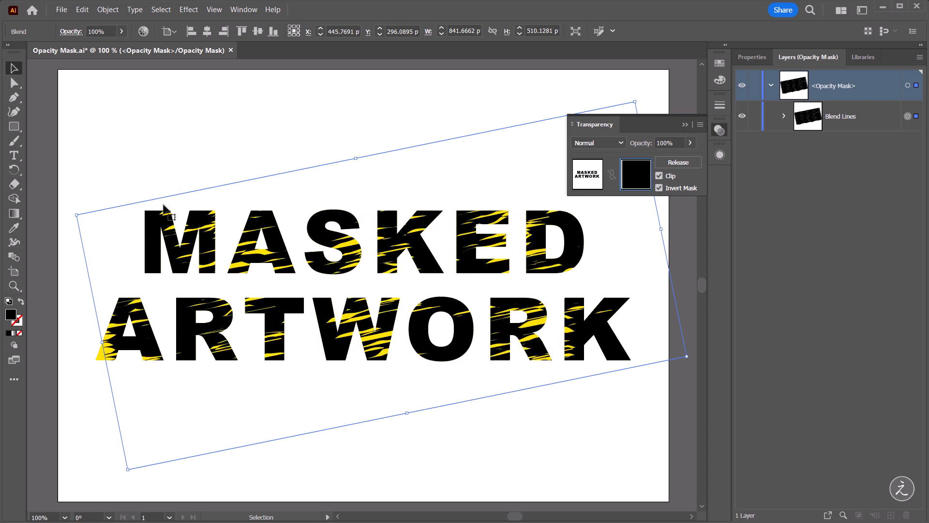
mouse_move(183, 136)
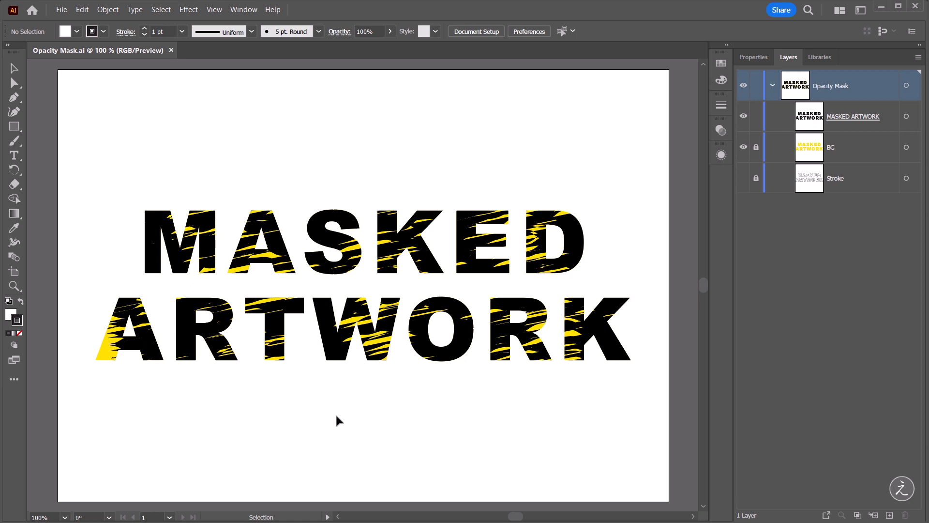
mouse_move(349, 413)
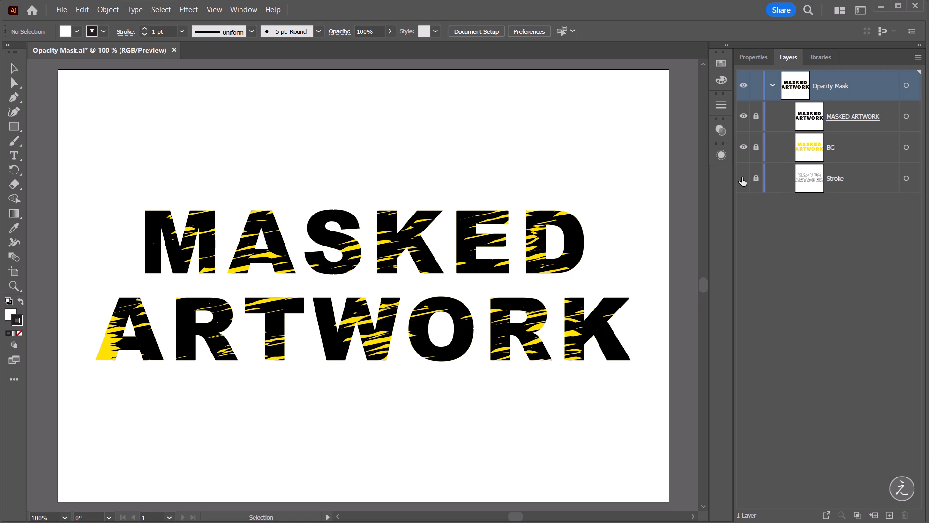
- Make the Stroke layer visible and unlocked after exiting mask mode
click(743, 178)
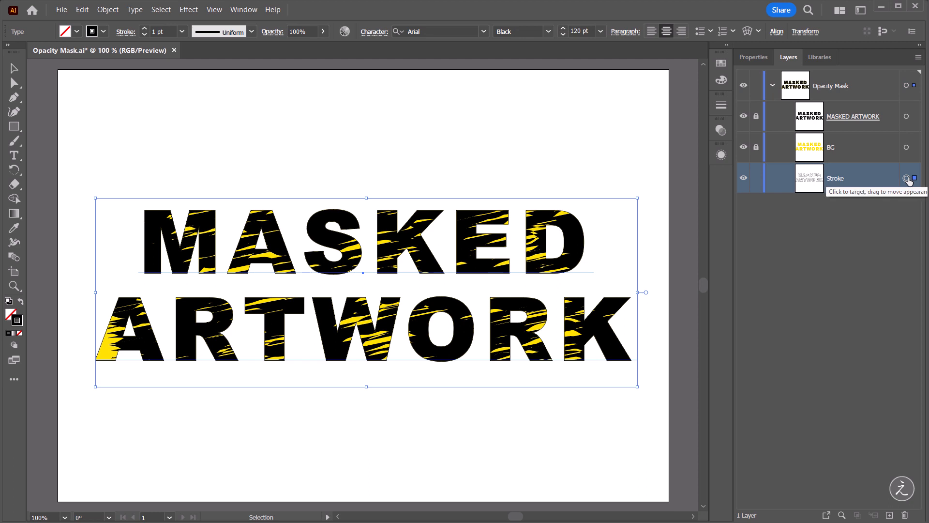
mouse_move(591, 125)
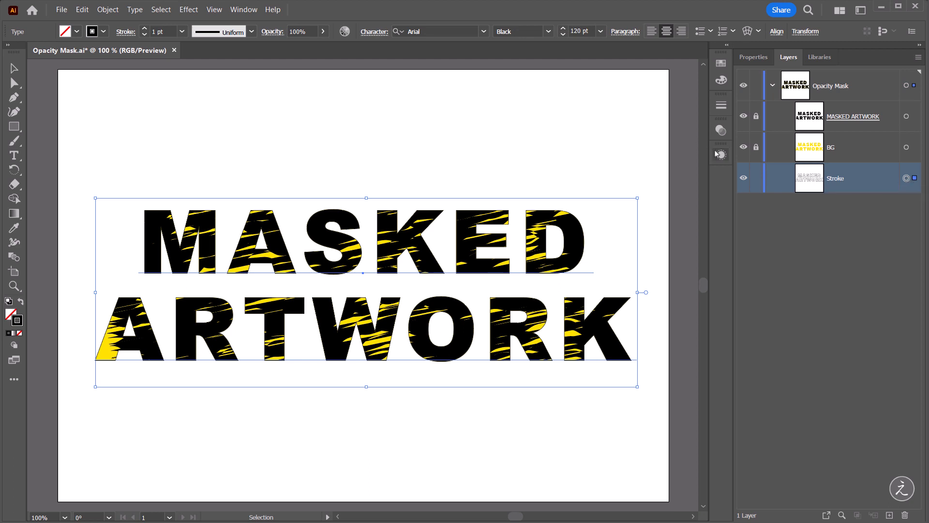
mouse_move(721, 155)
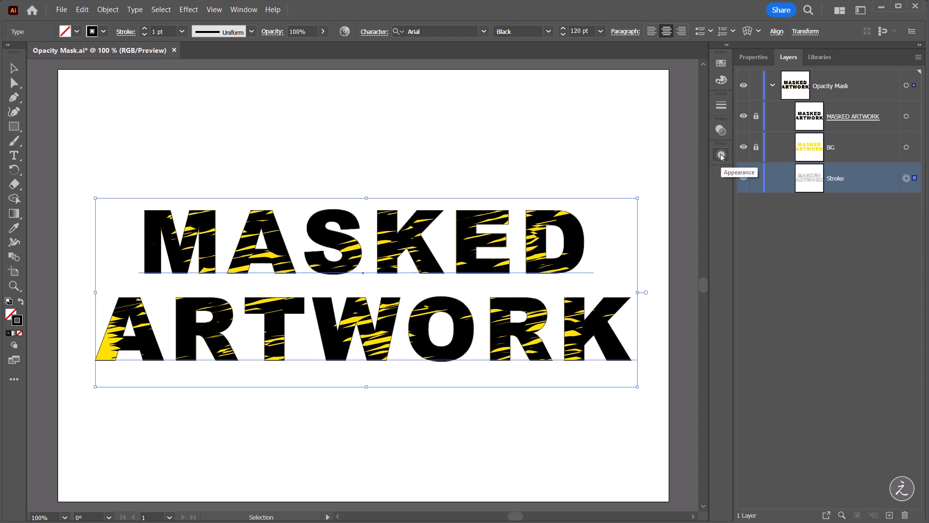
- Add two new strokes to the Stroke layer's text via the Appearance panel
click(721, 155)
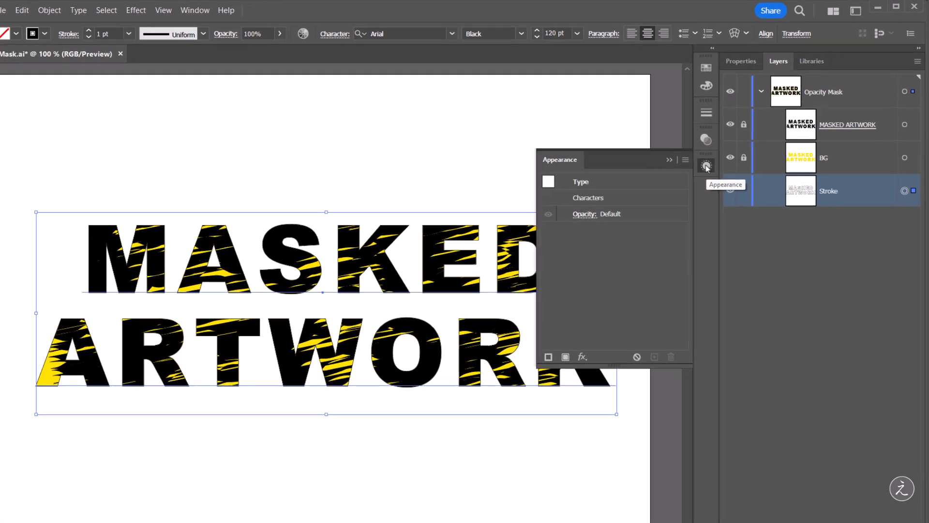
click(685, 160)
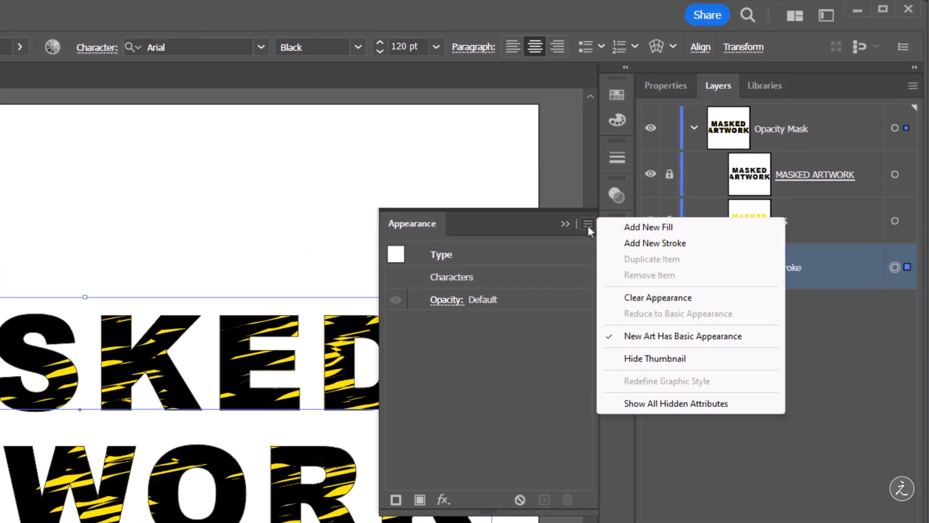
click(655, 243)
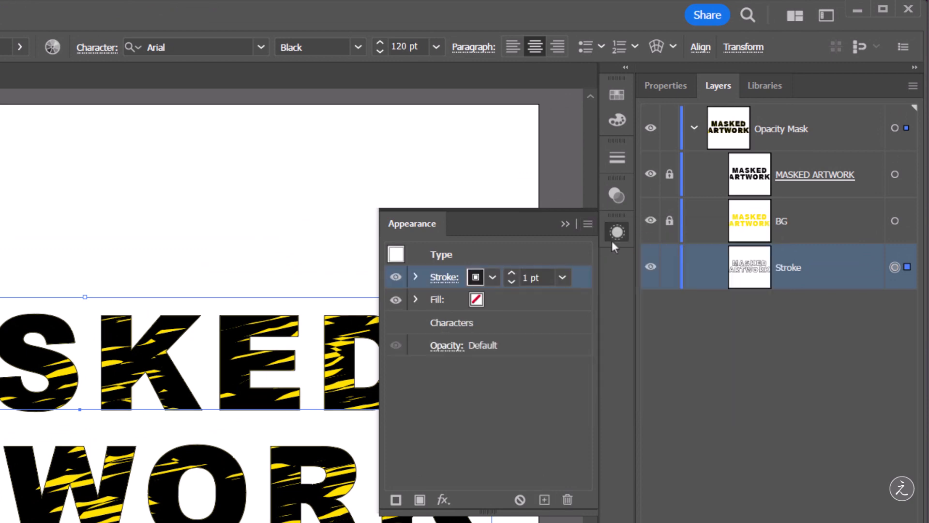
click(588, 224)
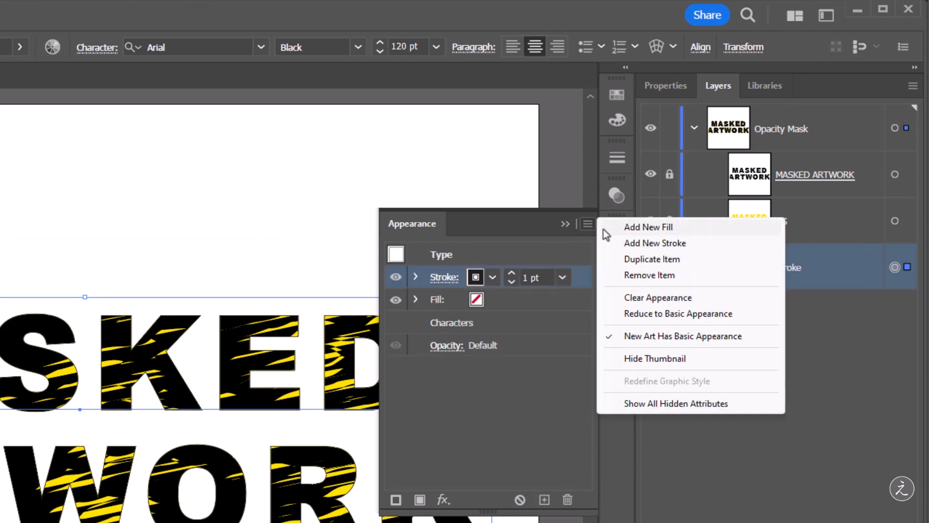
click(655, 242)
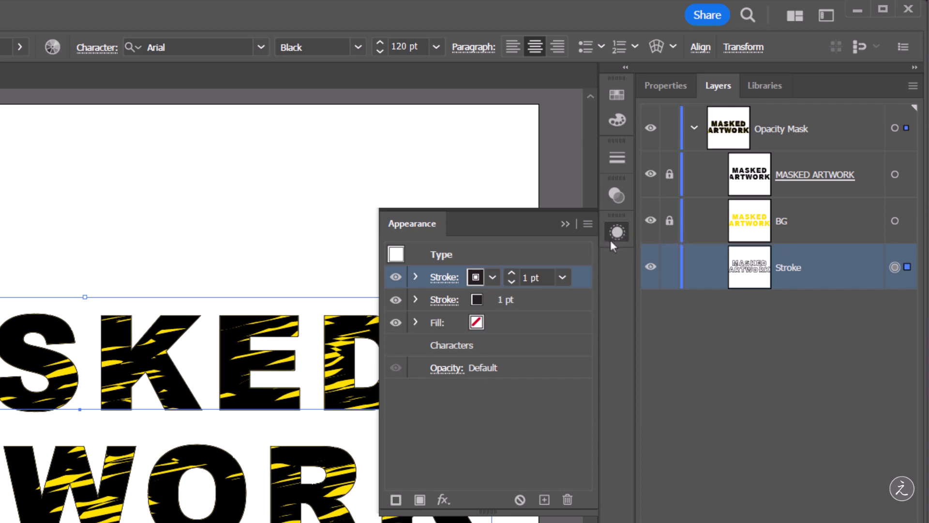
mouse_move(475, 267)
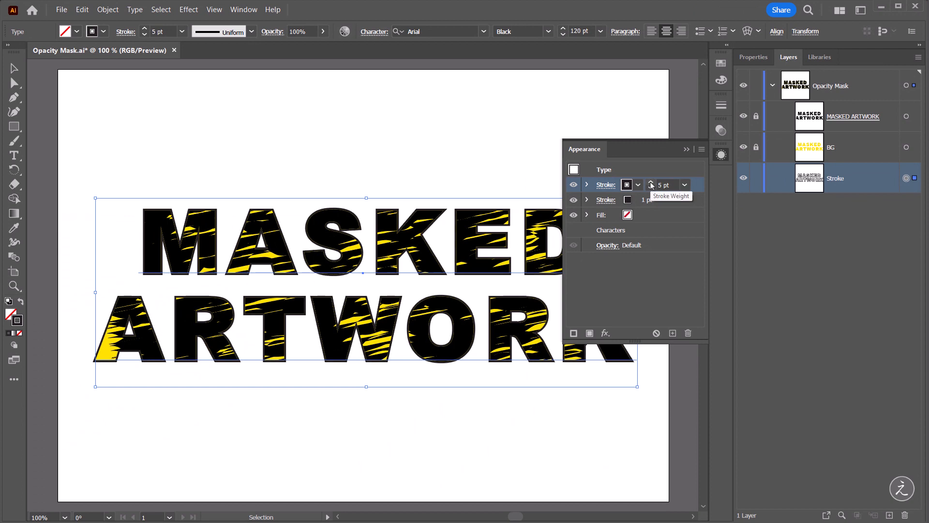
mouse_move(661, 213)
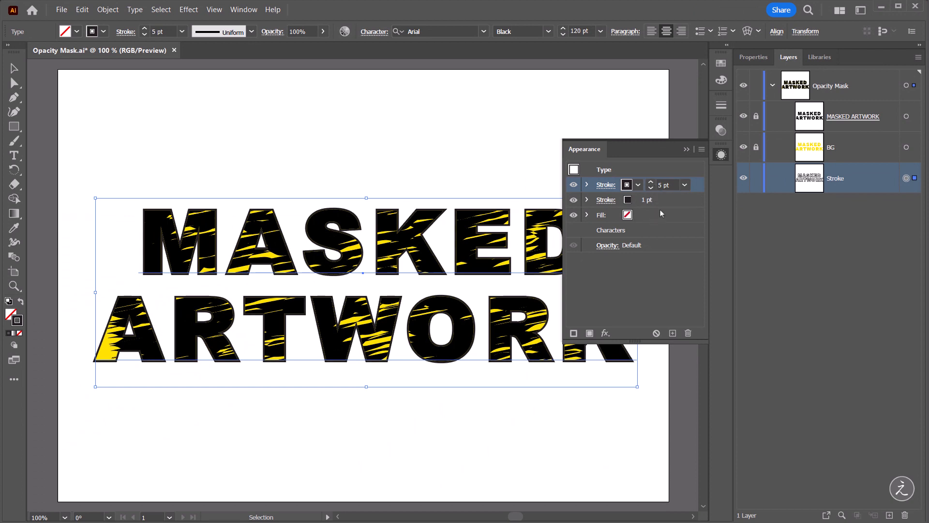
- Make the lower stroke 10 pt pink and the upper stroke white, then return to the Layers panel
click(684, 199)
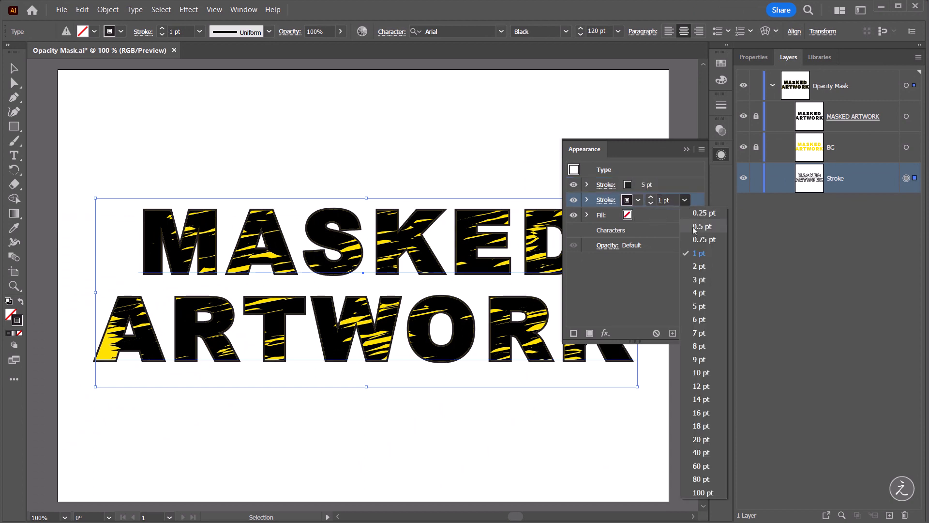
click(701, 372)
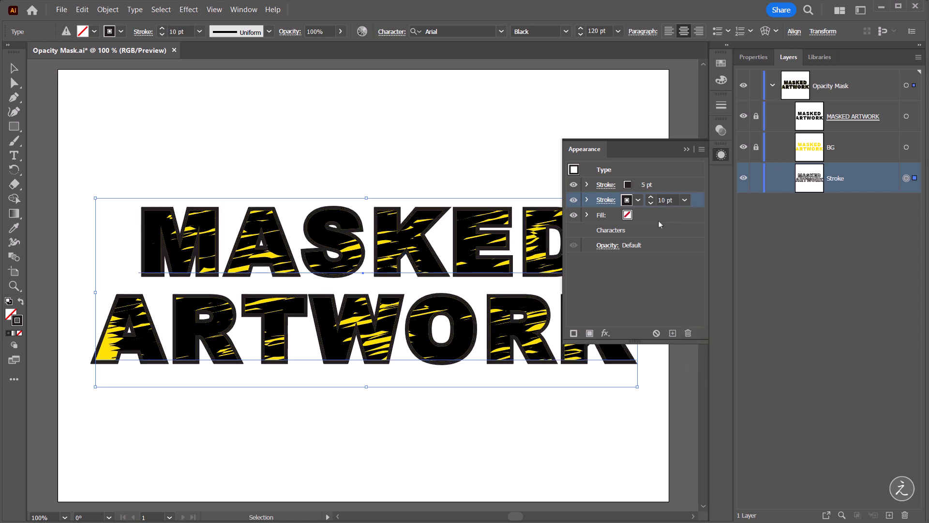
click(627, 184)
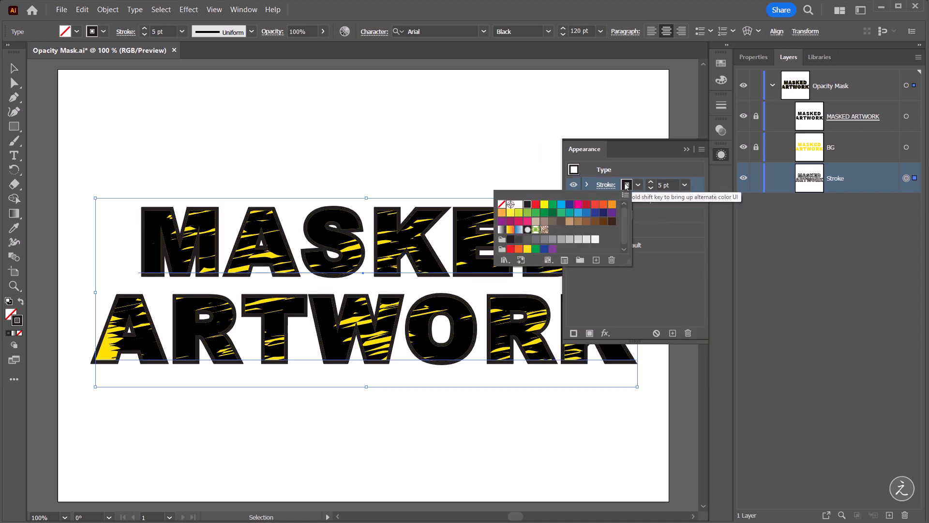
click(519, 204)
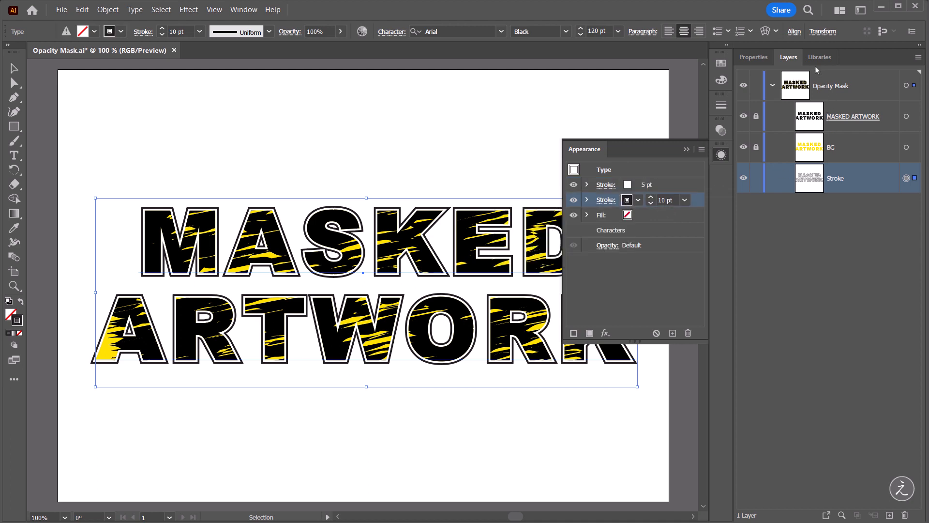
click(819, 57)
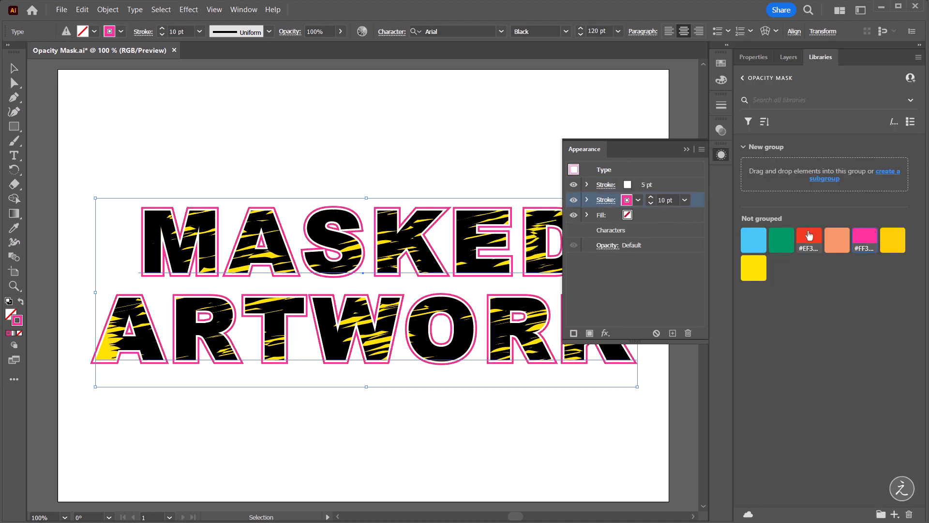
click(788, 57)
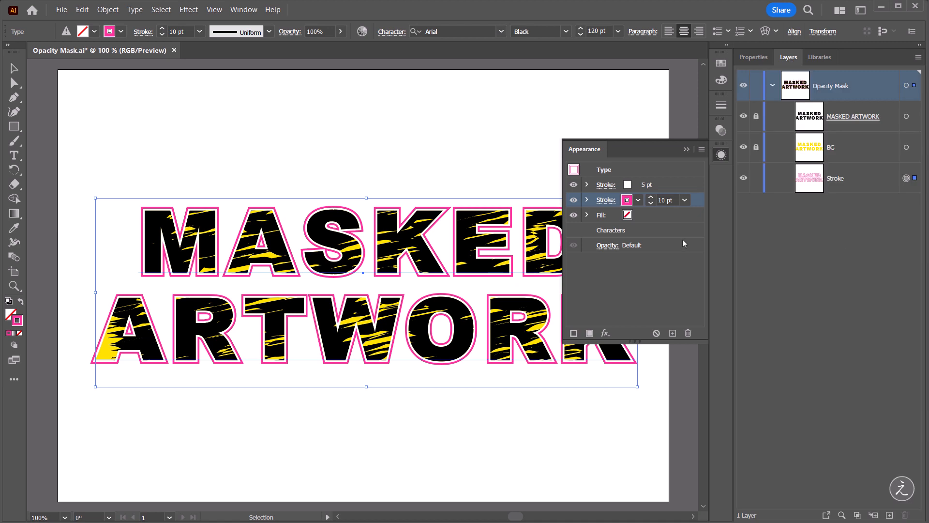
mouse_move(514, 154)
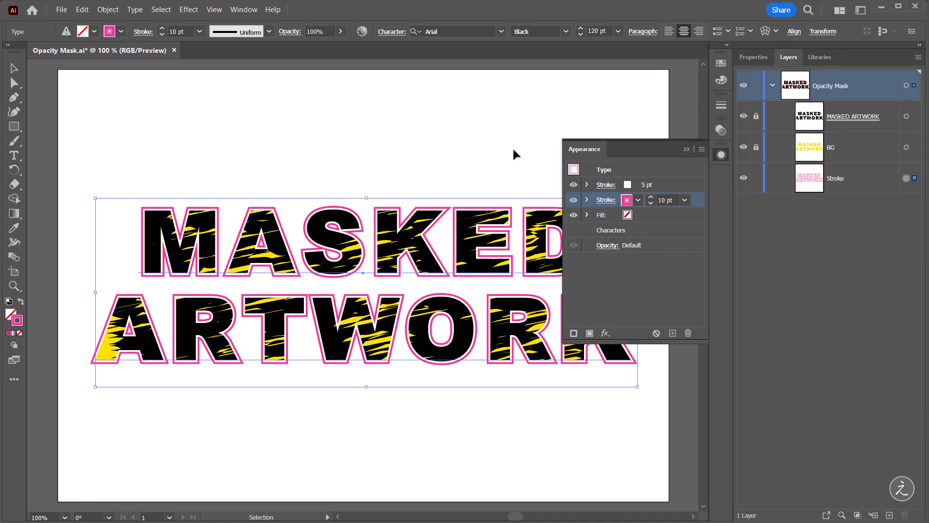
mouse_move(212, 30)
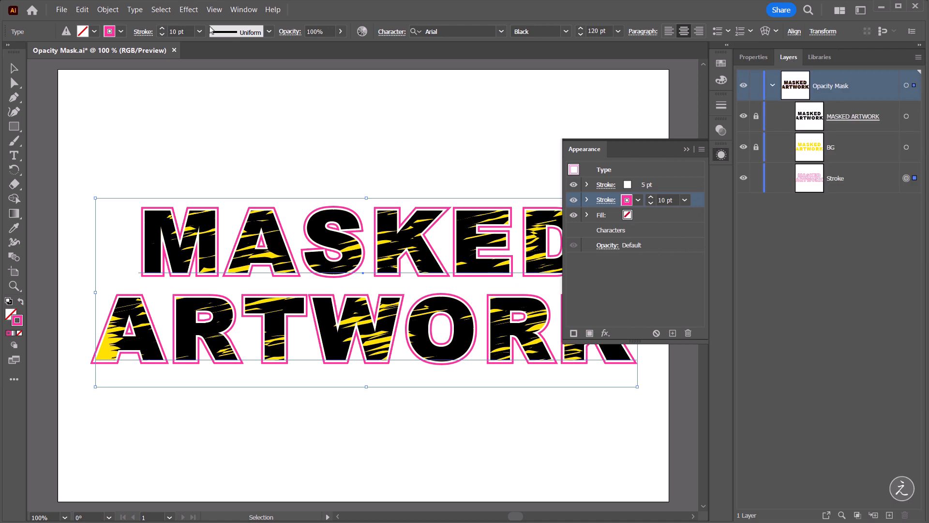
- Apply a Drop Shadow effect with 75% opacity, 1 pt X/Y offsets and 2 pt blur
click(189, 9)
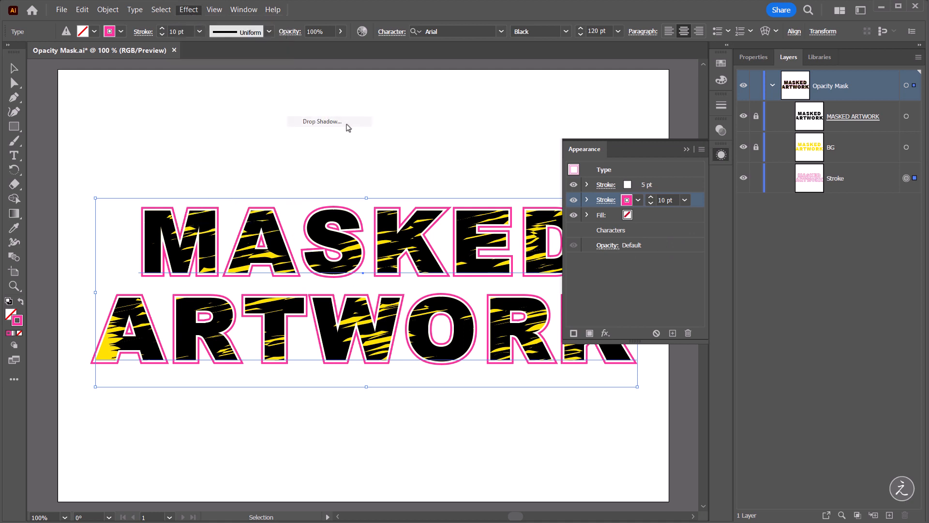
click(322, 121)
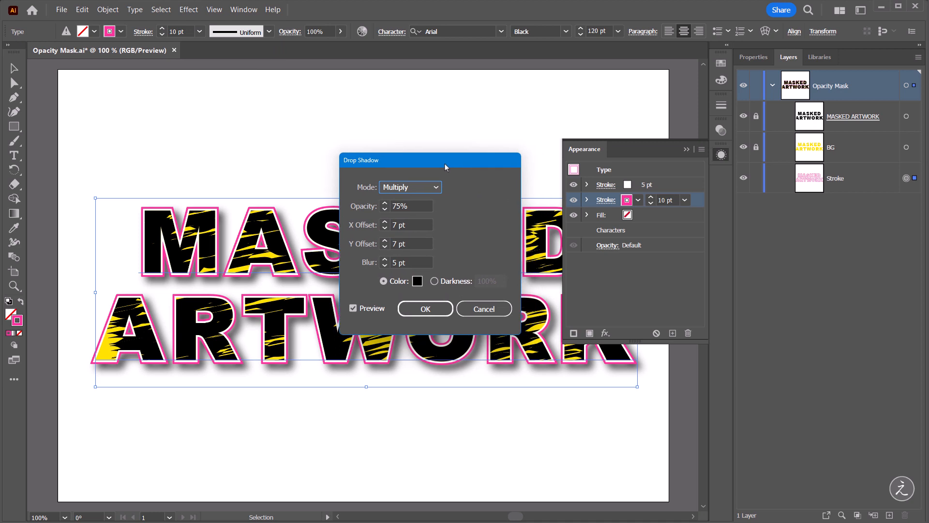
mouse_move(458, 227)
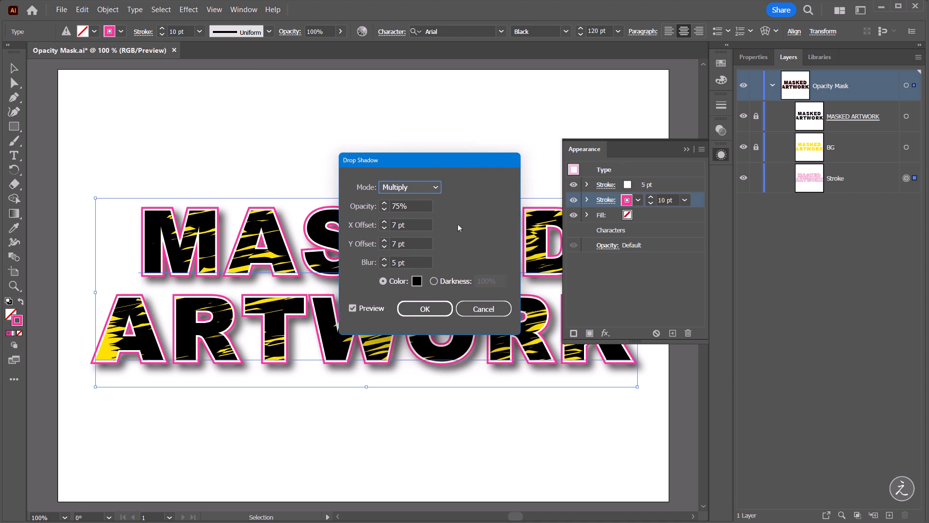
mouse_move(384, 231)
text(2)
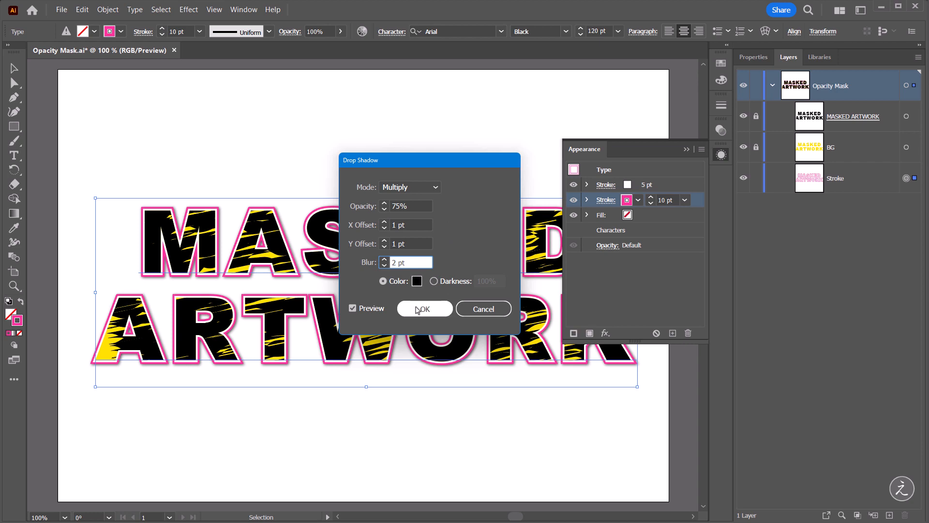
click(424, 308)
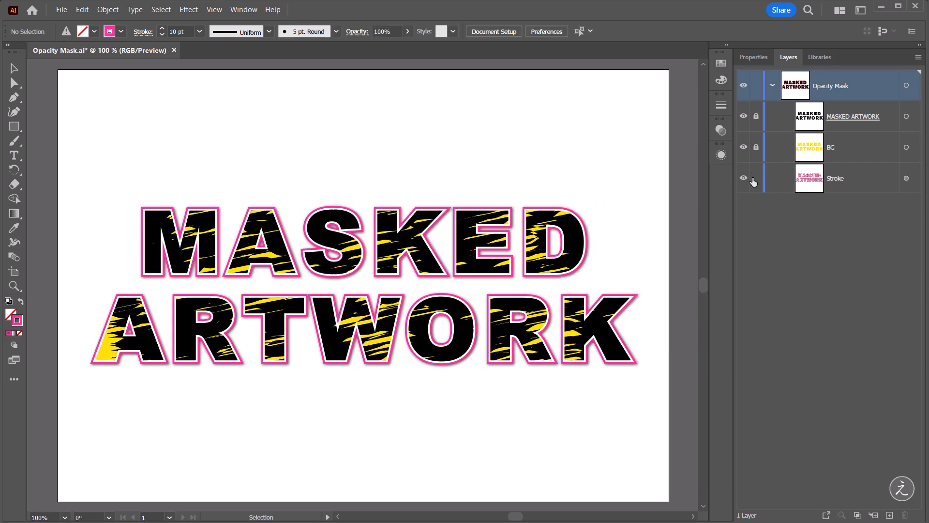
- Lock the Stroke layer and create a new bottom layer renamed 'Grad' for the gradient rectangle
click(756, 178)
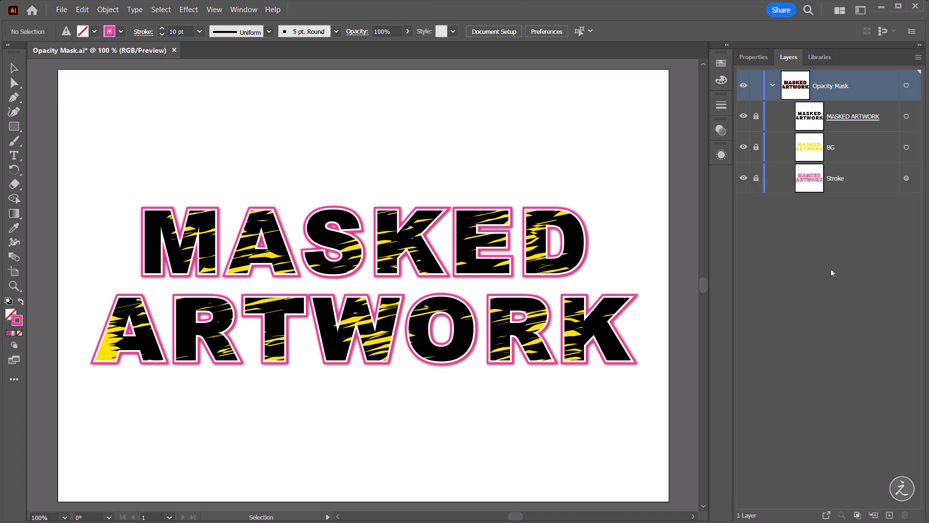
click(888, 514)
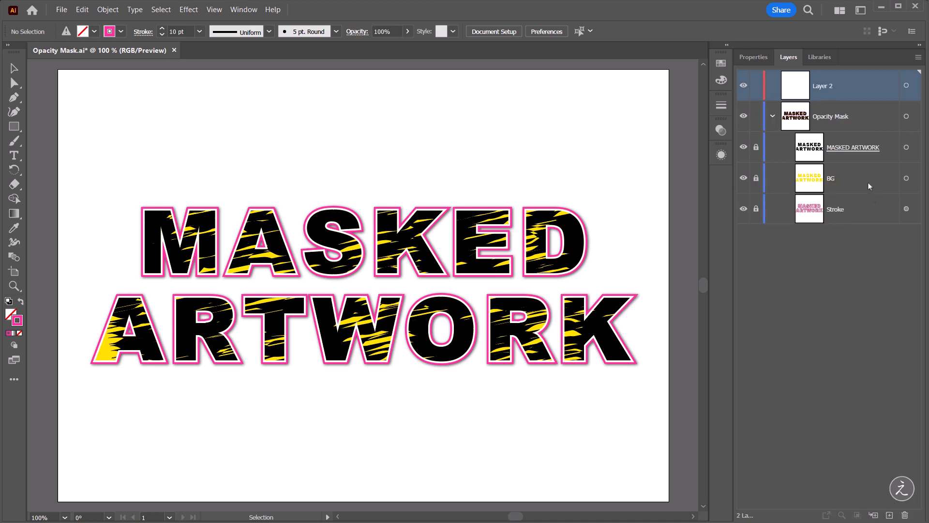
mouse_move(849, 186)
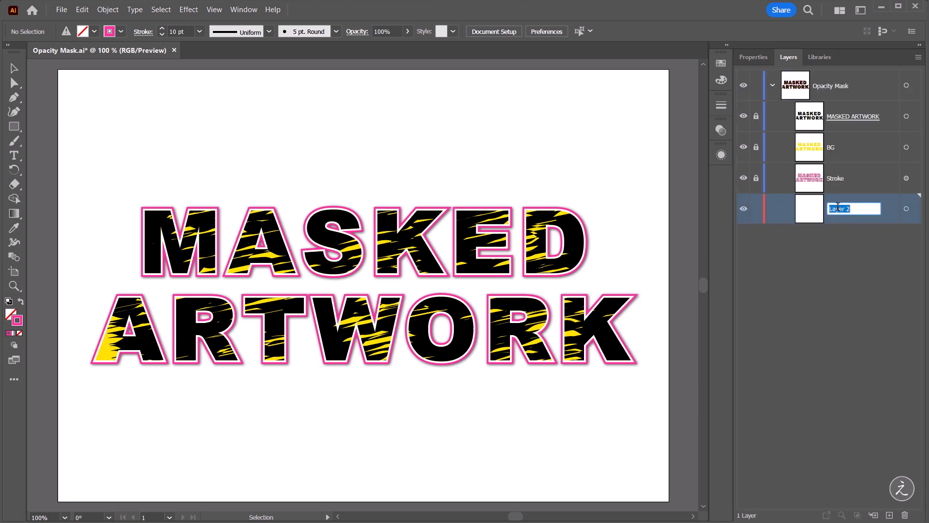
text(Gradient)
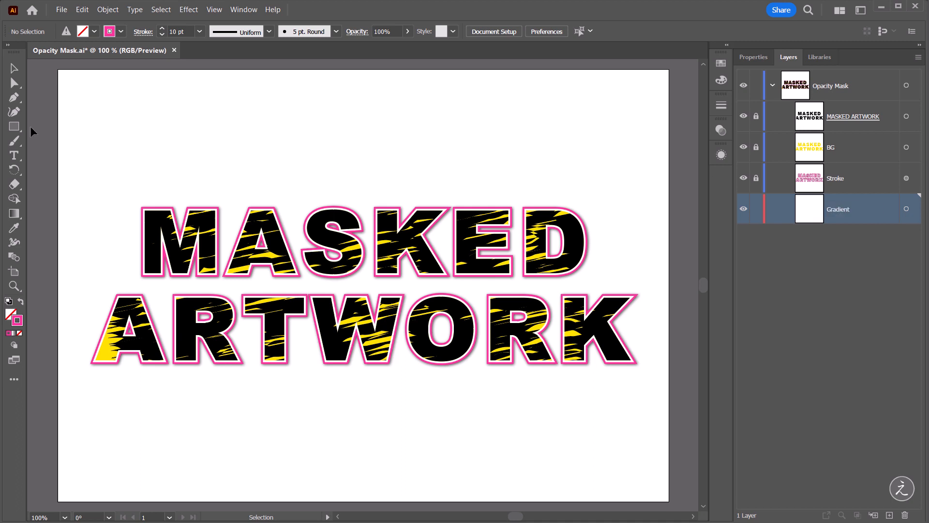
click(14, 126)
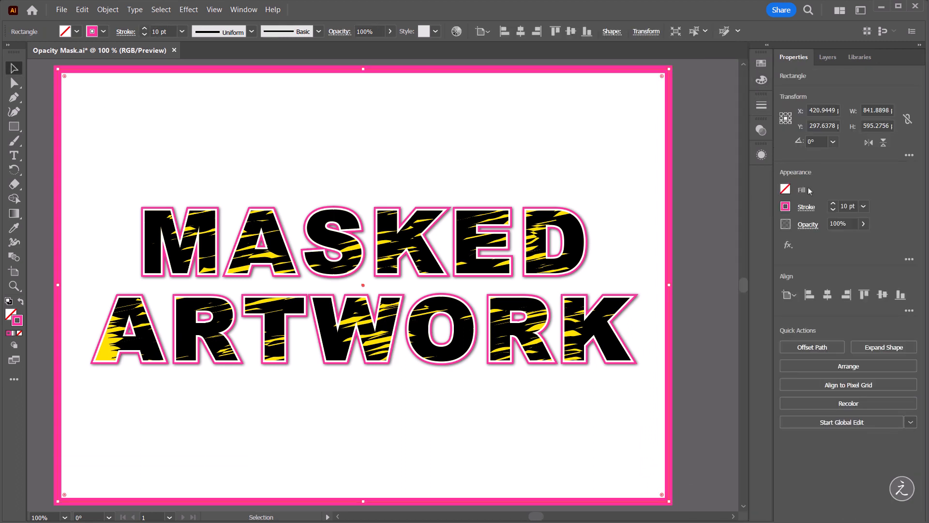
- Fill the artboard-sized rectangle with the yellow-to-red gradient and no stroke
click(784, 206)
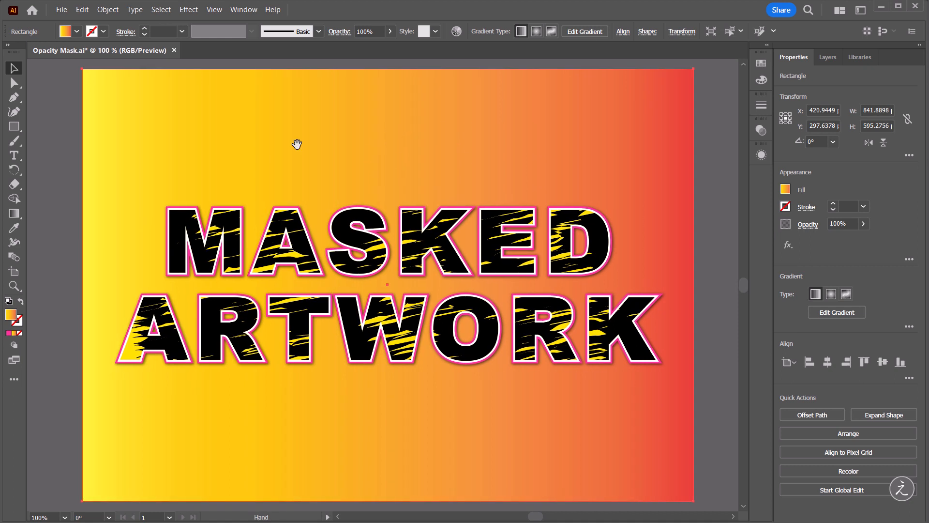
click(13, 213)
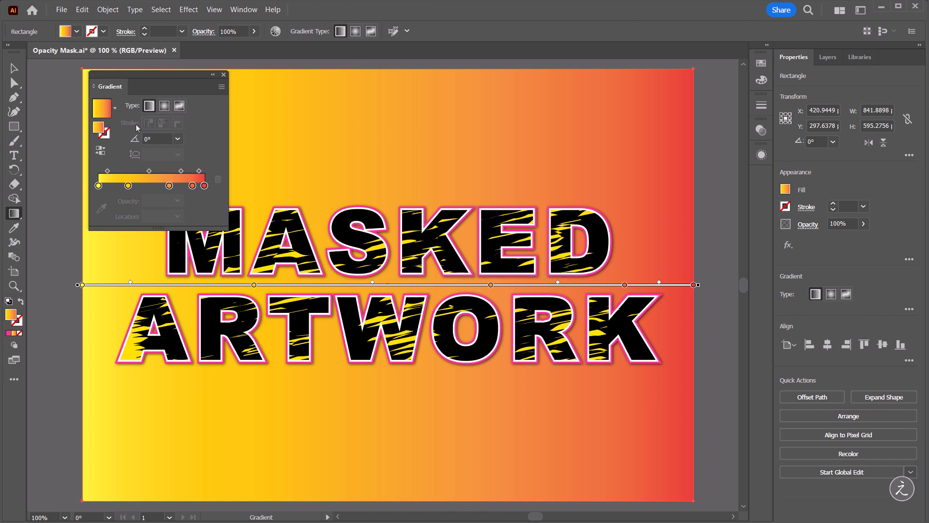
mouse_move(149, 105)
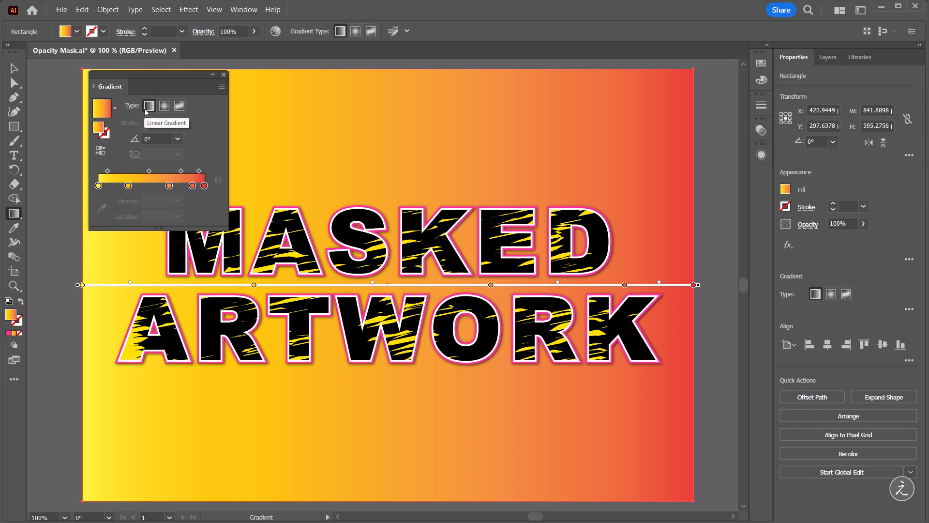
mouse_move(216, 139)
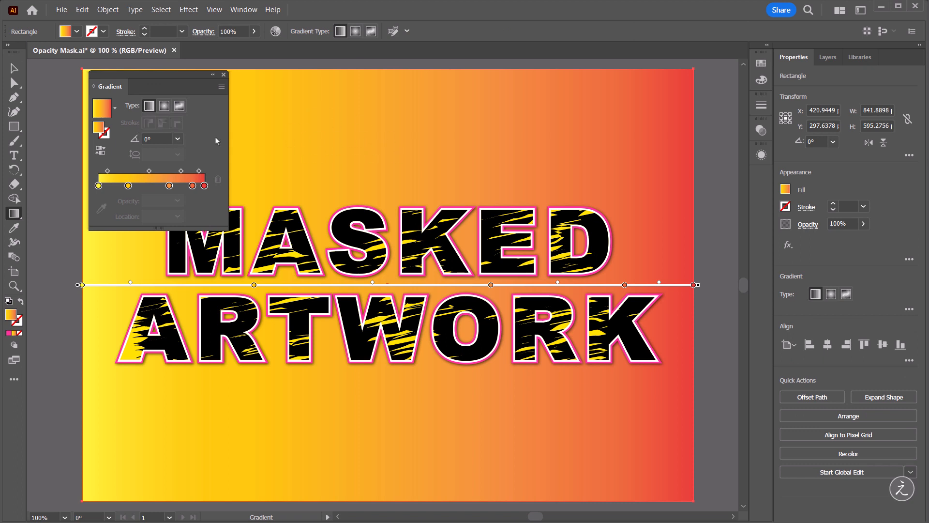
- Set the background gradient angle to 90° so it runs vertically
click(178, 139)
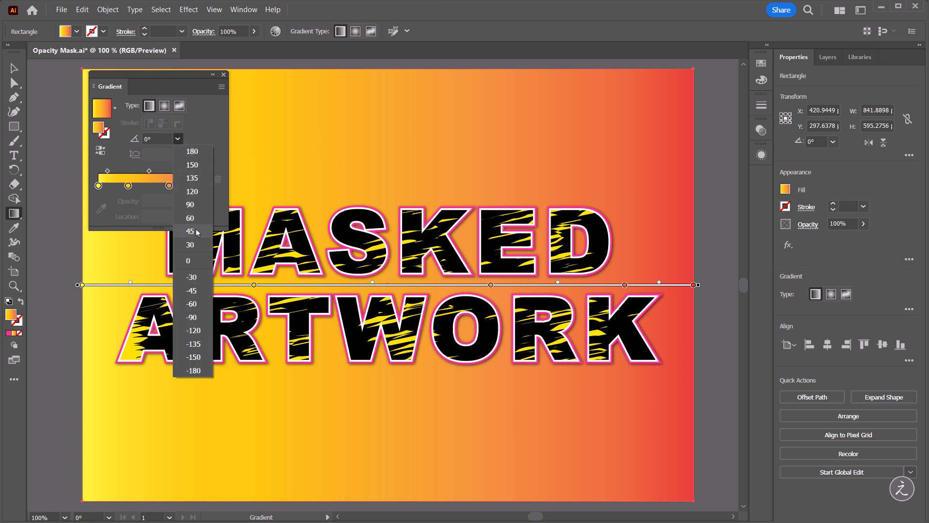
click(190, 204)
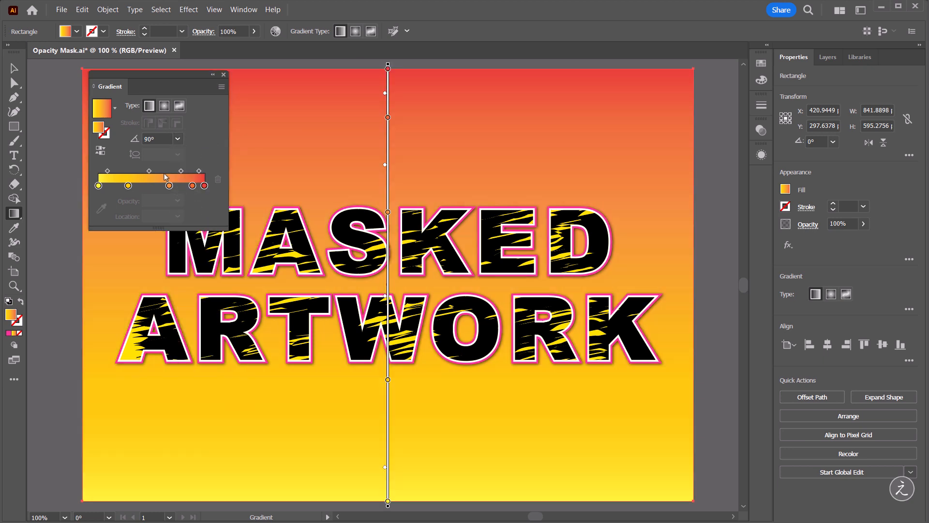
mouse_move(113, 199)
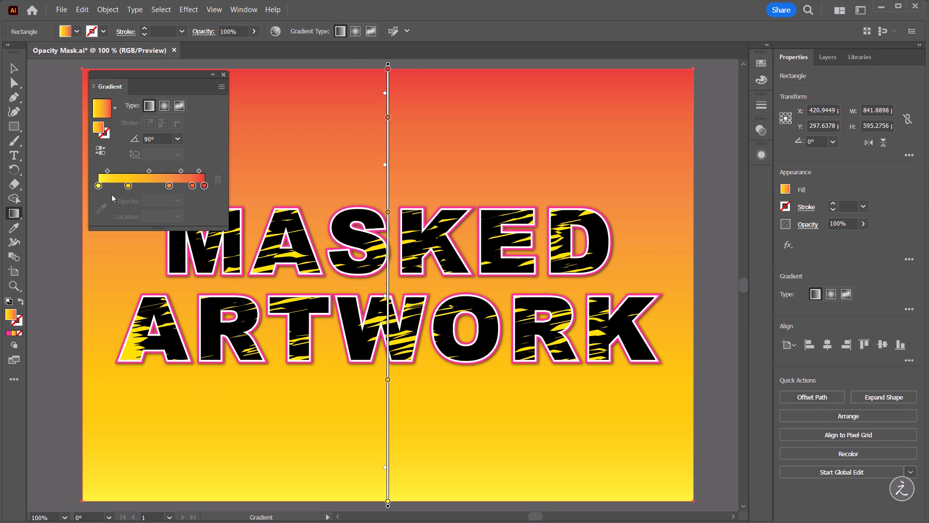
mouse_move(181, 200)
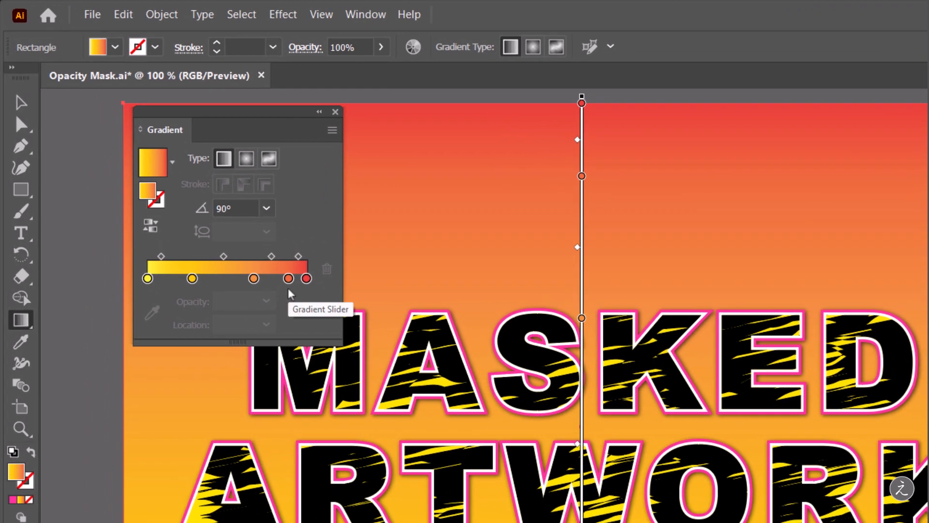
mouse_move(288, 284)
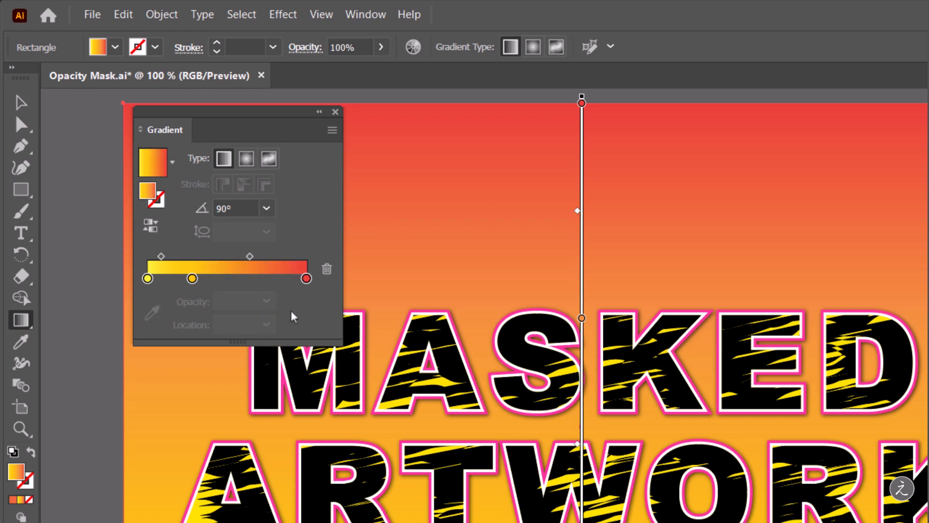
mouse_move(195, 286)
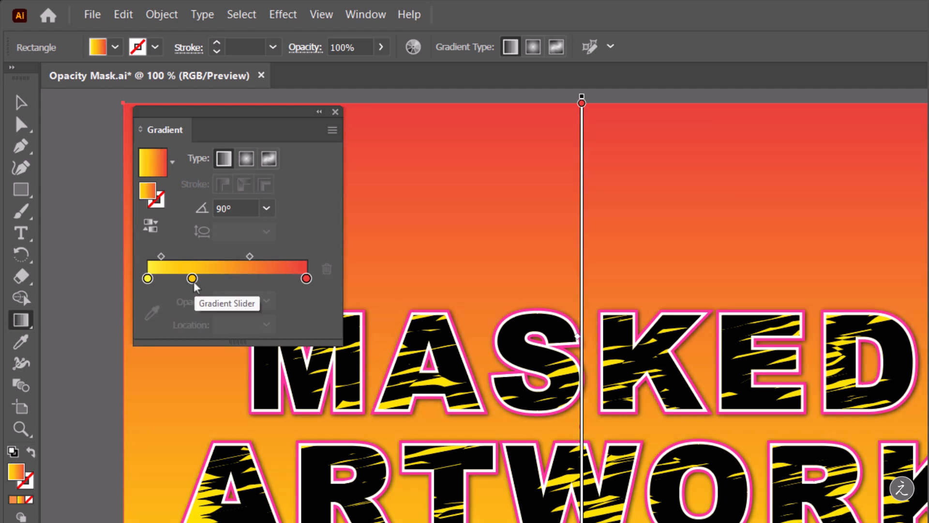
- Recolour the gradient stops to blue, peach and green, fading the green top stop to 30% opacity
click(191, 278)
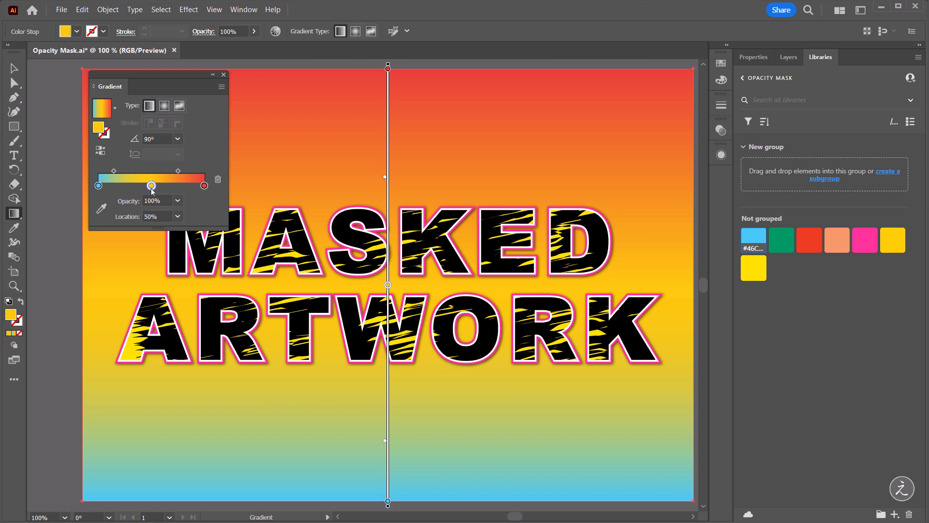
mouse_move(836, 240)
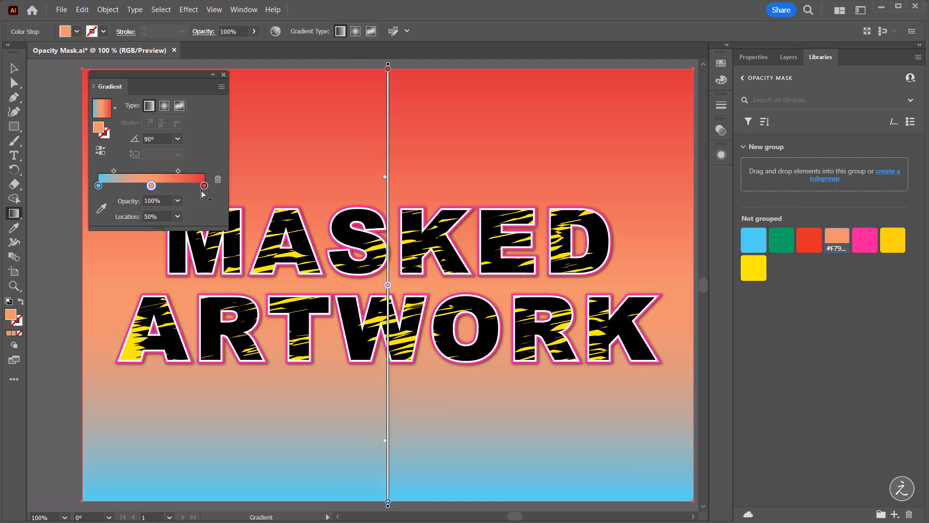
click(780, 240)
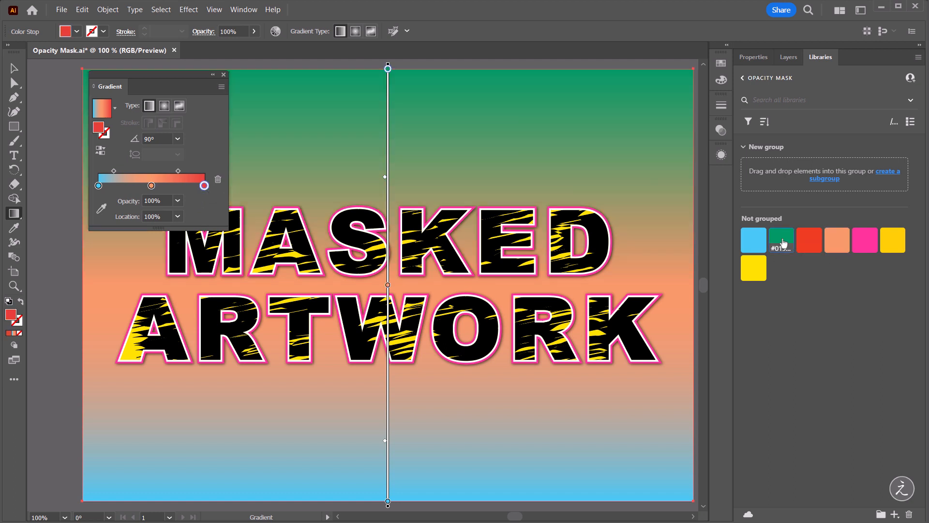
click(781, 240)
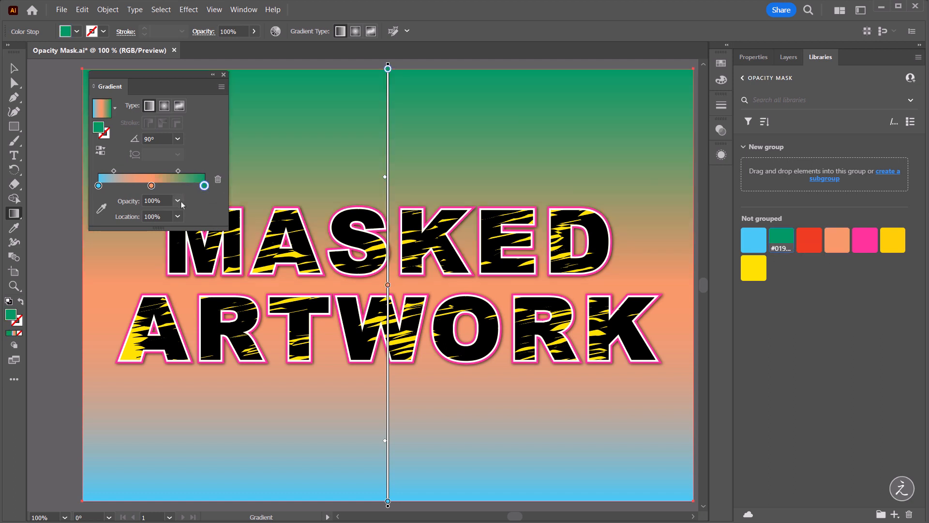
click(177, 201)
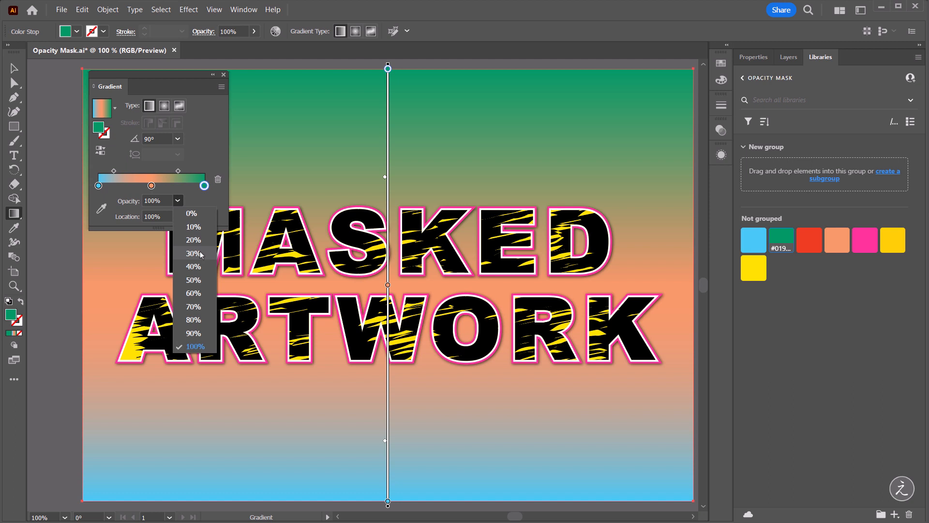
click(193, 253)
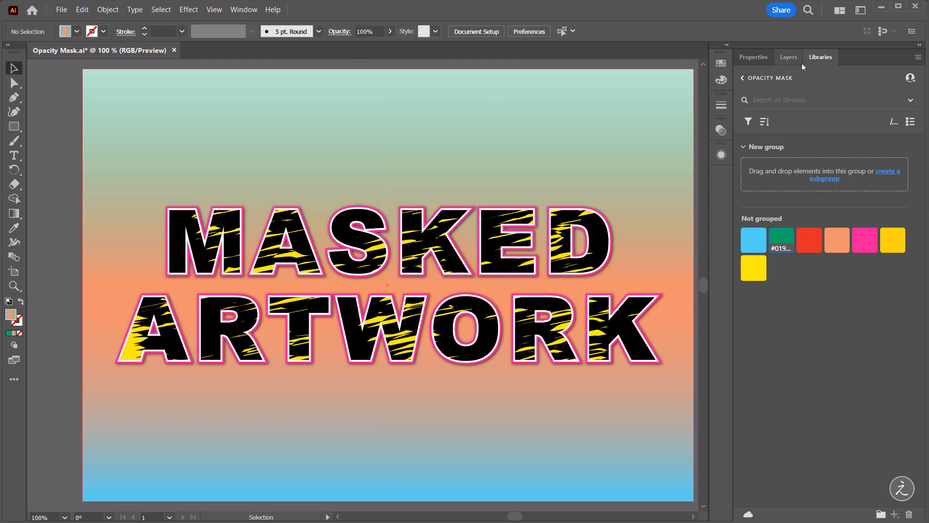
click(788, 57)
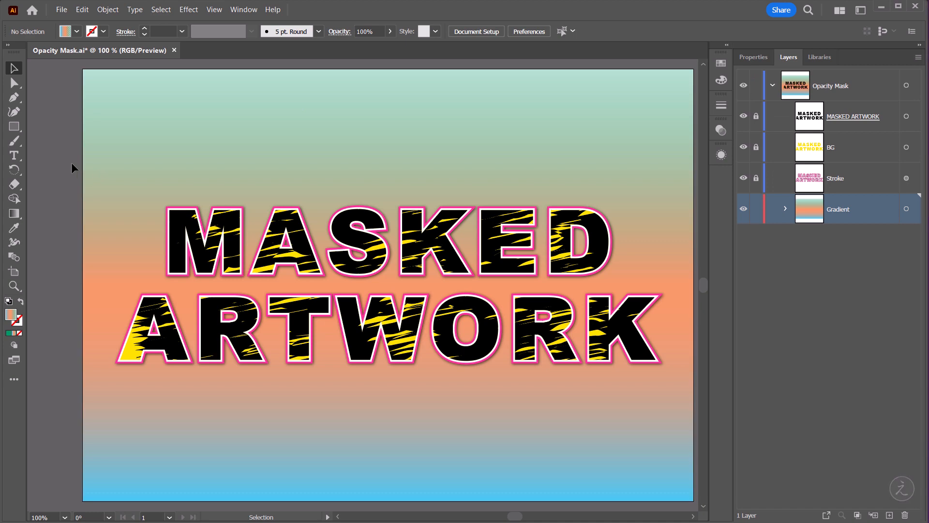